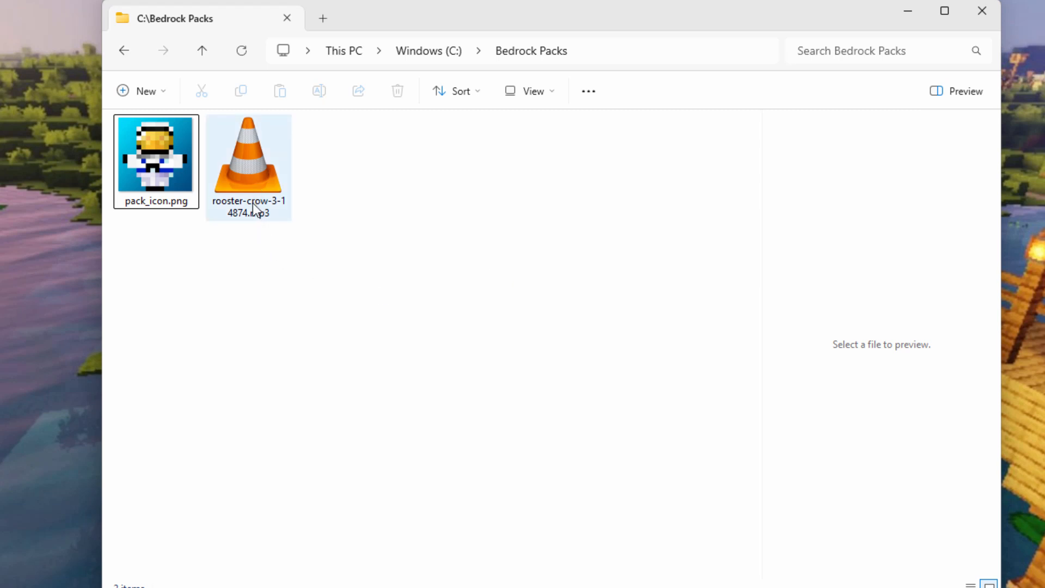
mouse_move(243, 184)
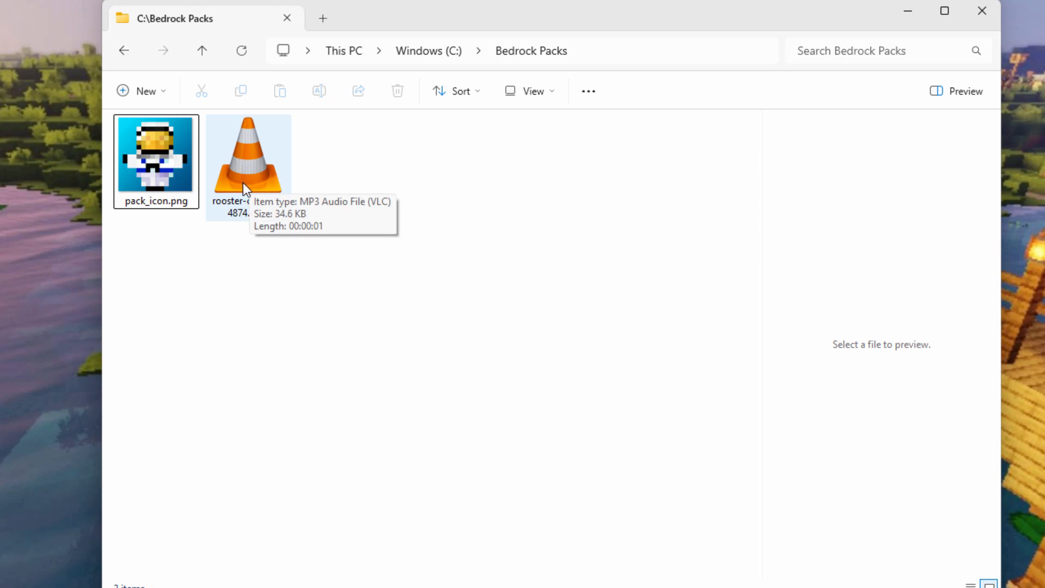
mouse_move(364, 320)
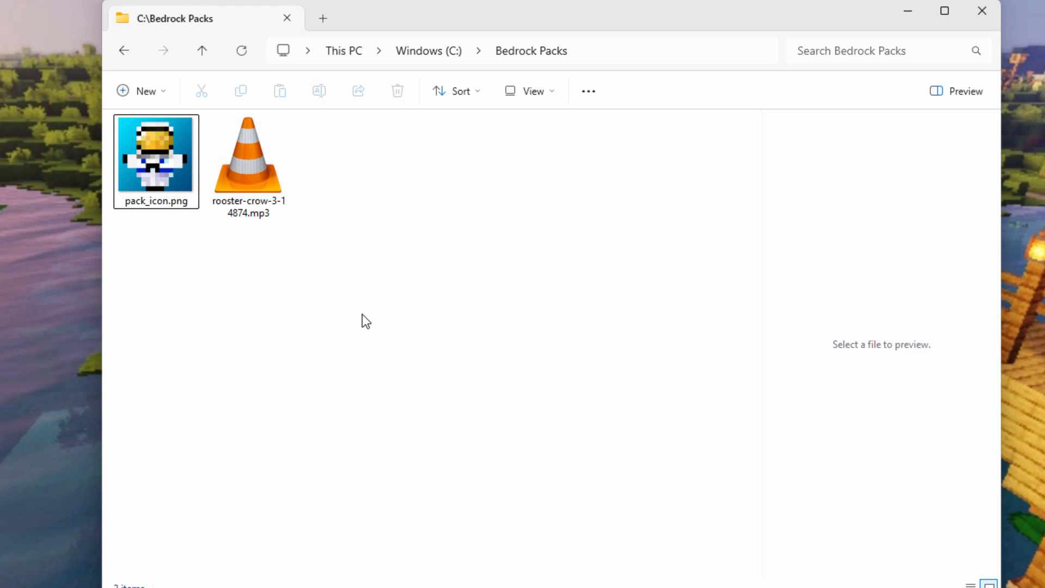
mouse_move(186, 264)
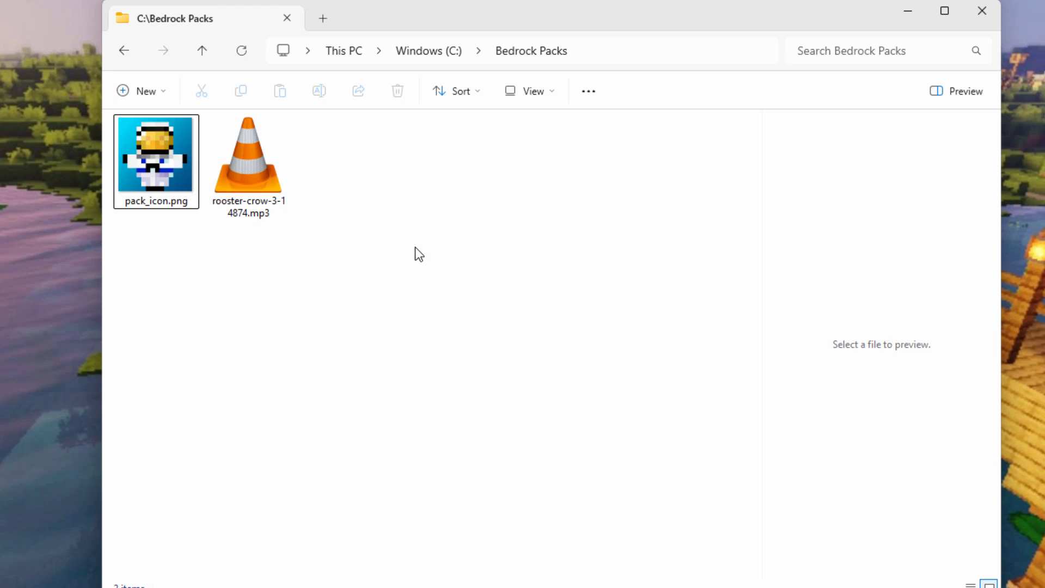
mouse_move(397, 258)
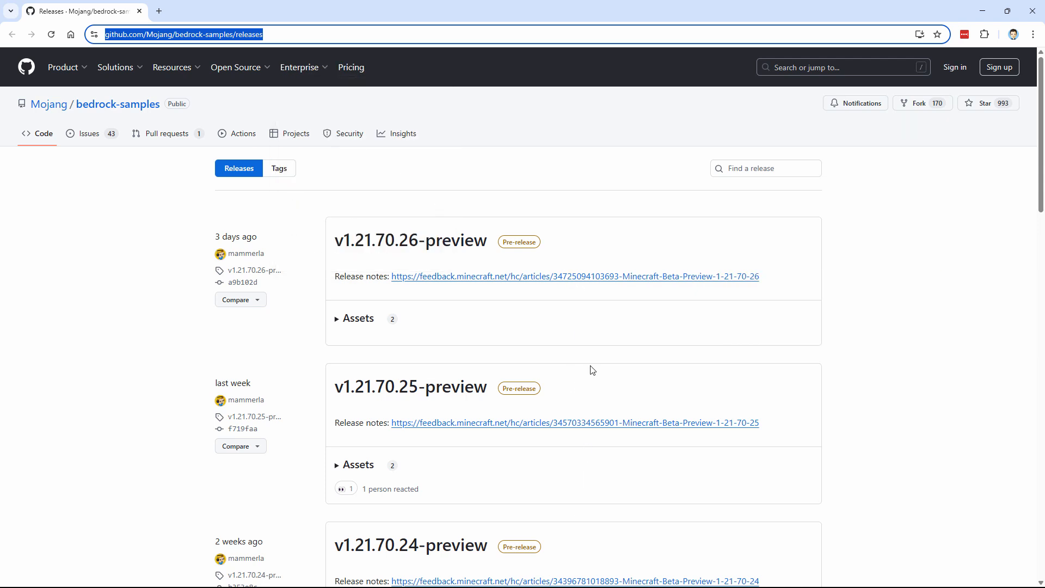
mouse_move(570, 393)
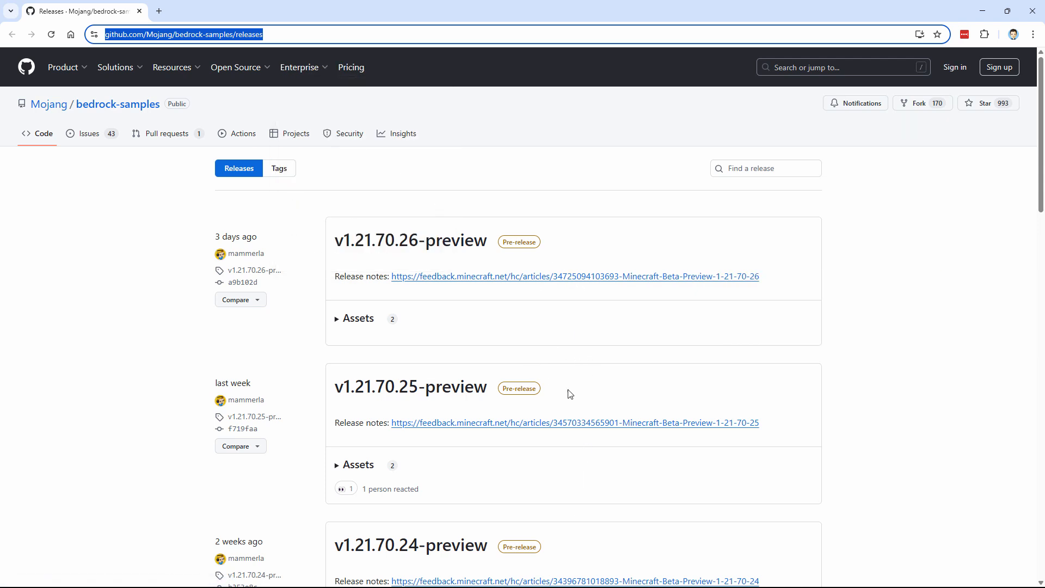
Download the bedrock-samples v1.21.60.10 Source code (zip) into the Bedrock Packs folder.
scroll(down, 3)
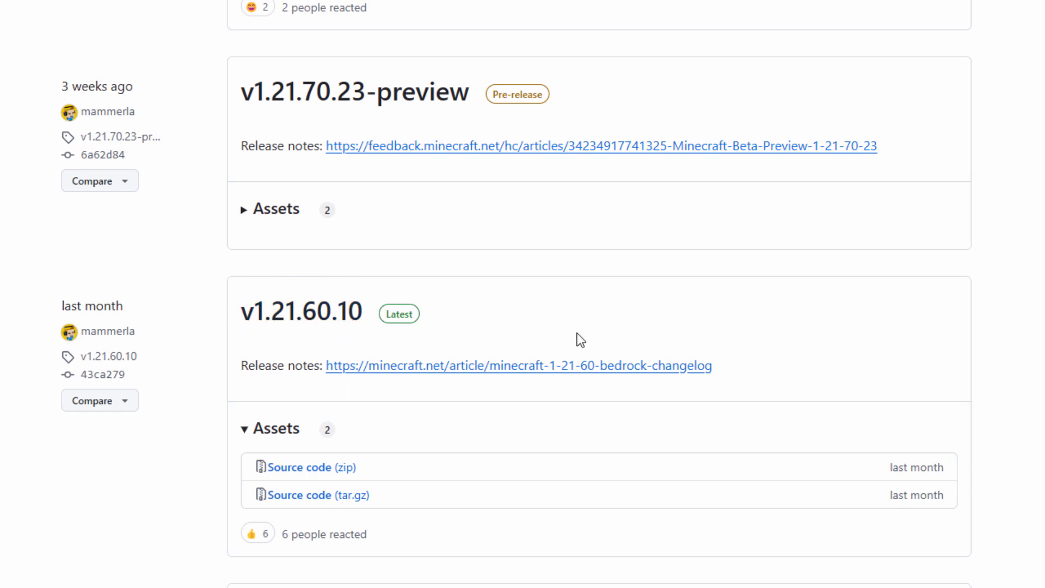
mouse_move(401, 320)
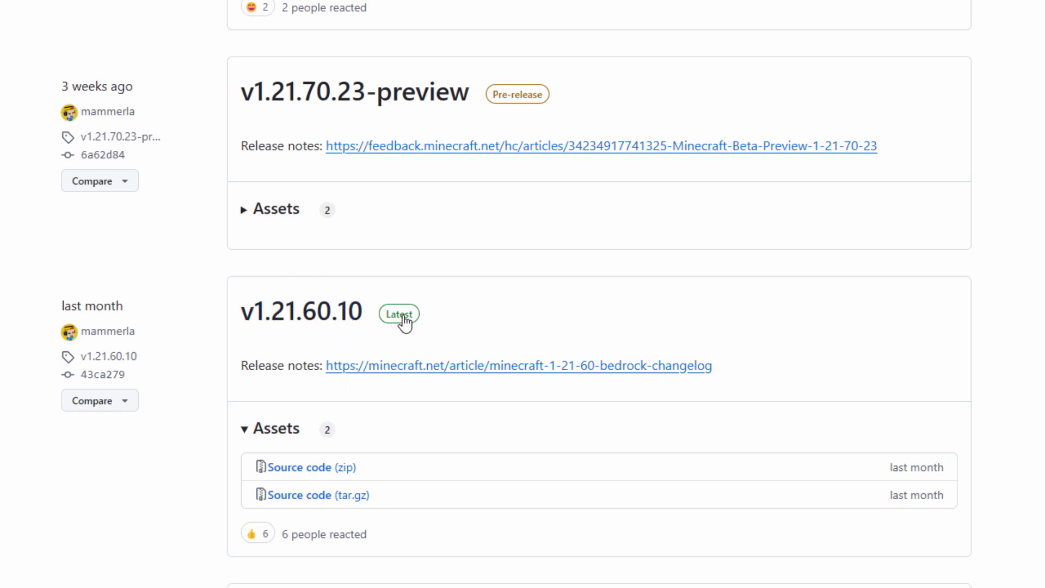
mouse_move(292, 437)
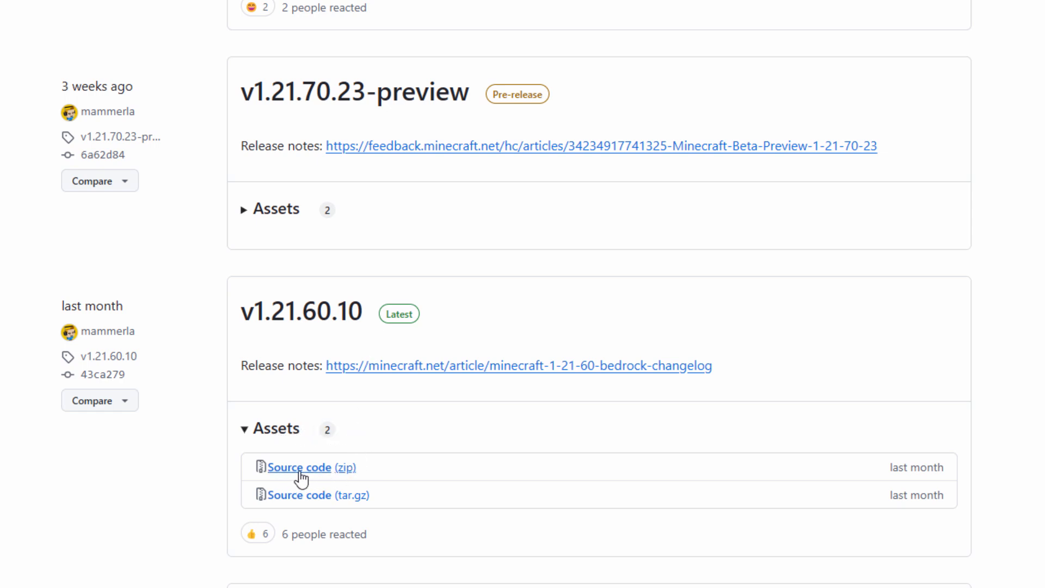
mouse_move(327, 484)
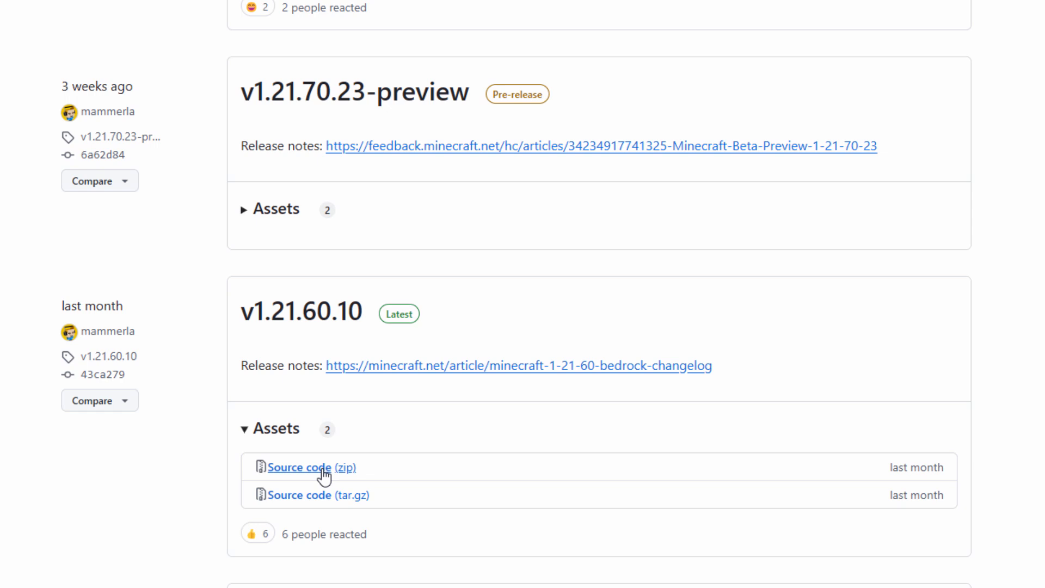
scroll(down, 3)
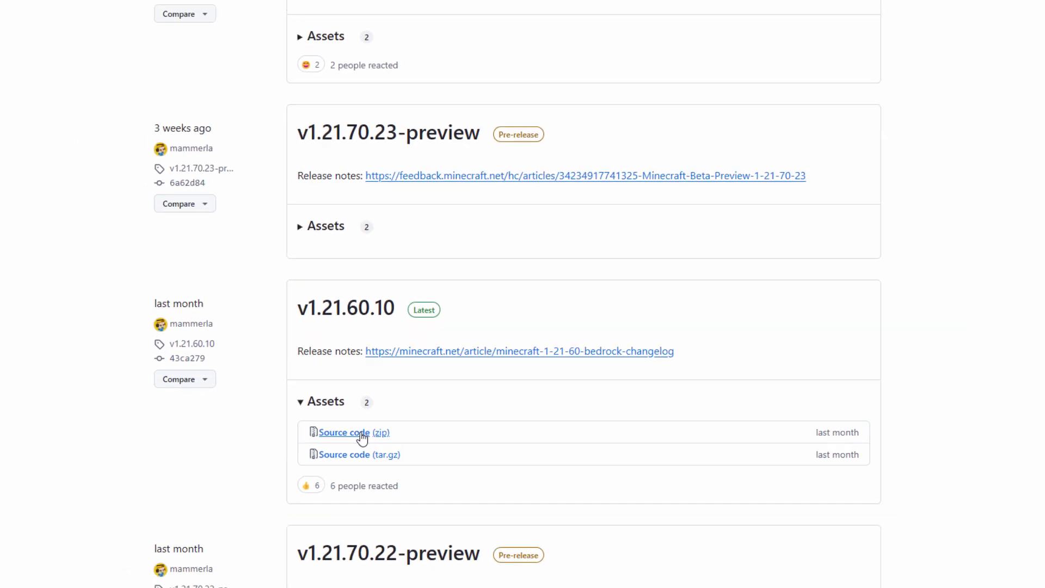
click(344, 432)
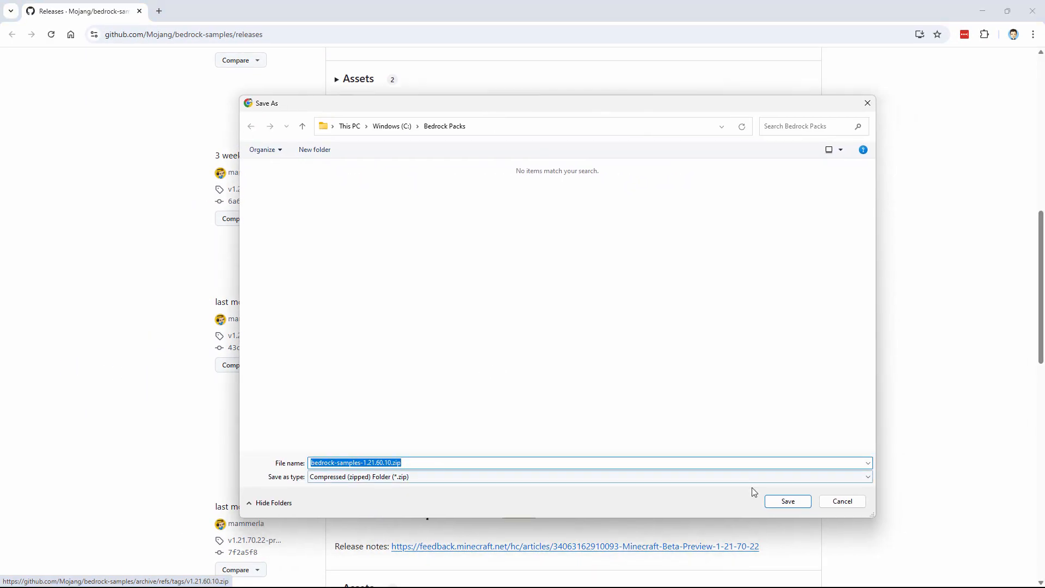
click(787, 501)
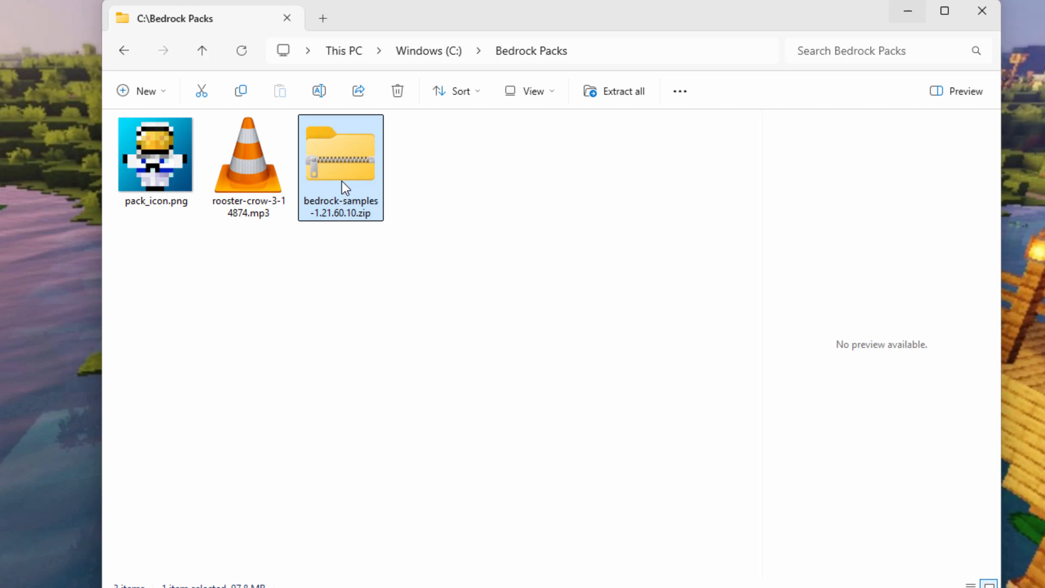
Open the zip in a new window and browse to bedrock-samples-1.21.60.10\resource_pack\sounds.
right_click(344, 187)
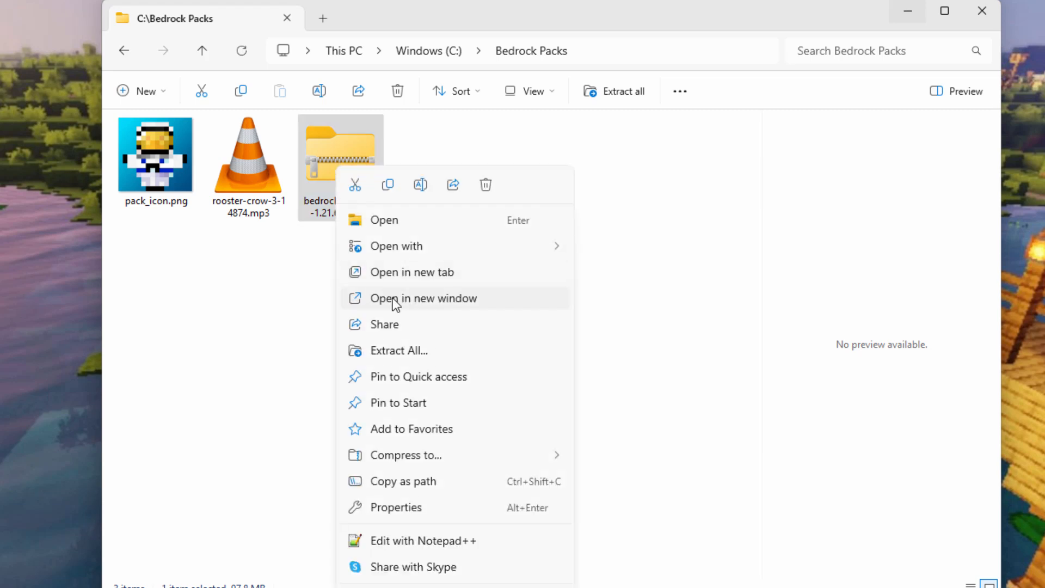
click(423, 299)
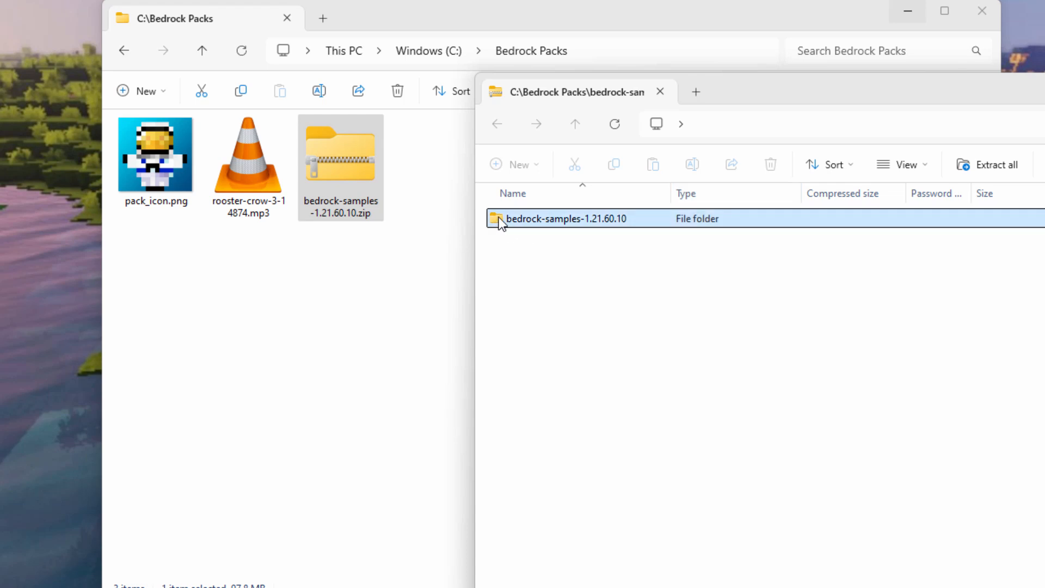
double_click(563, 219)
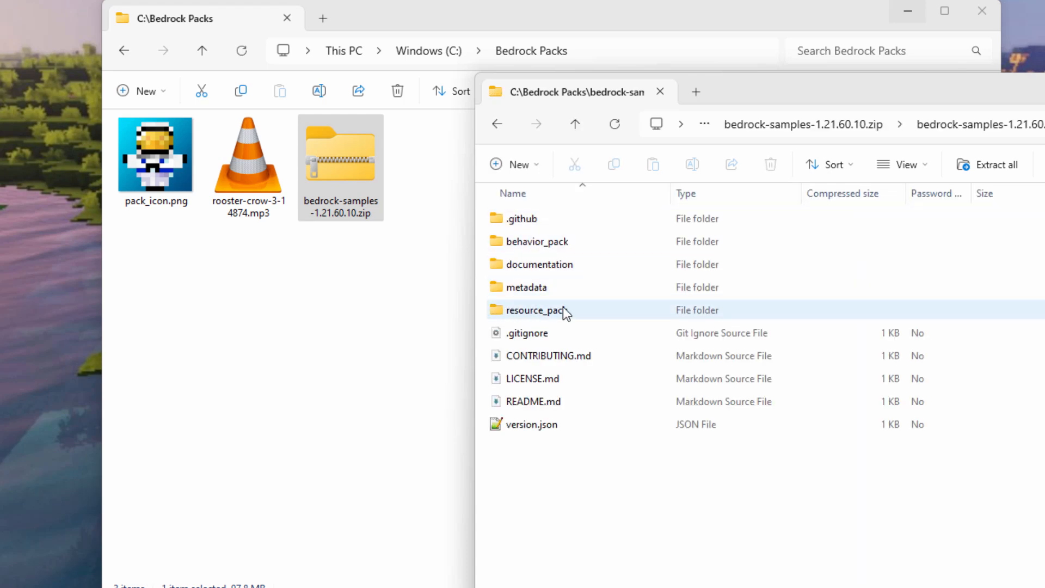
double_click(536, 310)
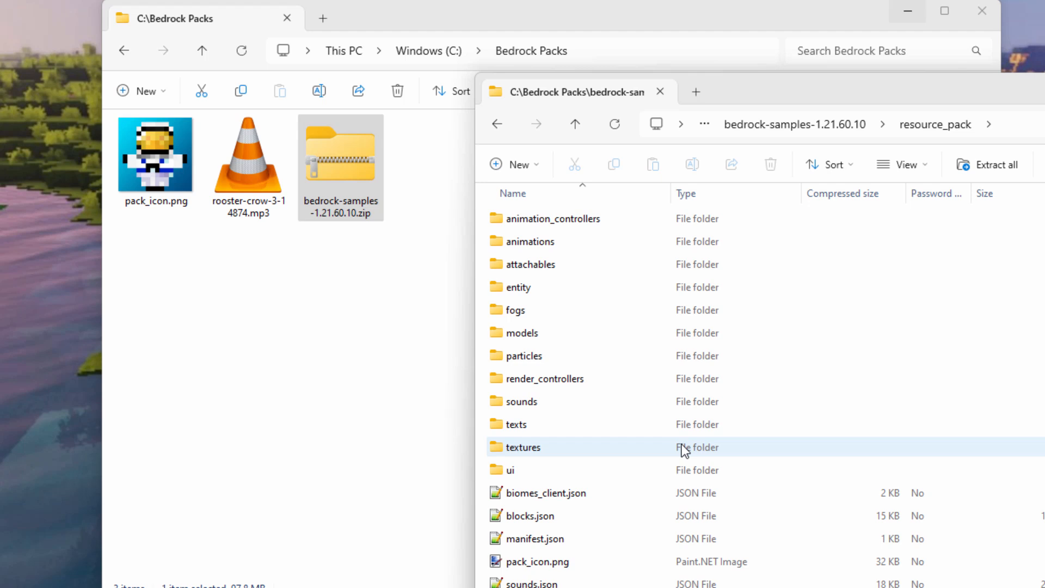
mouse_move(648, 389)
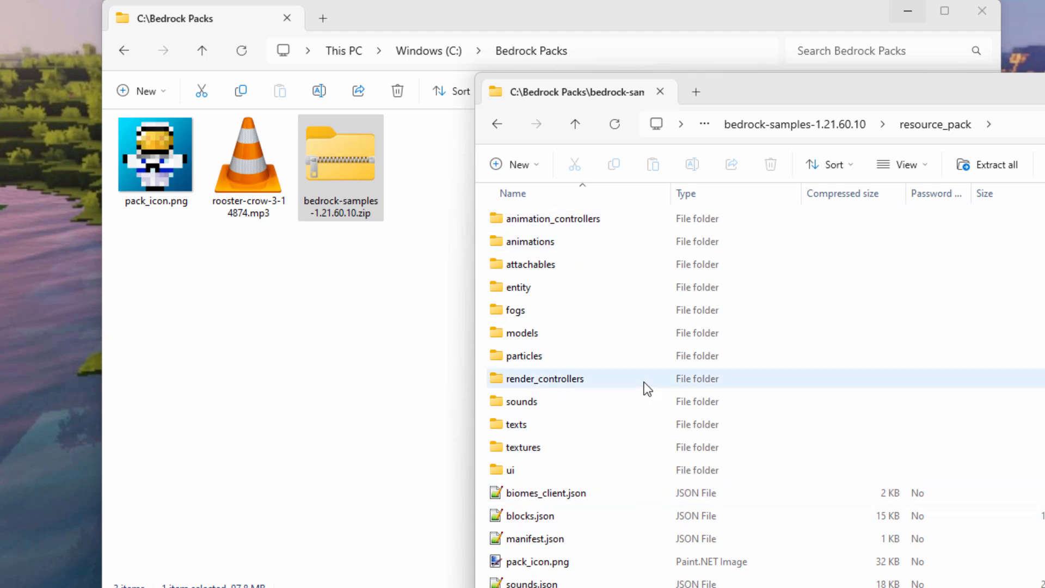
mouse_move(625, 407)
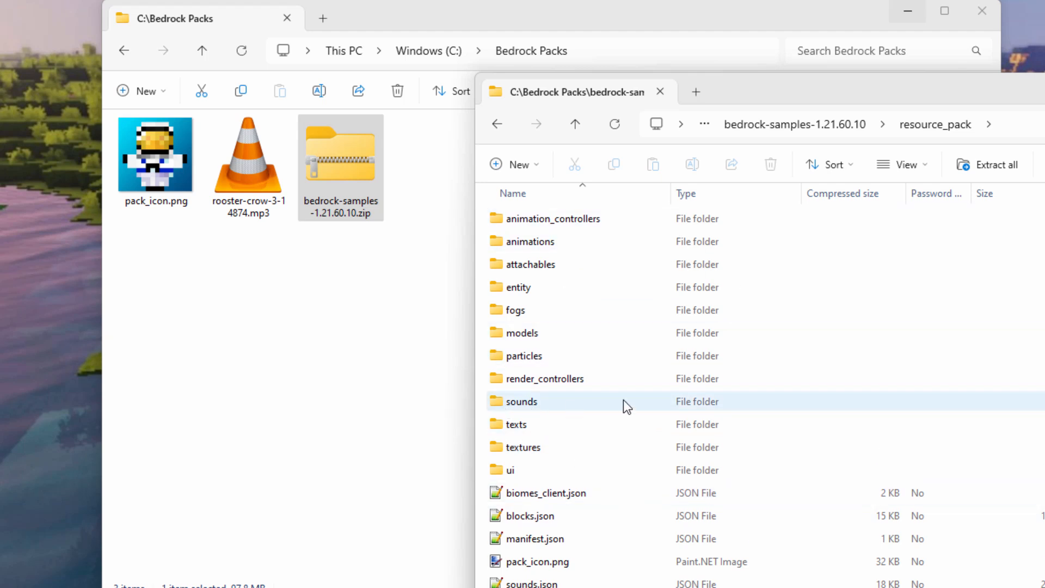
mouse_move(546, 405)
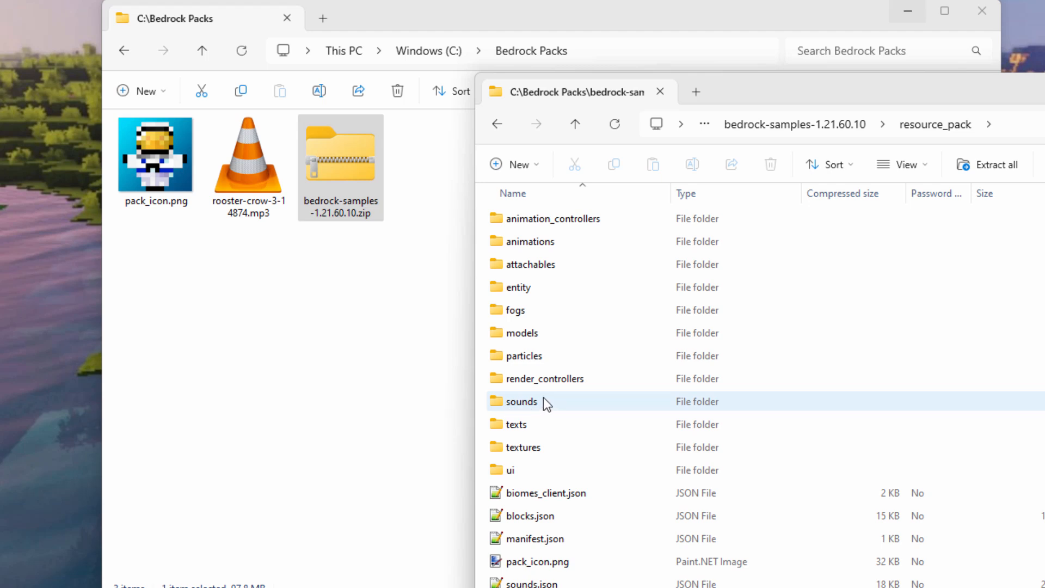
double_click(524, 402)
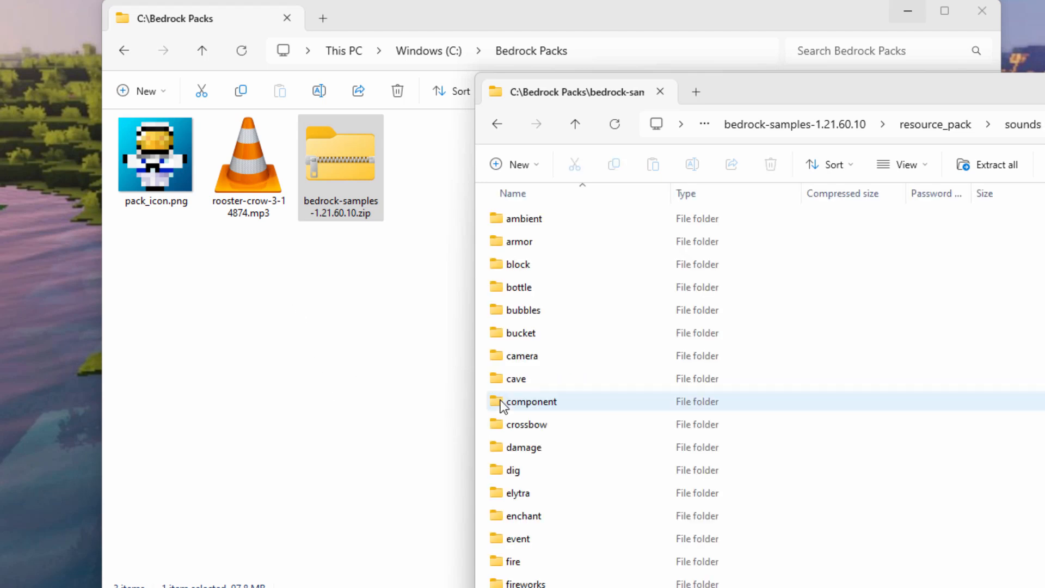
mouse_move(594, 302)
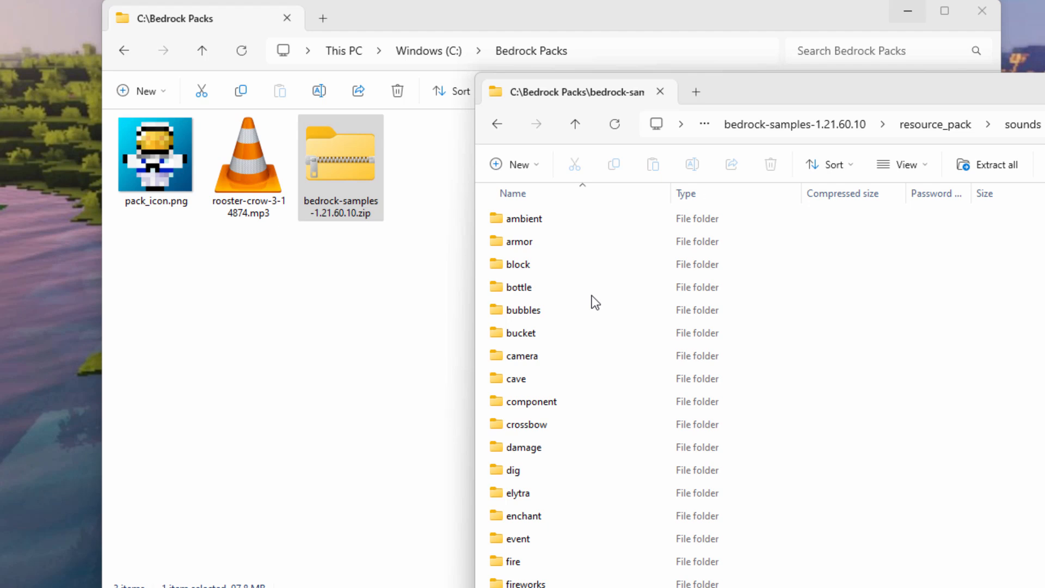
mouse_move(575, 328)
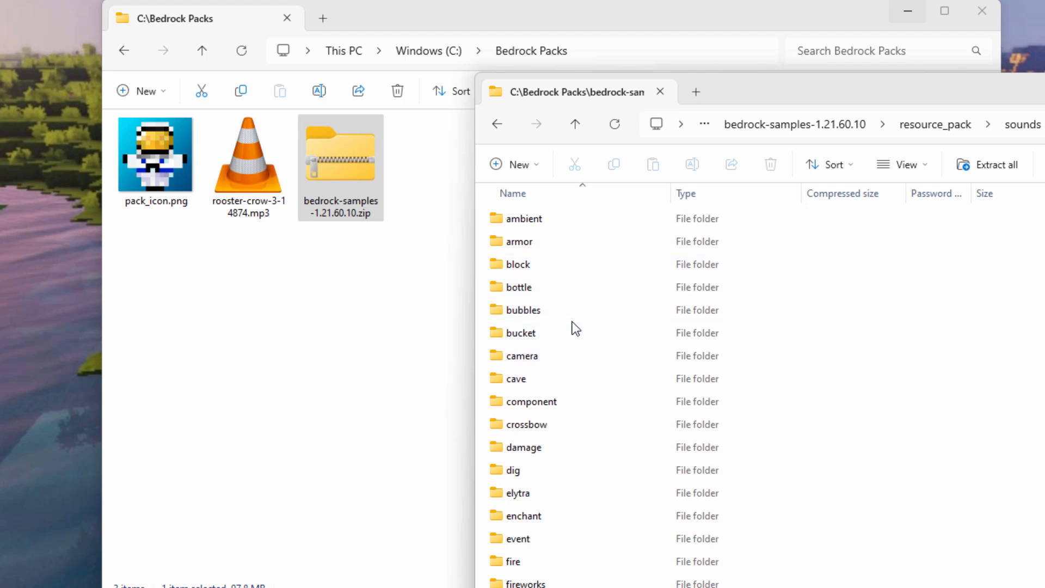
scroll(down, 3)
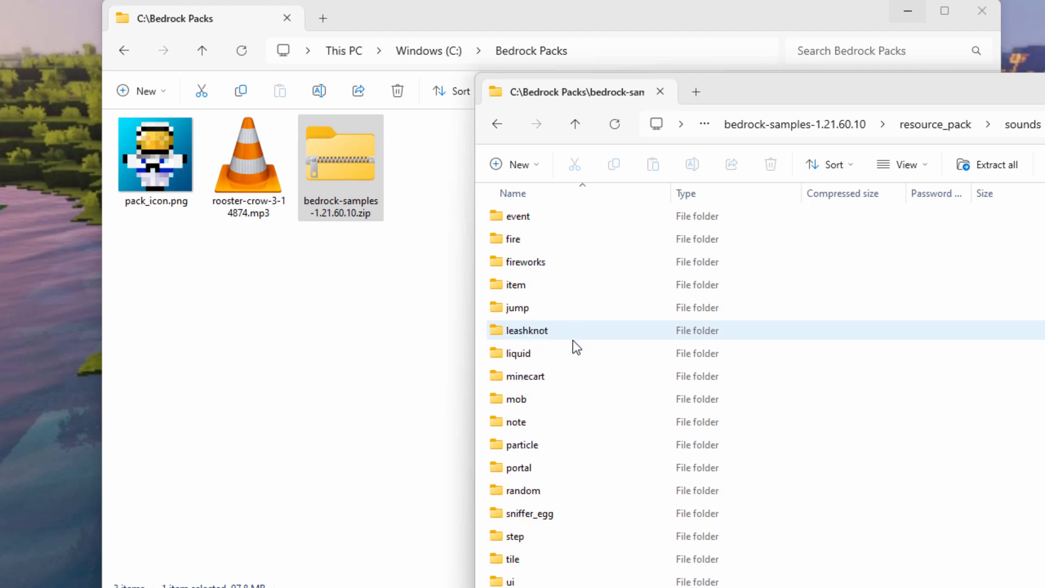
mouse_move(547, 494)
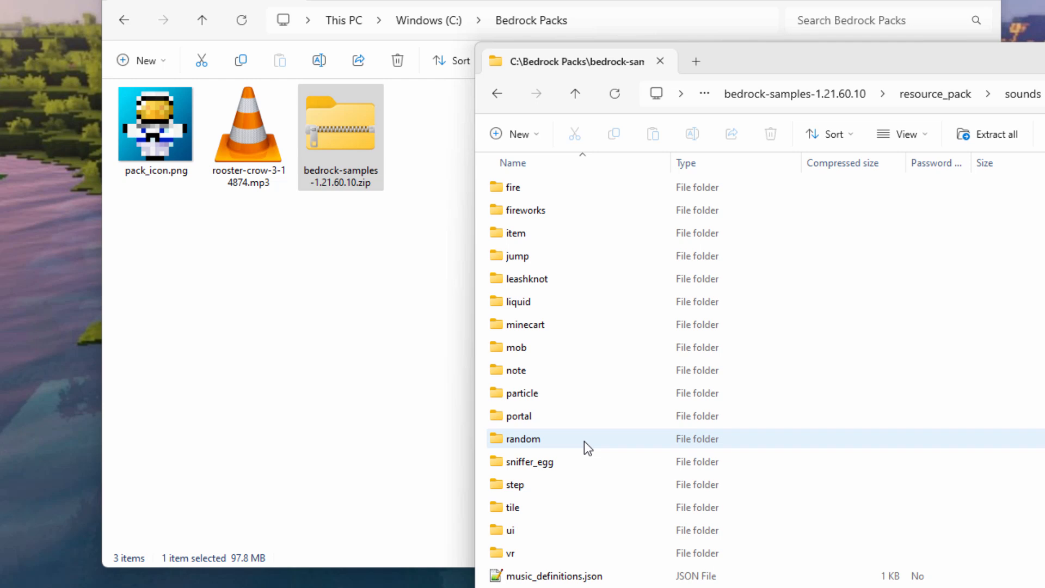
scroll(down, 3)
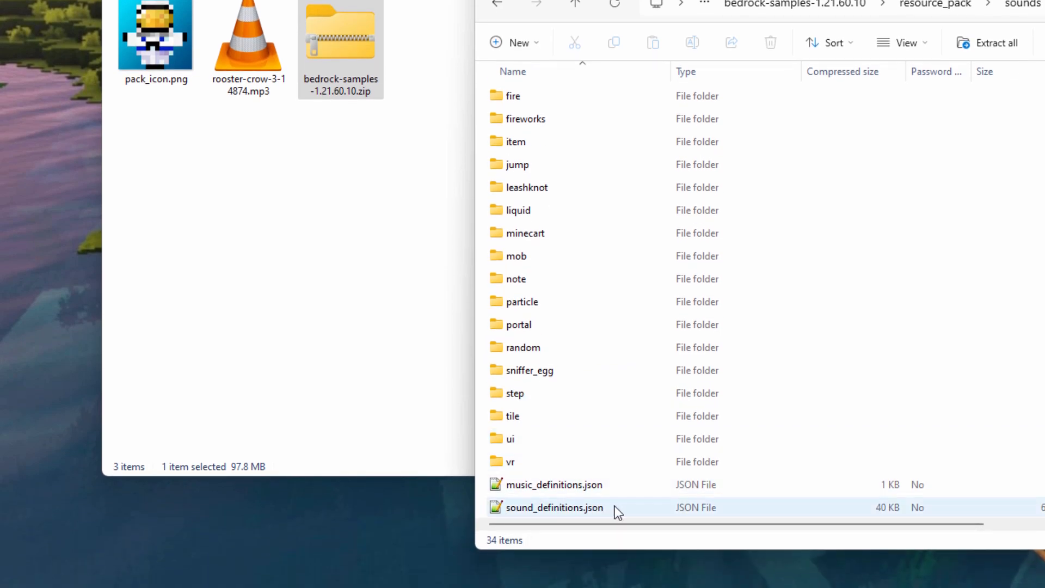
mouse_move(538, 512)
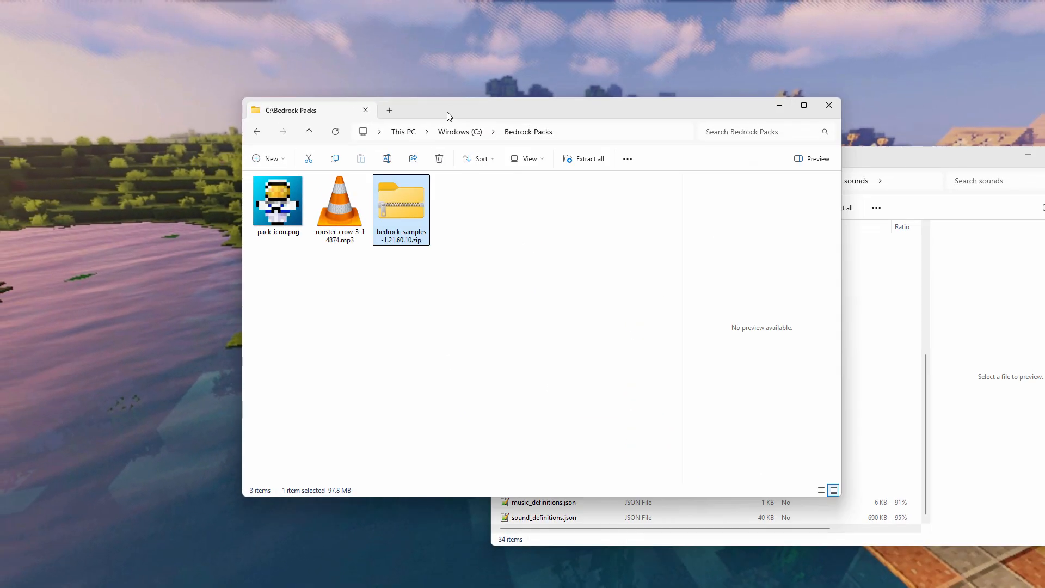
Create a sounds folder in Bedrock Packs, paste sound_definitions.json, and add a random subfolder.
click(268, 159)
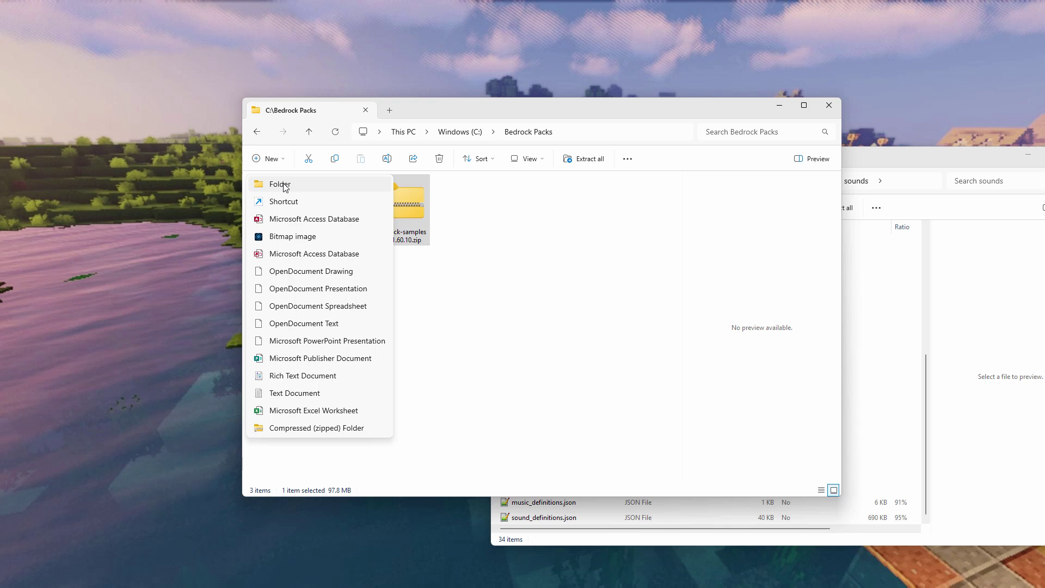
click(280, 184)
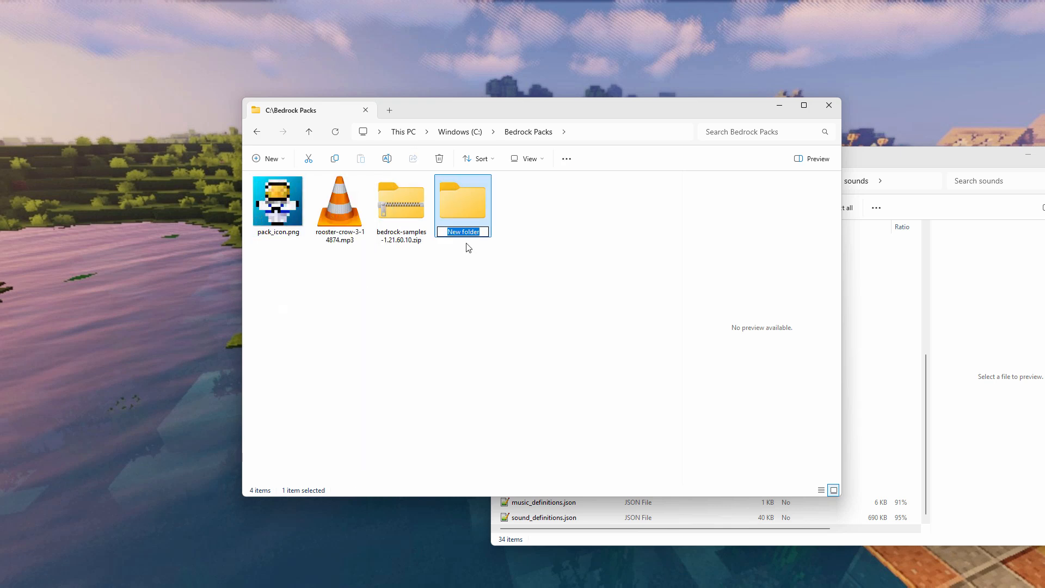
double_click(463, 200)
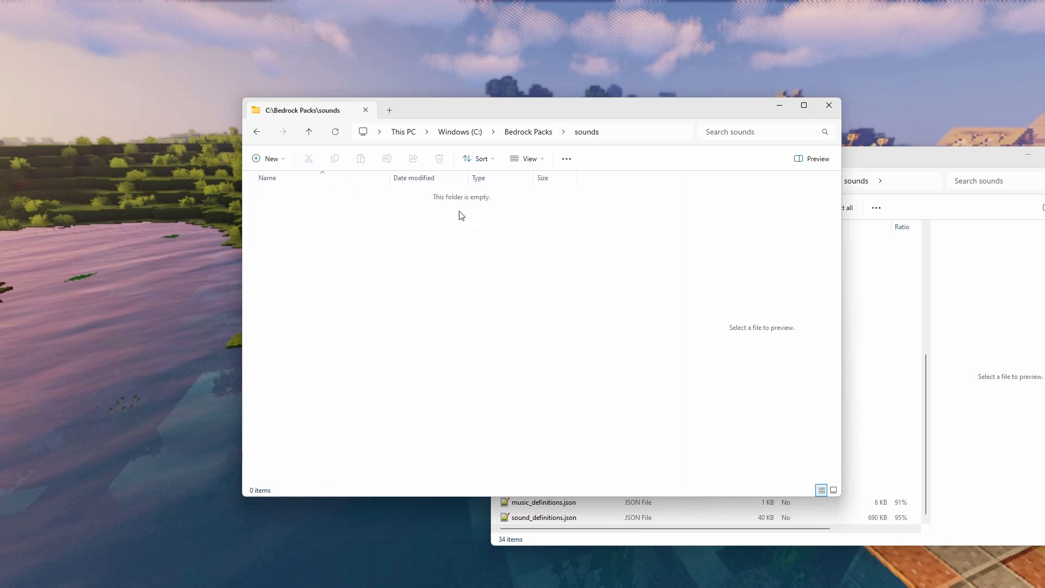
click(544, 517)
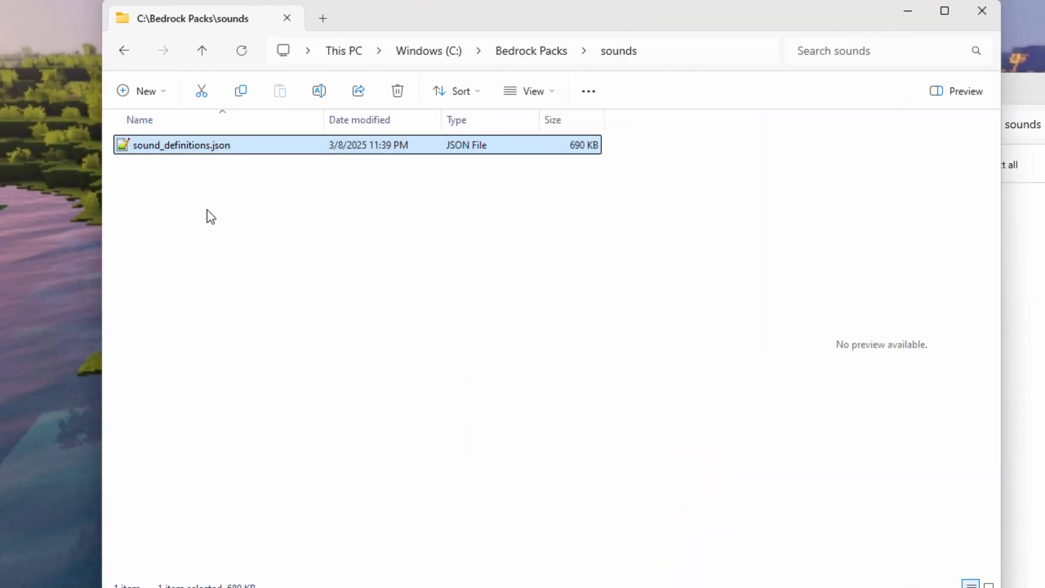
click(140, 90)
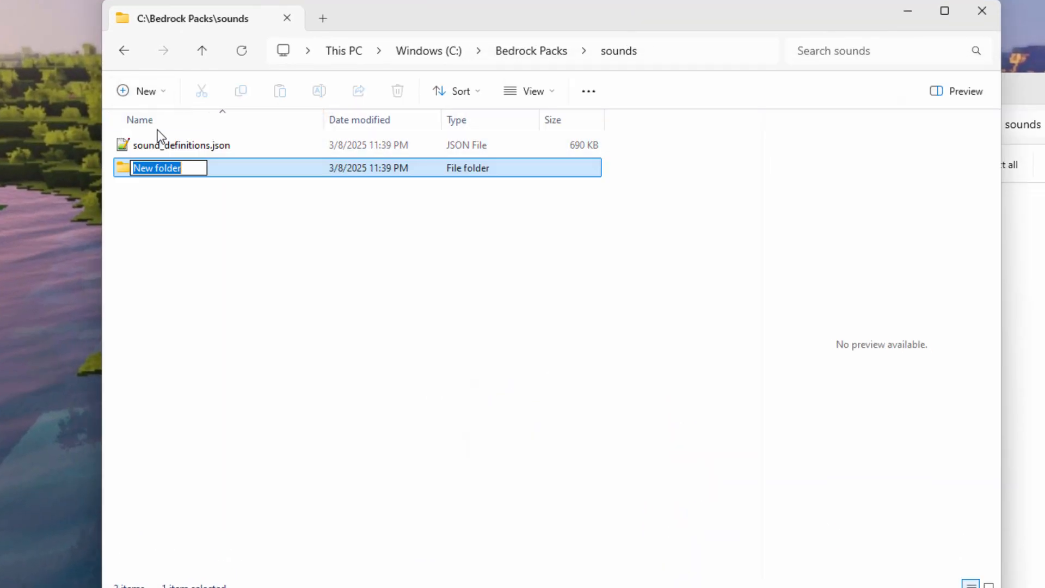
text(random)
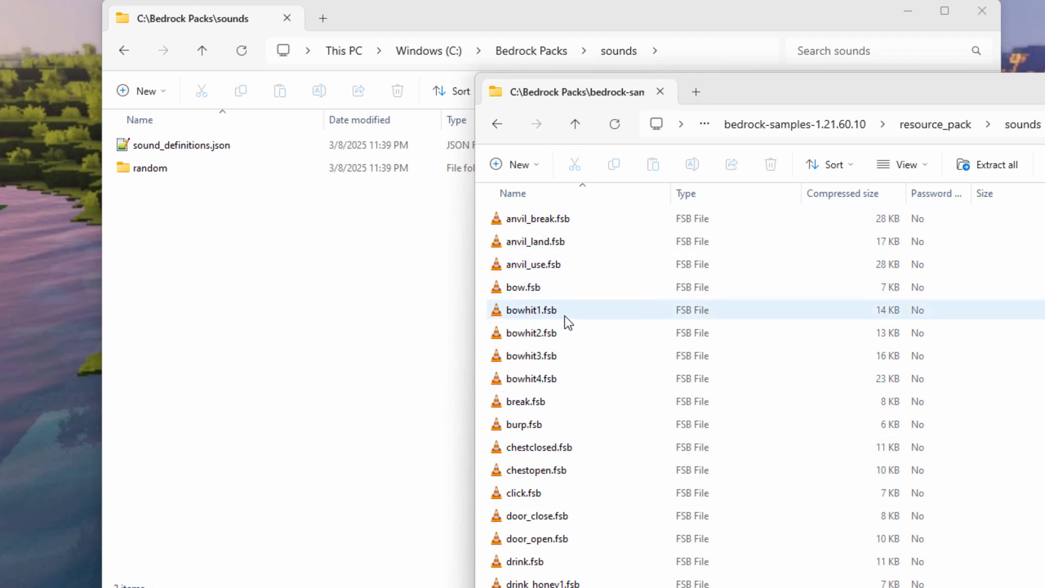
mouse_move(552, 323)
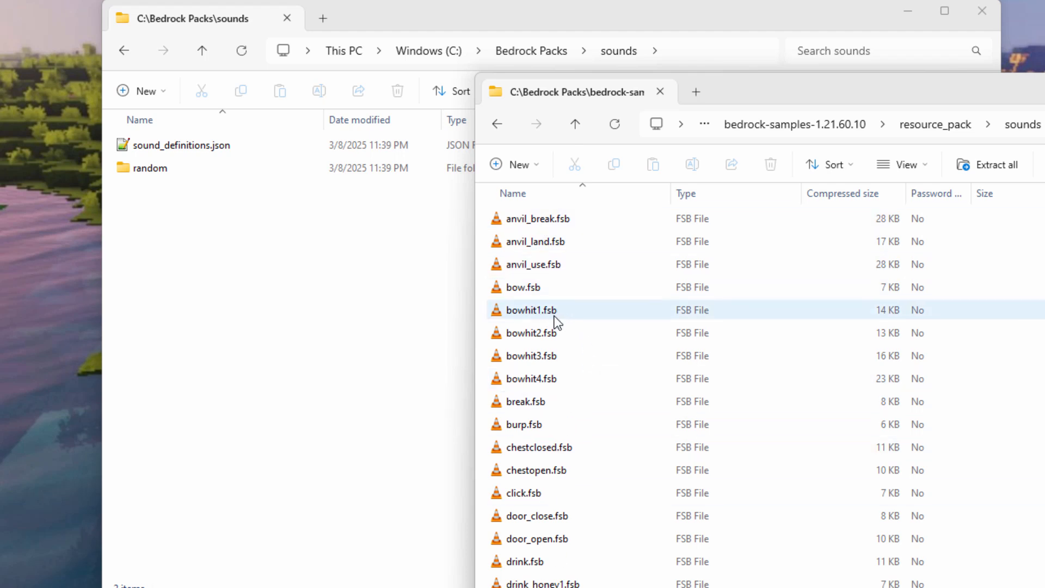
Select pop.fsb in the sample sounds, then select sound_definitions.json in Bedrock Packs.
click(522, 287)
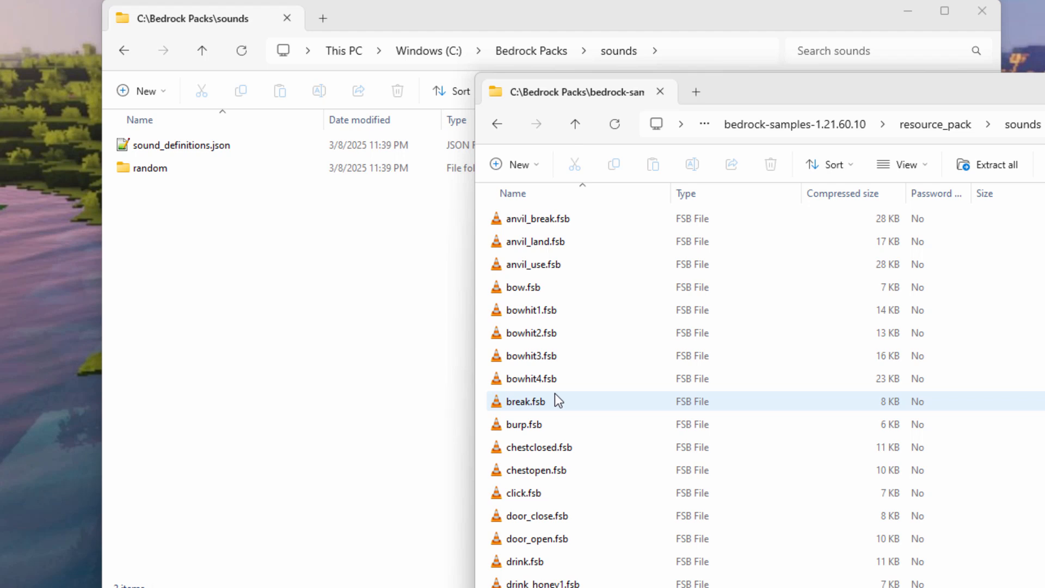
mouse_move(591, 420)
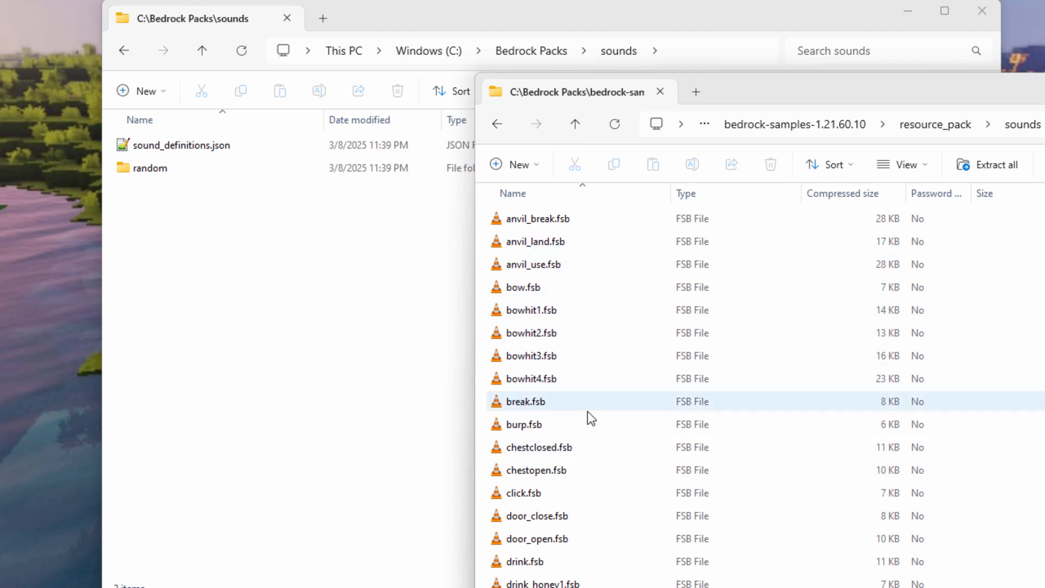
mouse_move(582, 514)
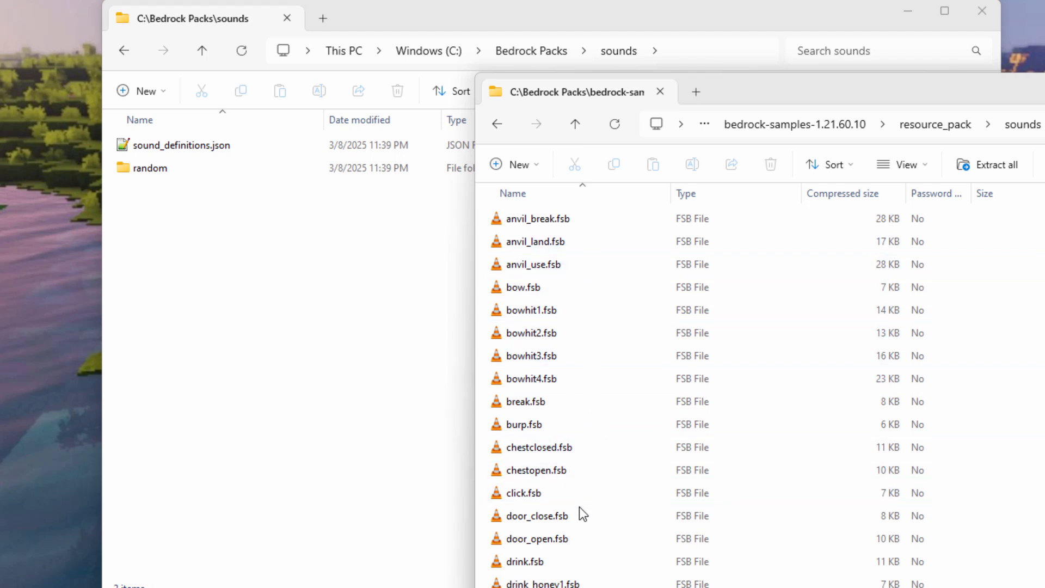
mouse_move(576, 468)
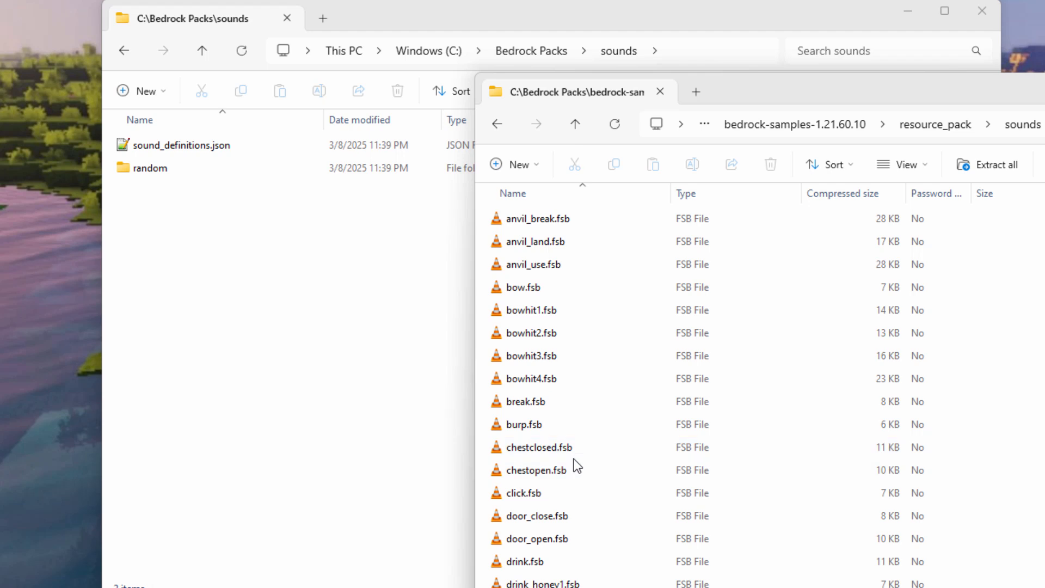
mouse_move(573, 328)
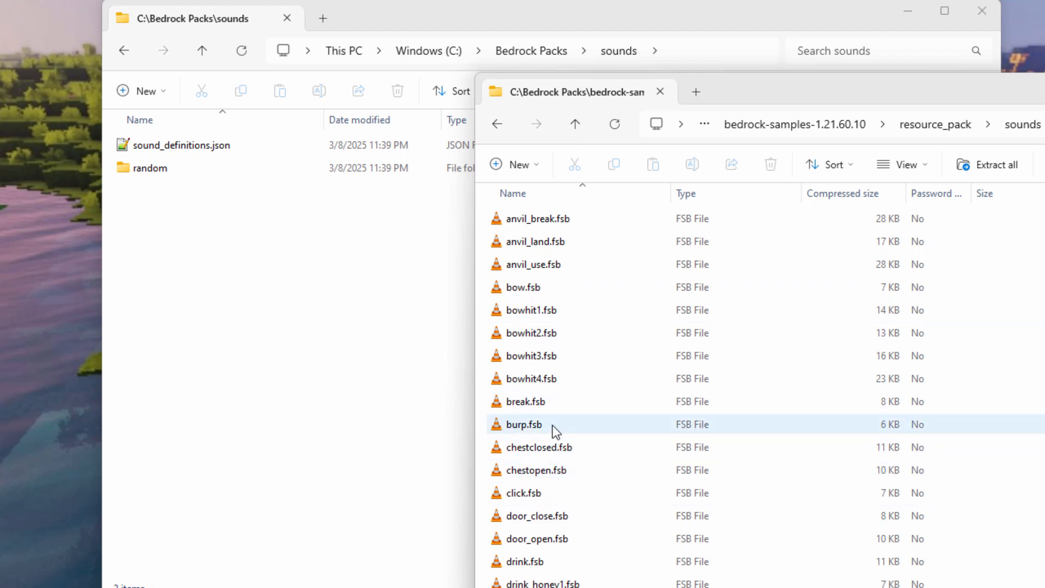
scroll(down, 3)
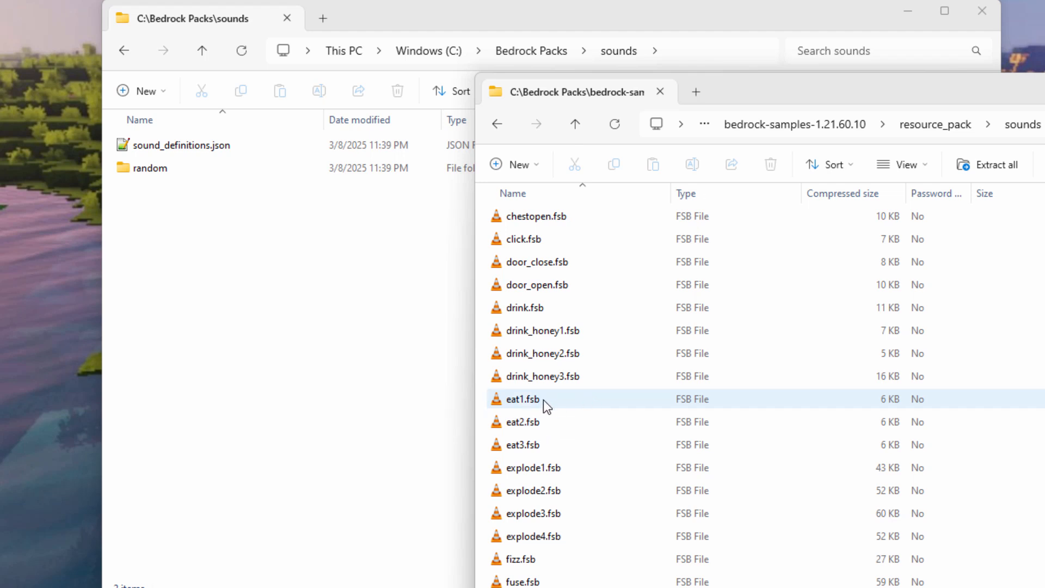
scroll(down, 3)
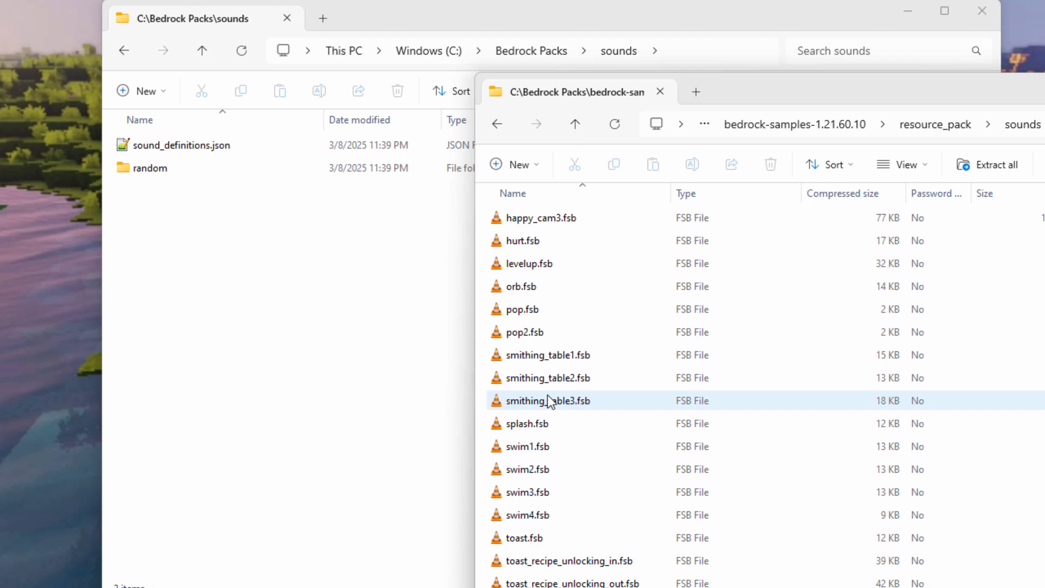
click(522, 310)
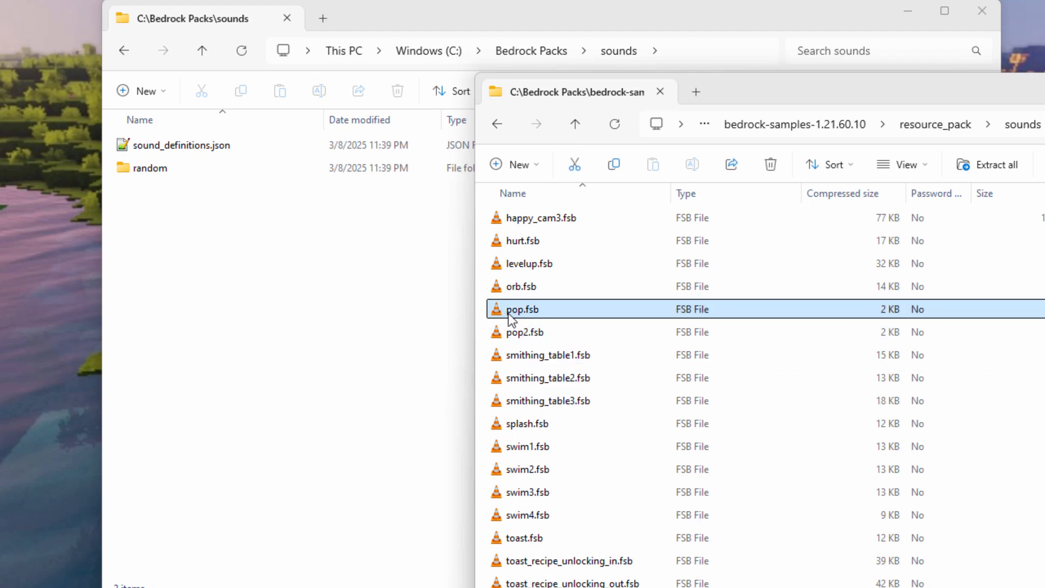
mouse_move(543, 316)
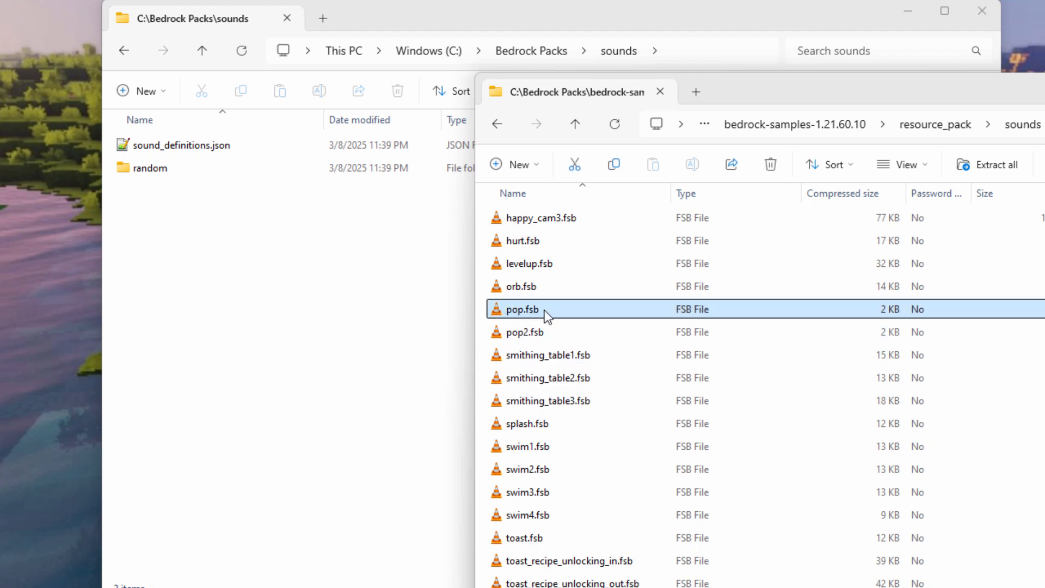
mouse_move(537, 331)
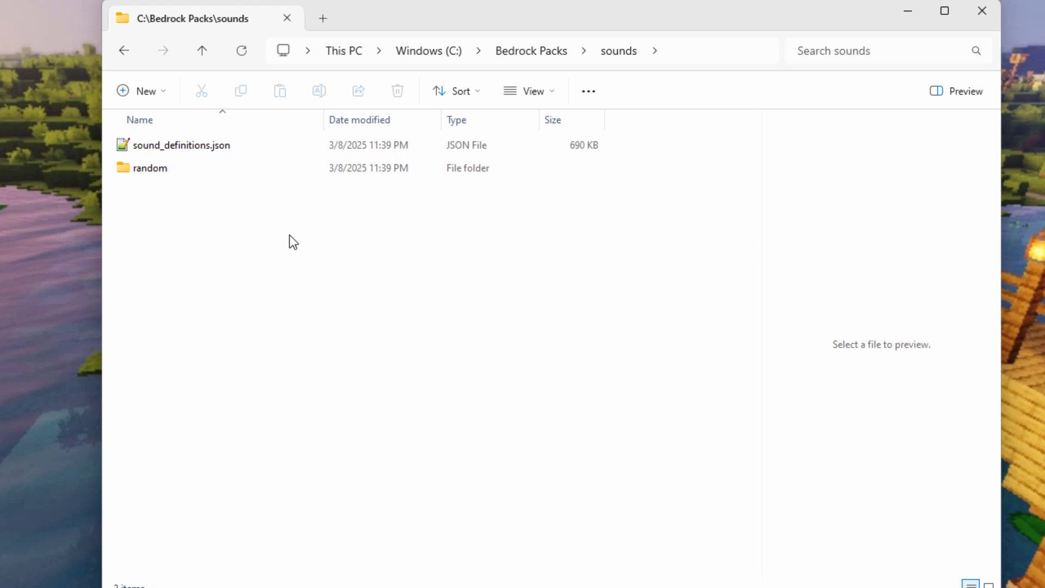
mouse_move(284, 235)
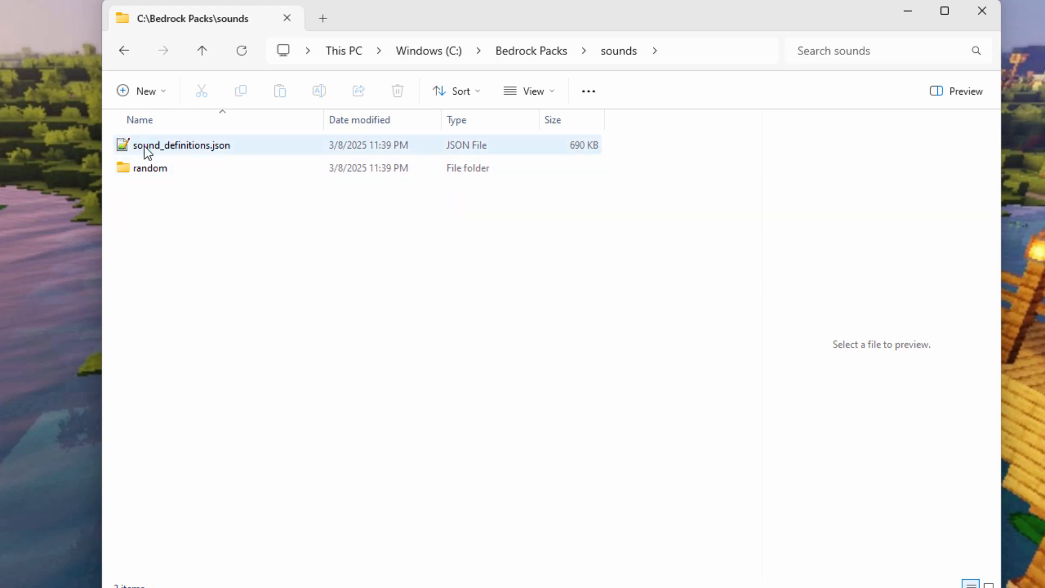
mouse_move(188, 158)
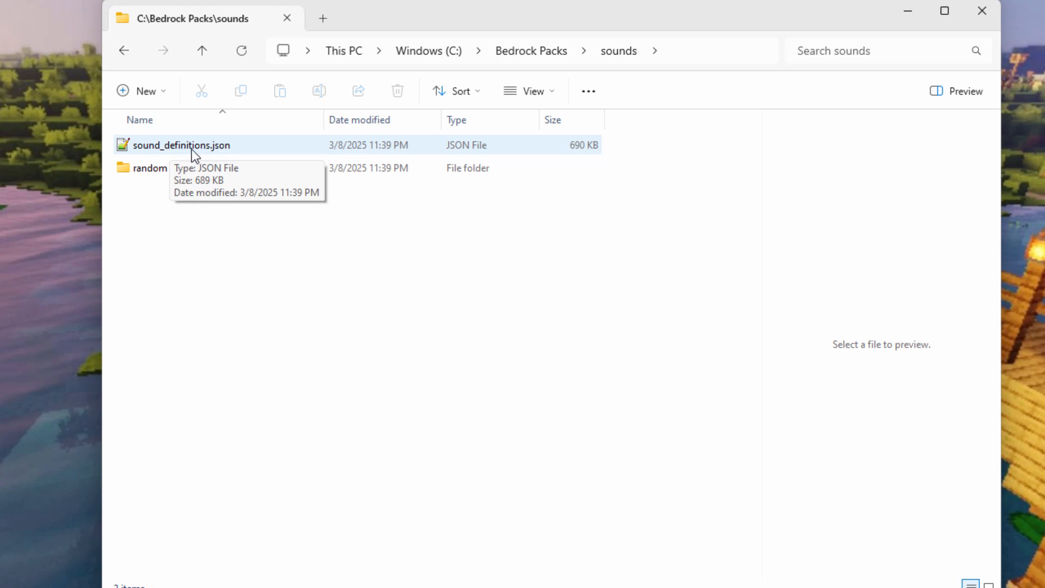
click(185, 145)
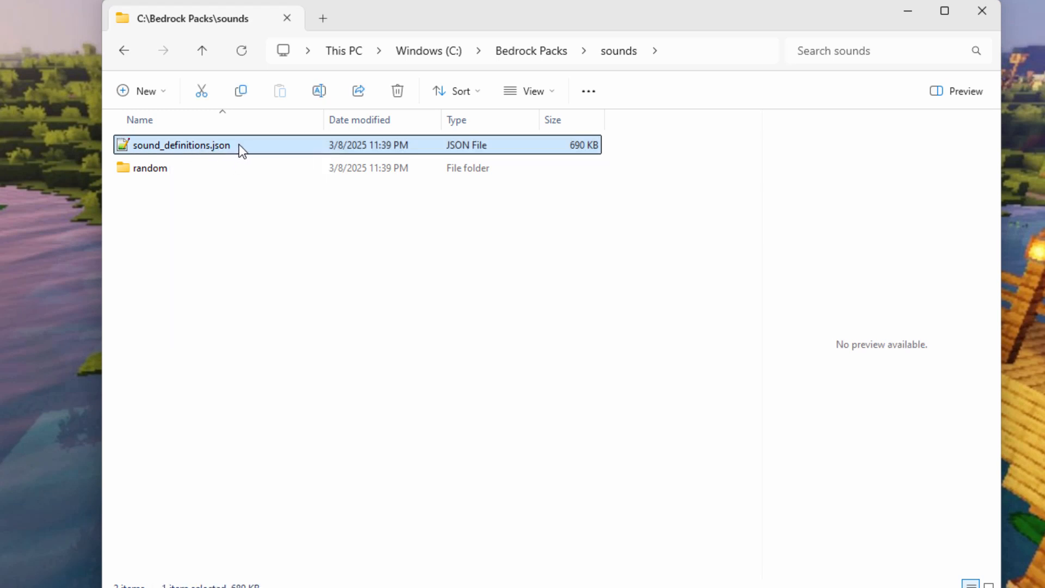
mouse_move(233, 148)
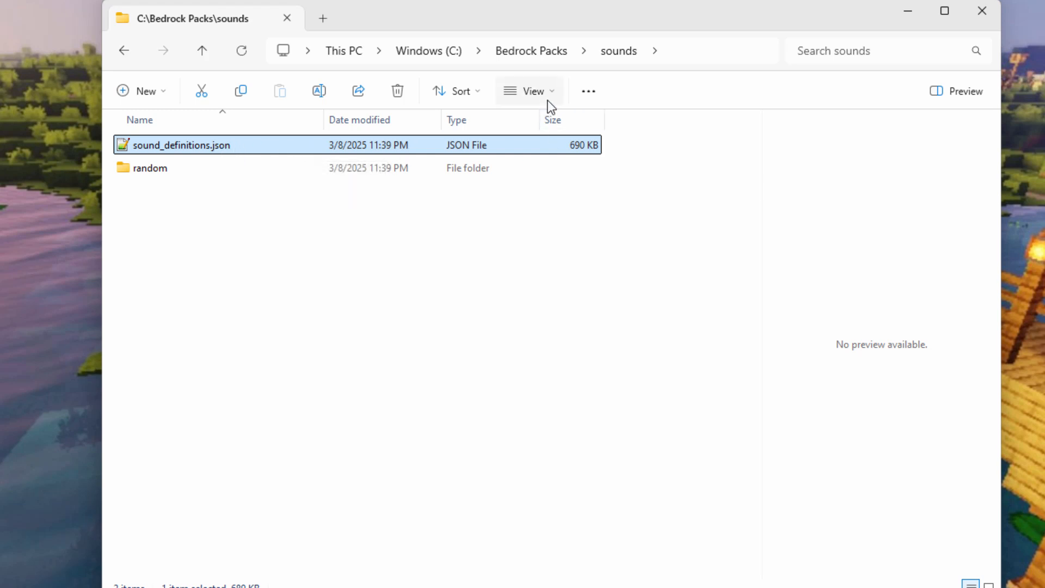
click(530, 91)
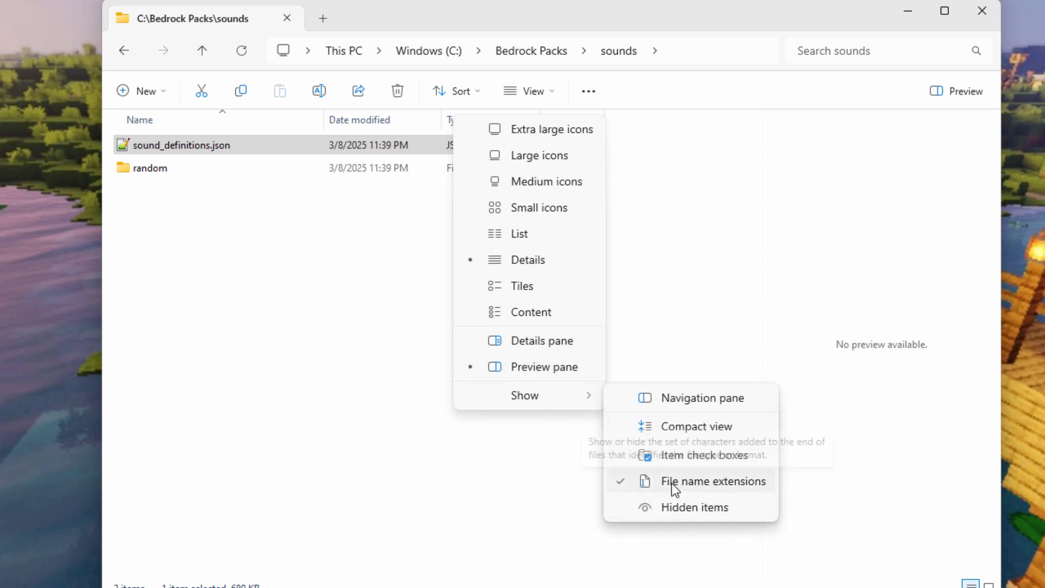
mouse_move(743, 421)
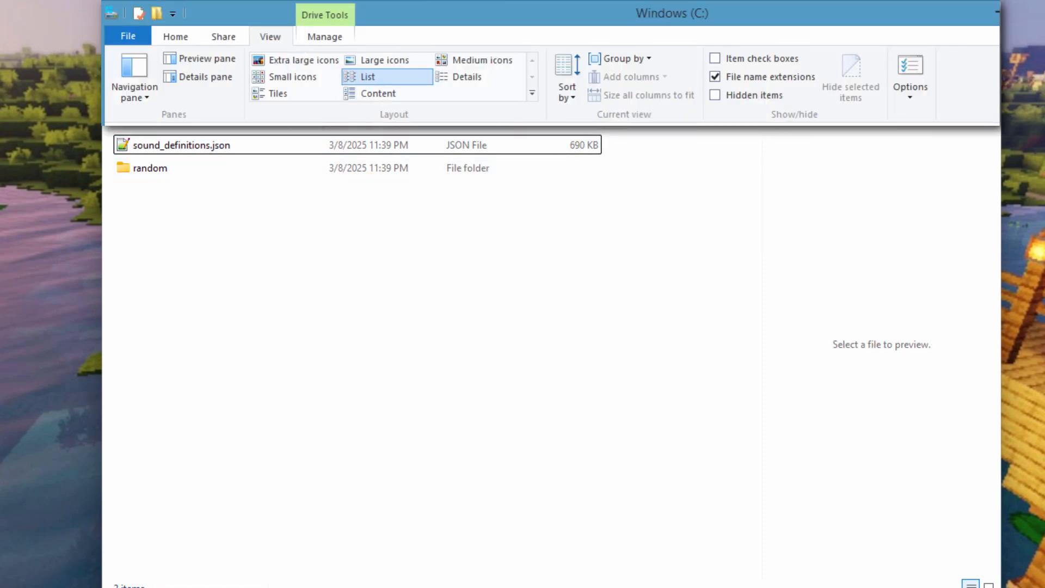
mouse_move(666, 178)
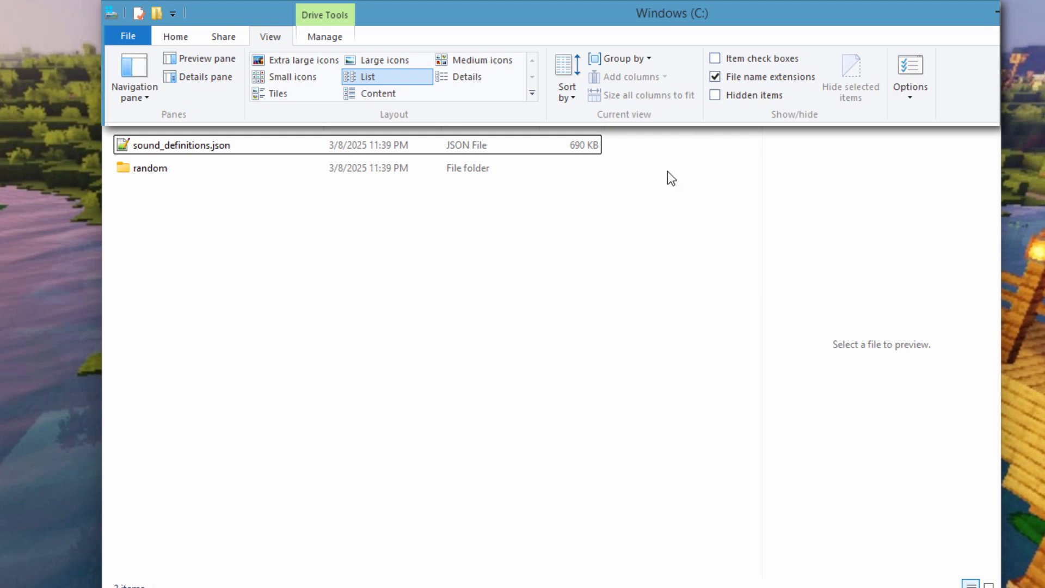
mouse_move(767, 163)
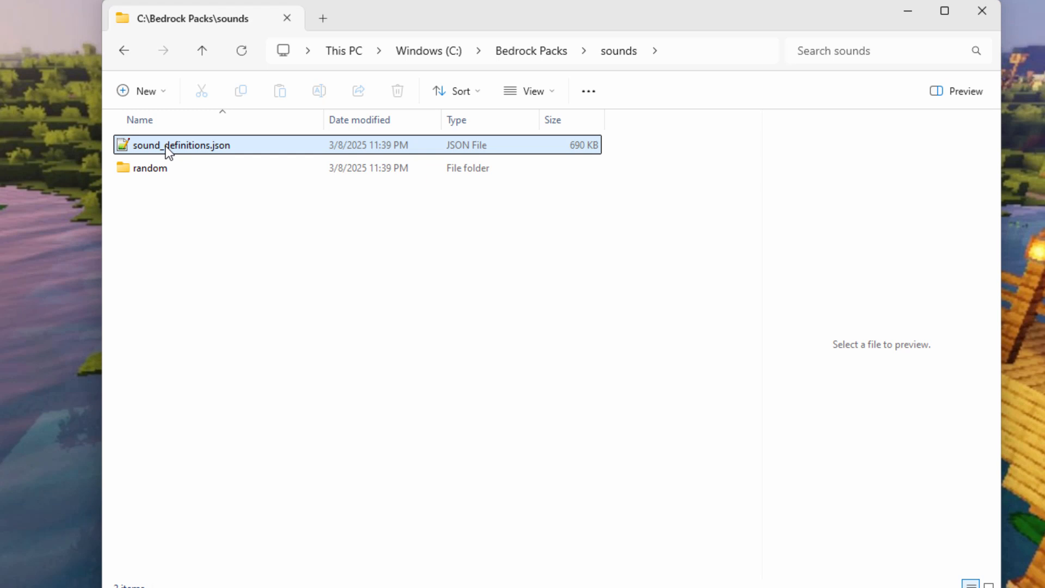
double_click(182, 146)
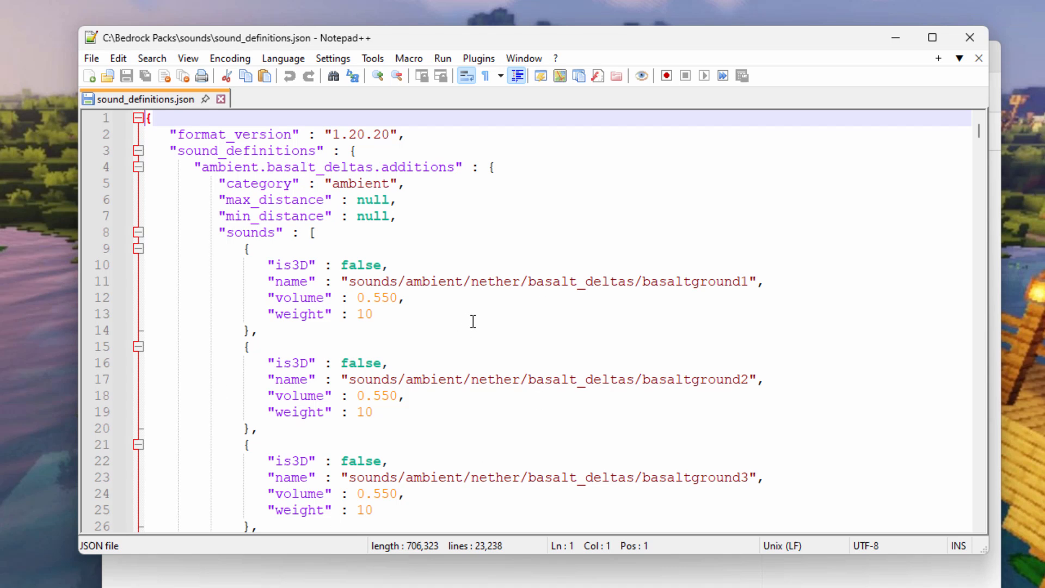
scroll(down, 3)
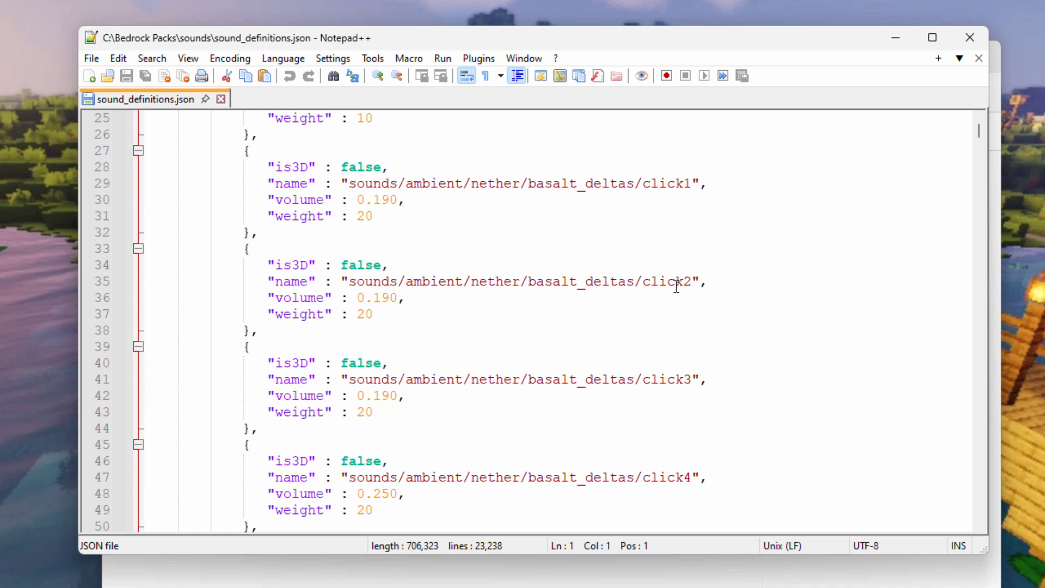
double_click(675, 282)
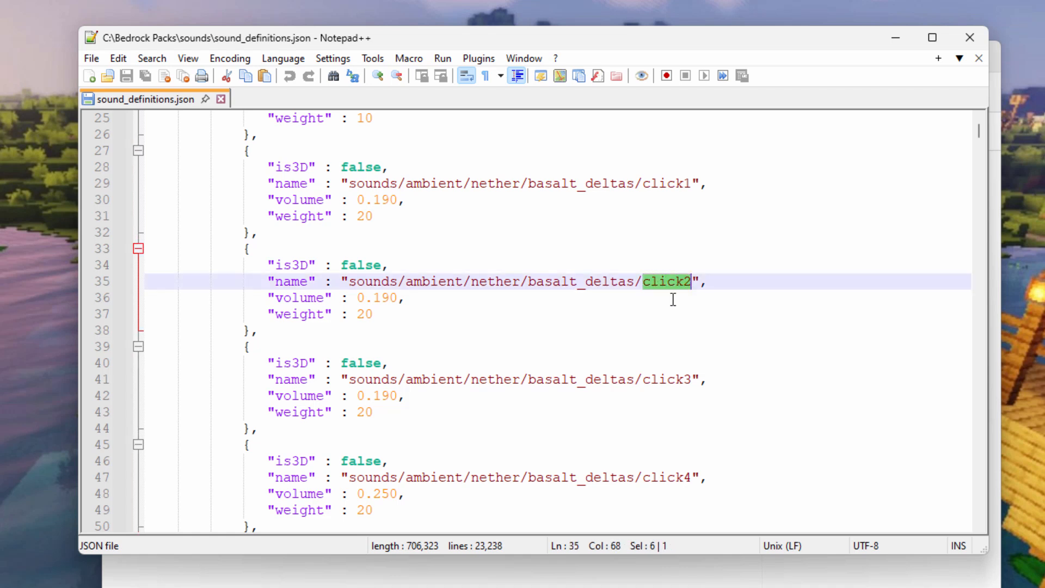
click(657, 282)
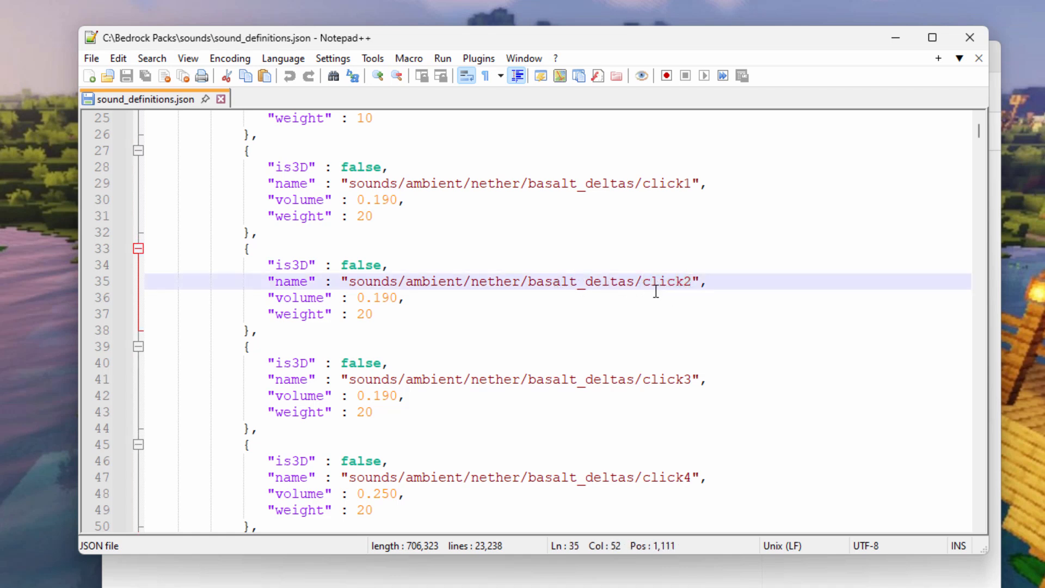
double_click(664, 282)
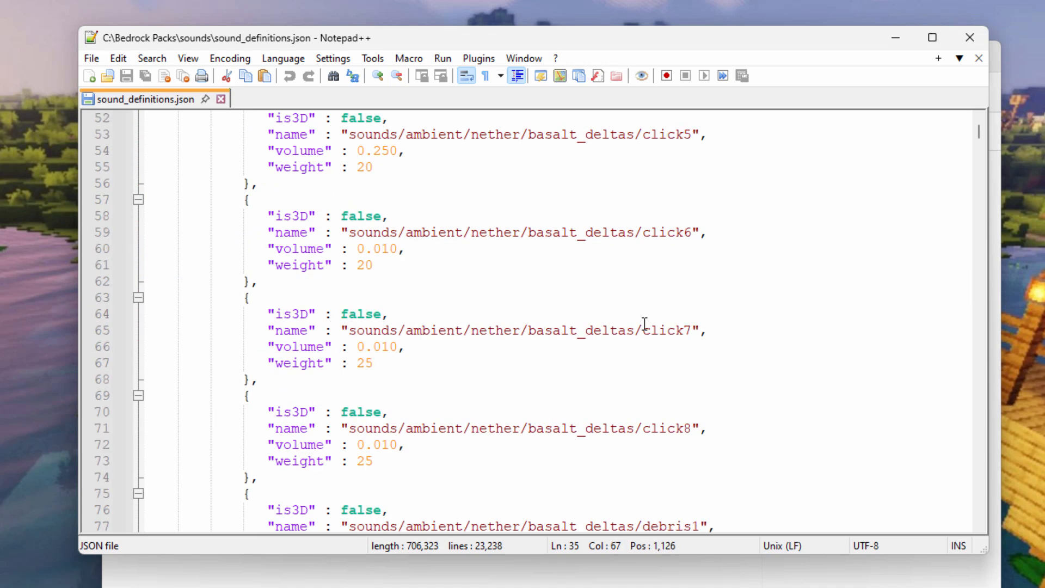
scroll(down, 3)
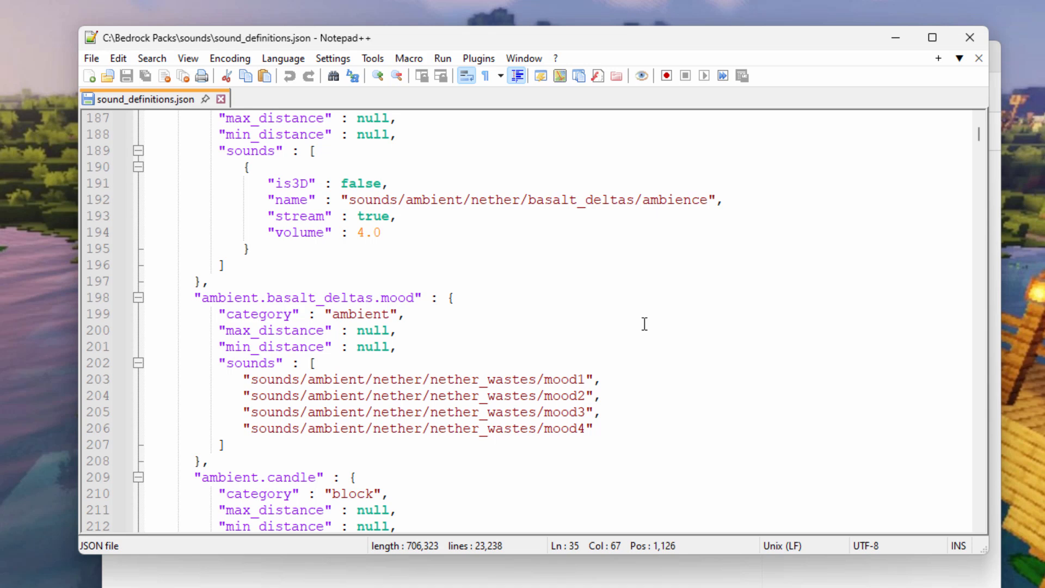
scroll(down, 3)
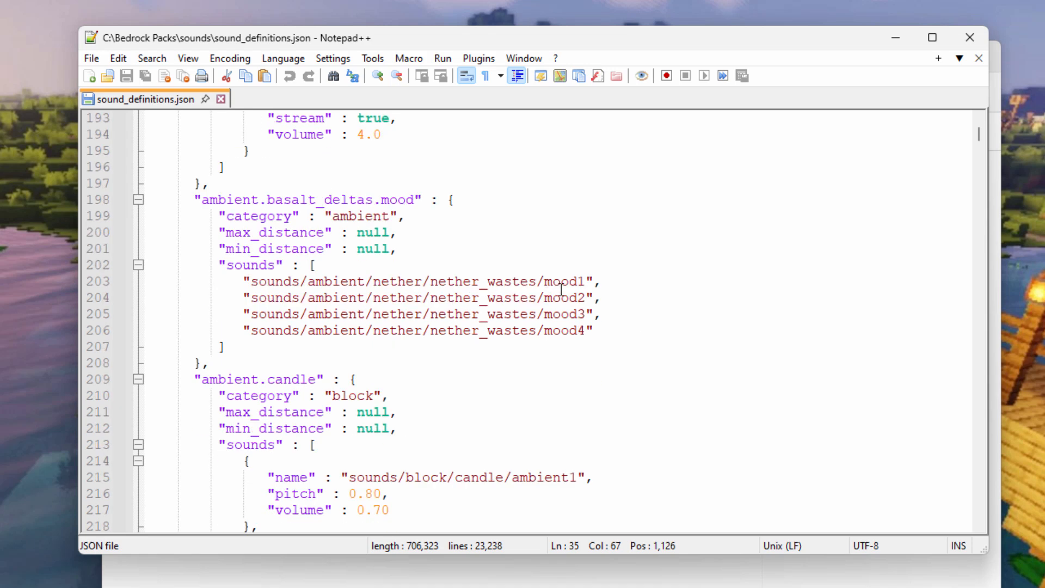
double_click(565, 281)
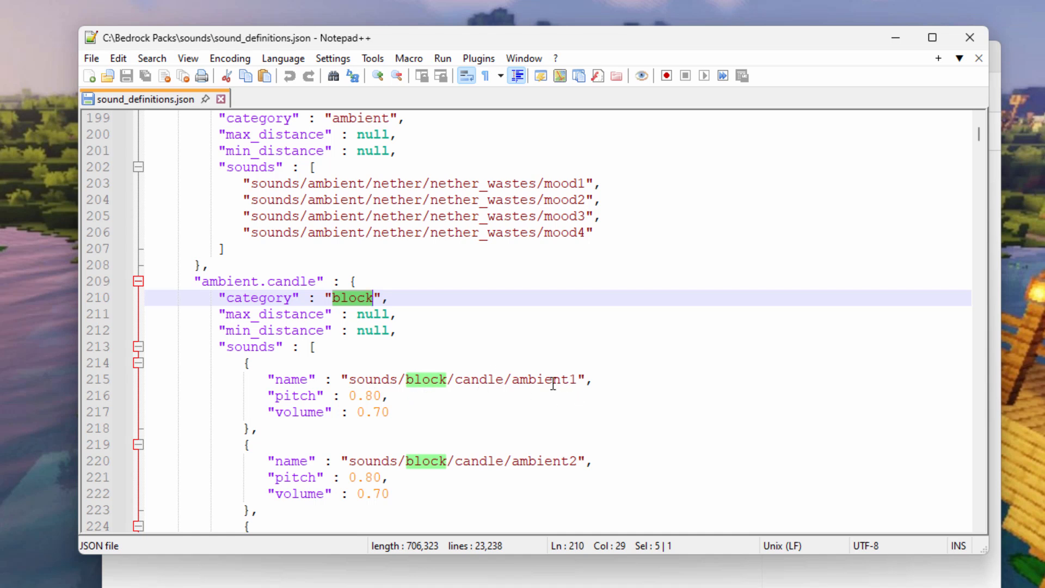
double_click(544, 379)
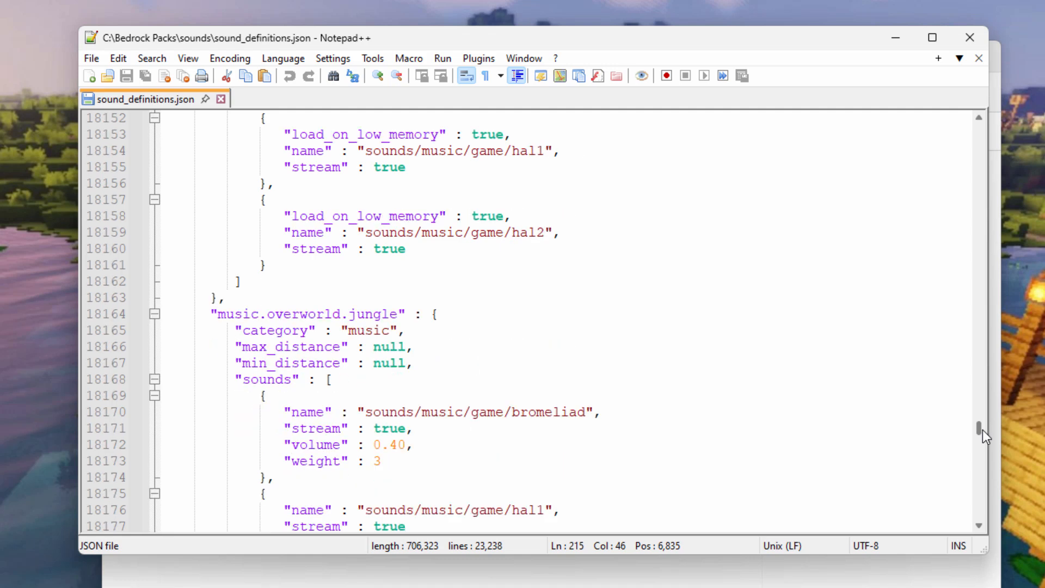
Inspect the anvil_break and random.bow entries in sound_definitions.json.
drag(978, 427, 978, 440)
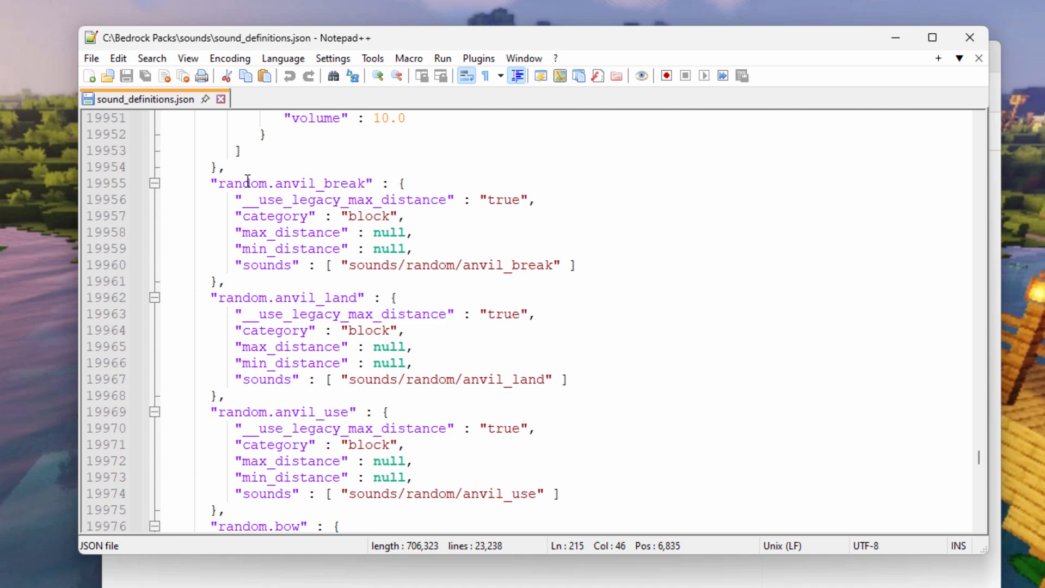
click(227, 282)
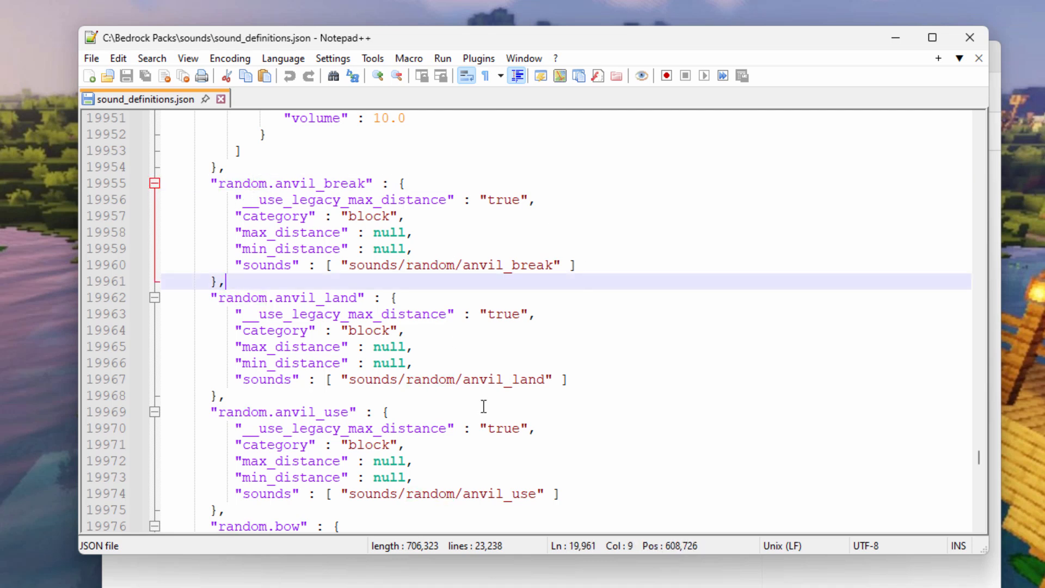
mouse_move(601, 335)
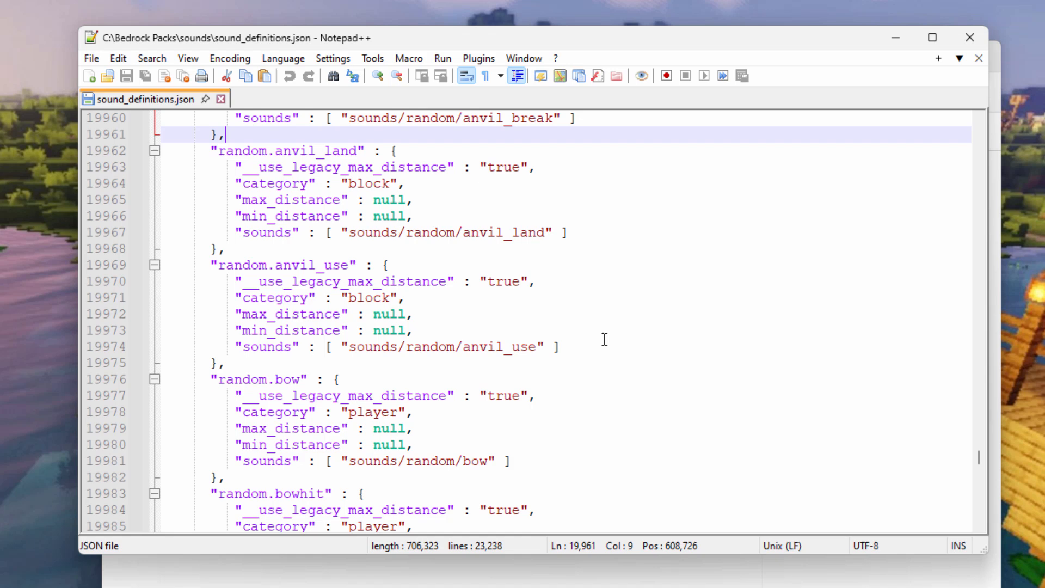
click(474, 461)
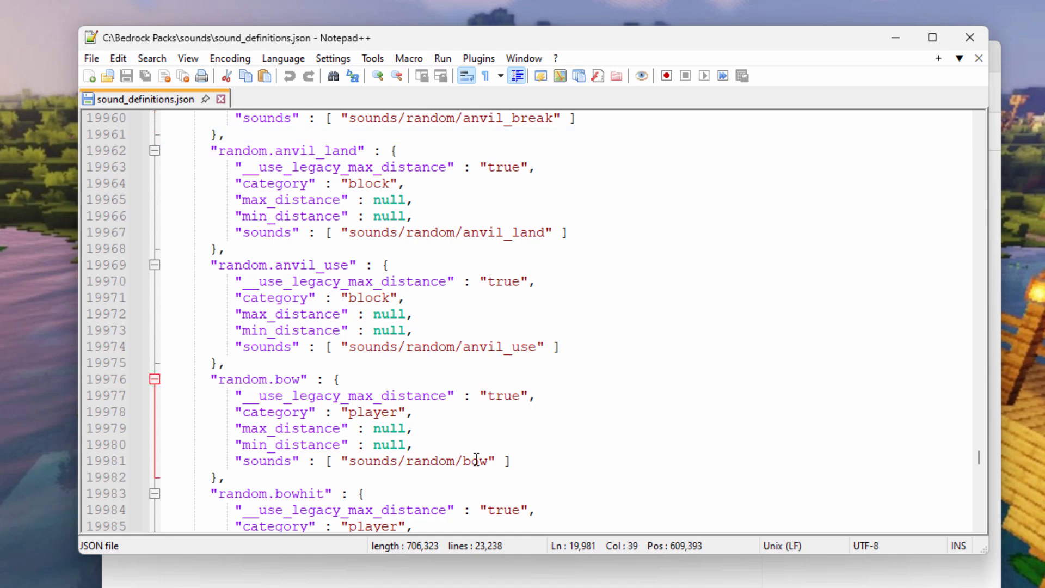
double_click(498, 346)
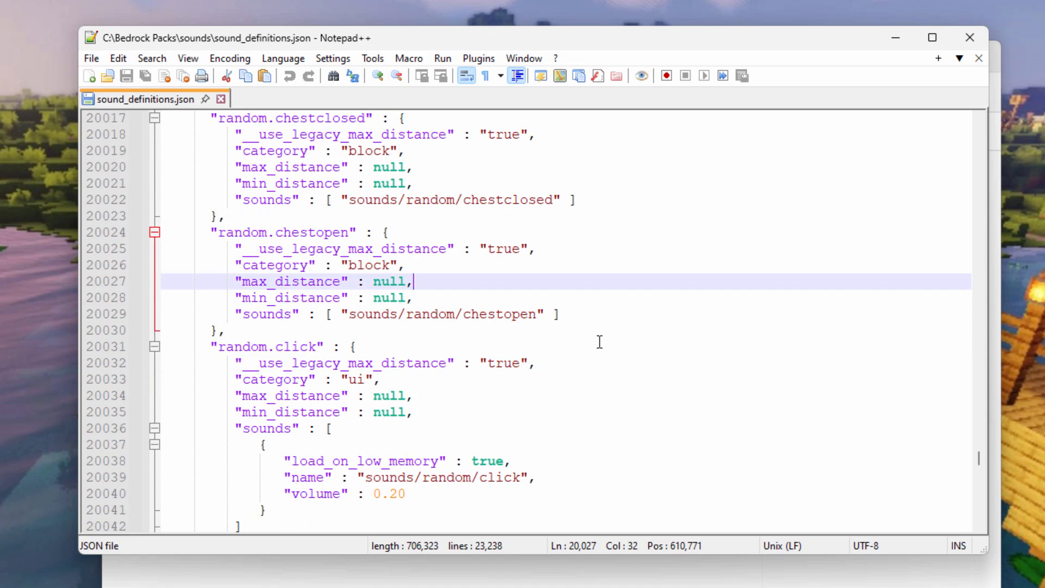
Scroll to the random.pop entry and select parts of its sounds/random/pop path.
scroll(down, 3)
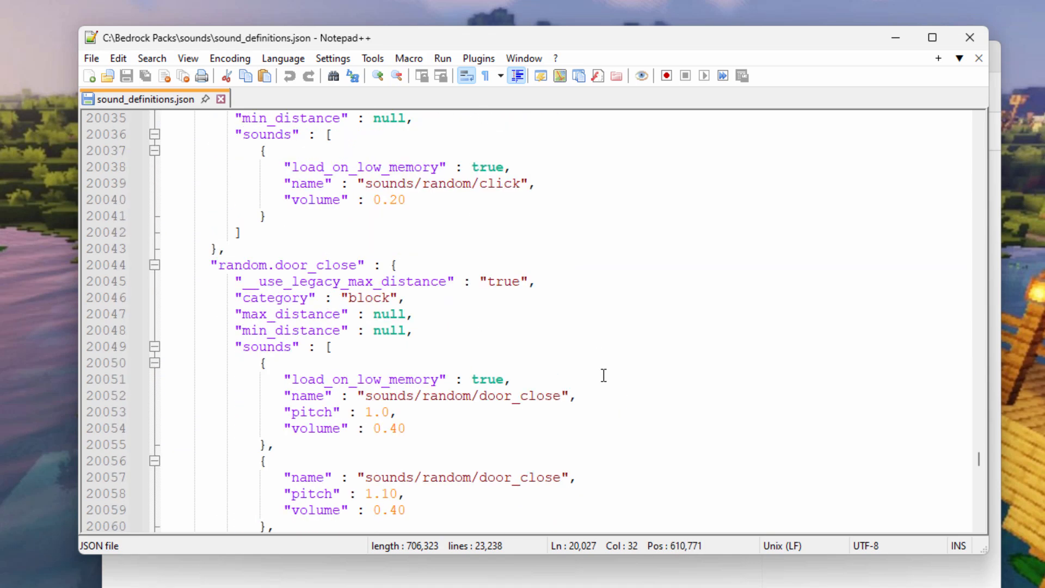
scroll(down, 3)
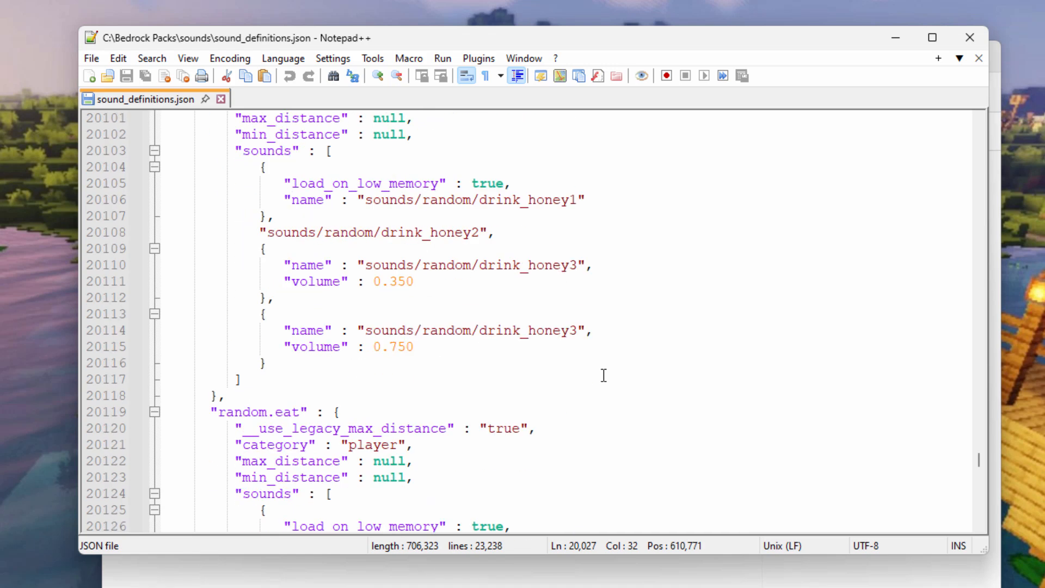
scroll(down, 3)
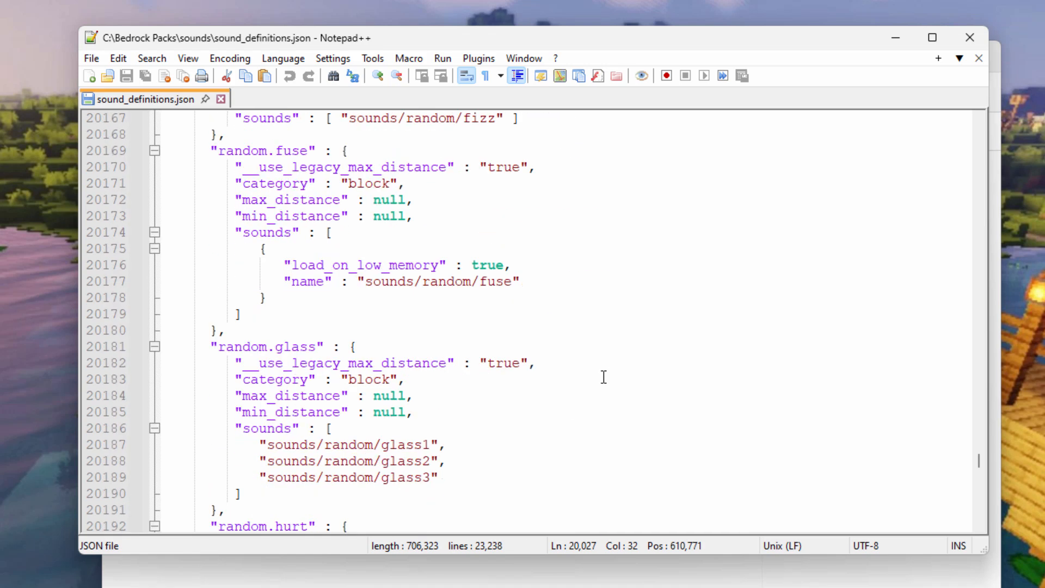
scroll(down, 3)
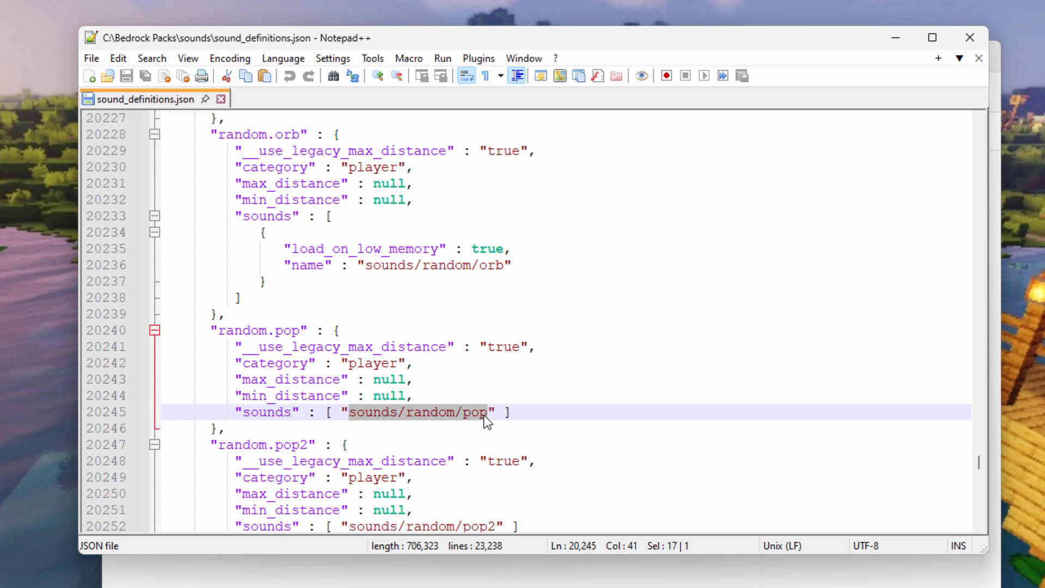
click(422, 412)
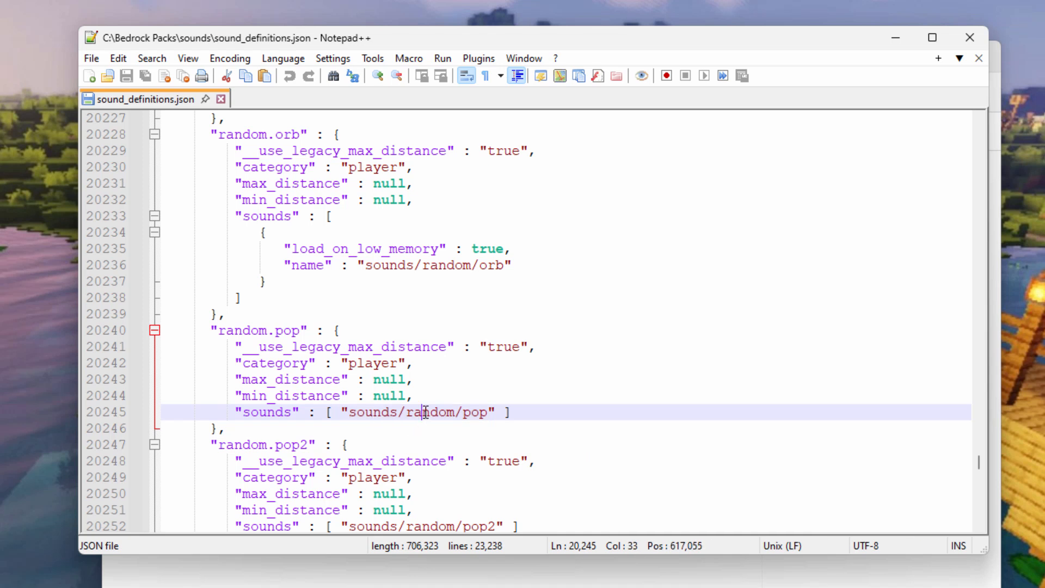
click(477, 412)
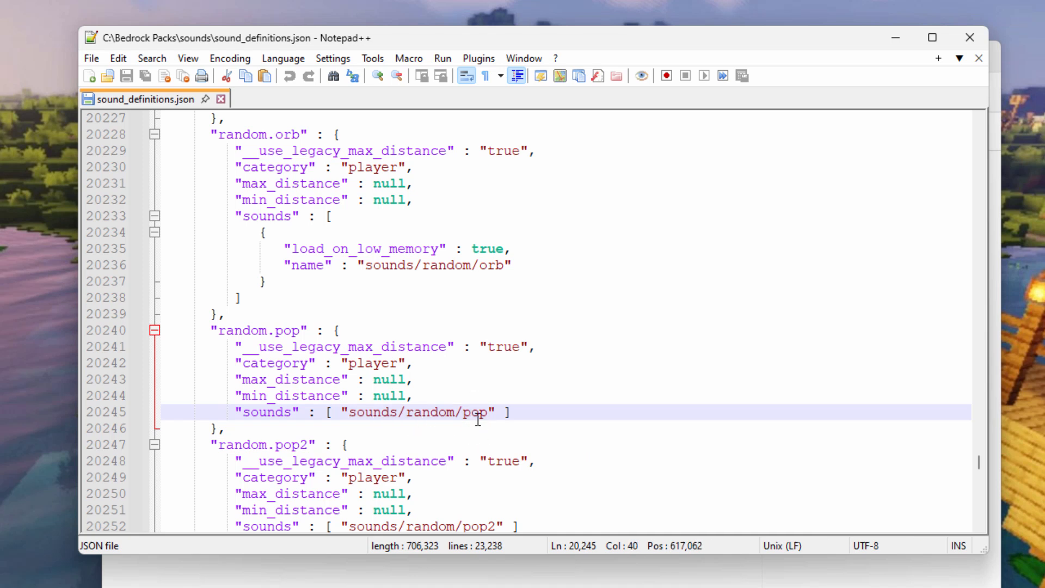
mouse_move(597, 416)
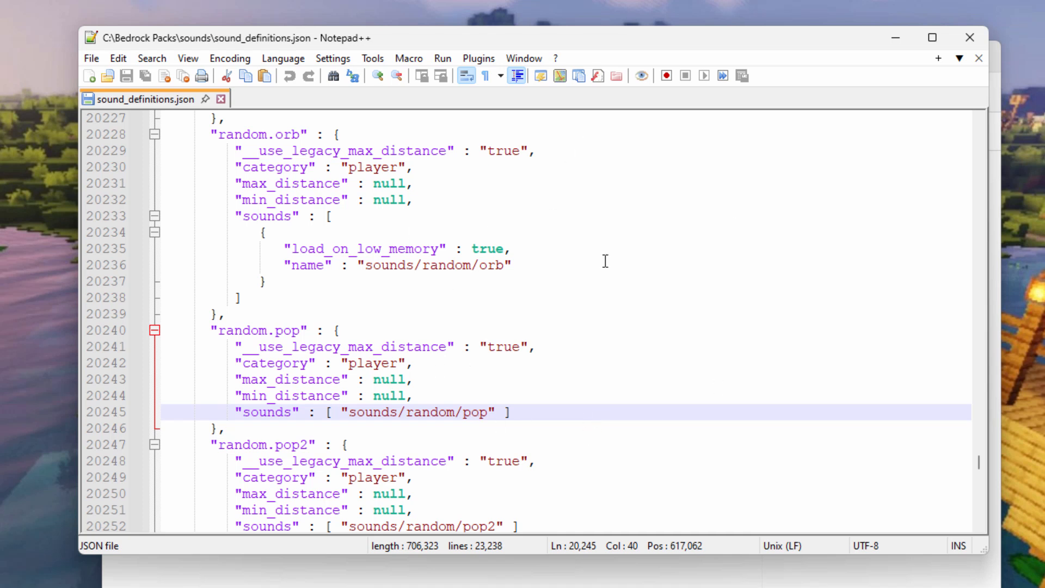
double_click(373, 412)
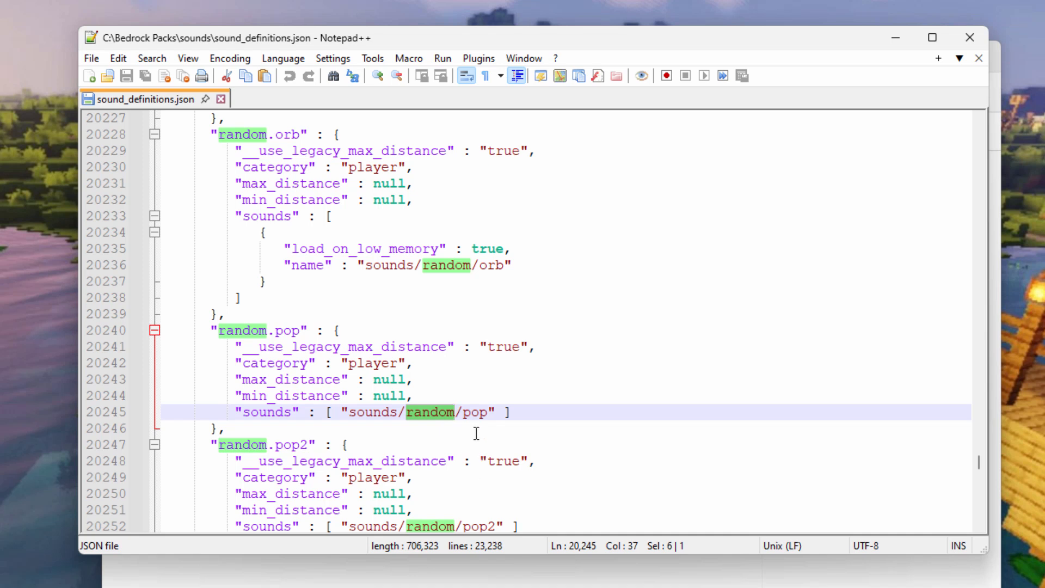
double_click(474, 412)
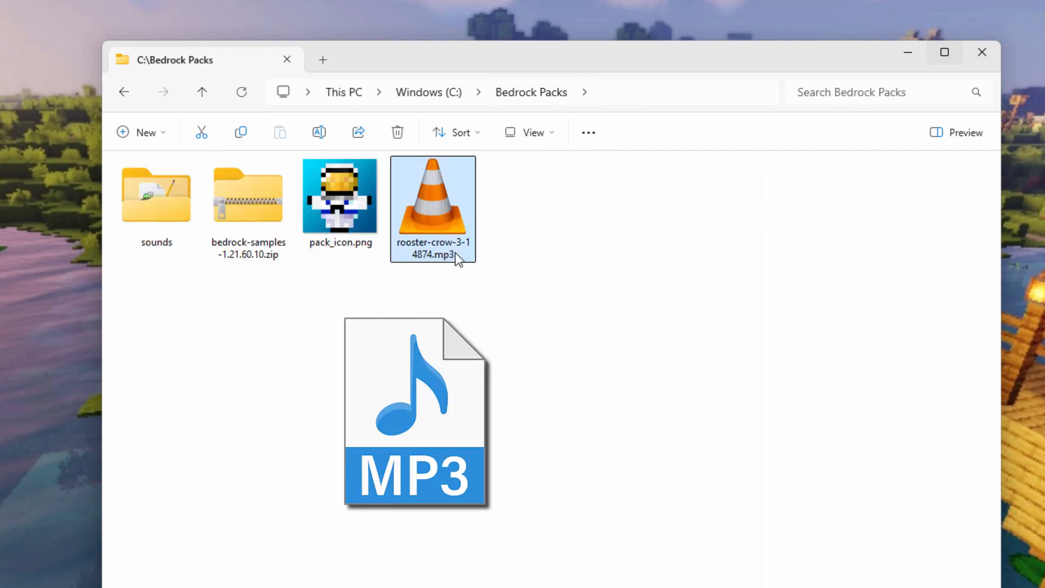
mouse_move(457, 259)
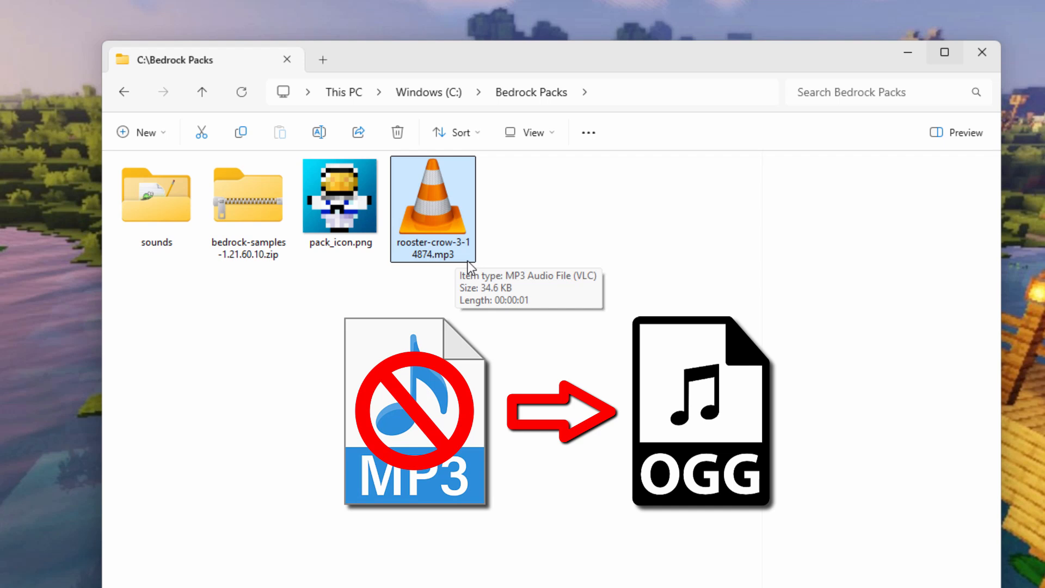
mouse_move(457, 267)
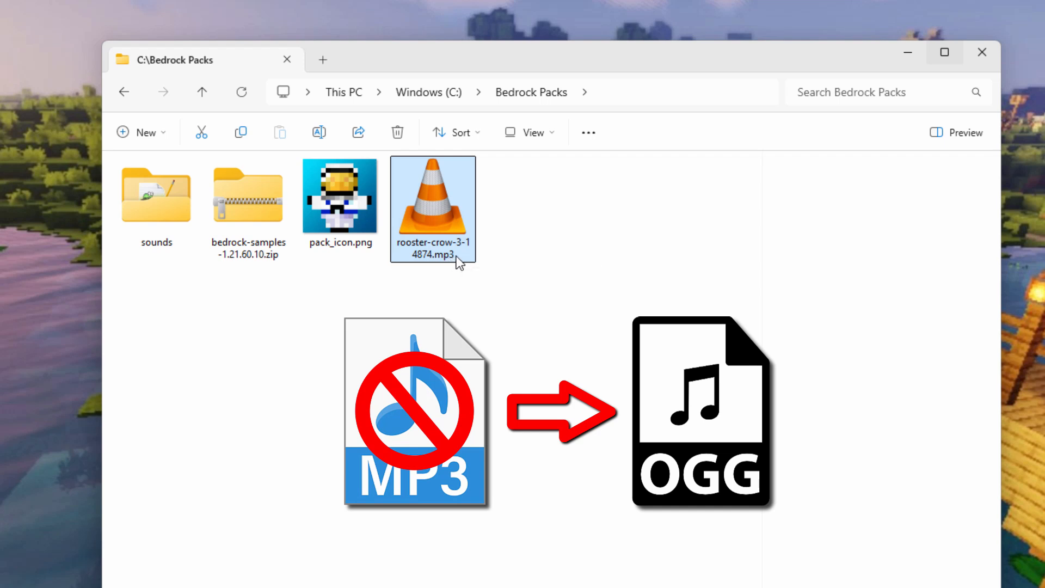
mouse_move(436, 184)
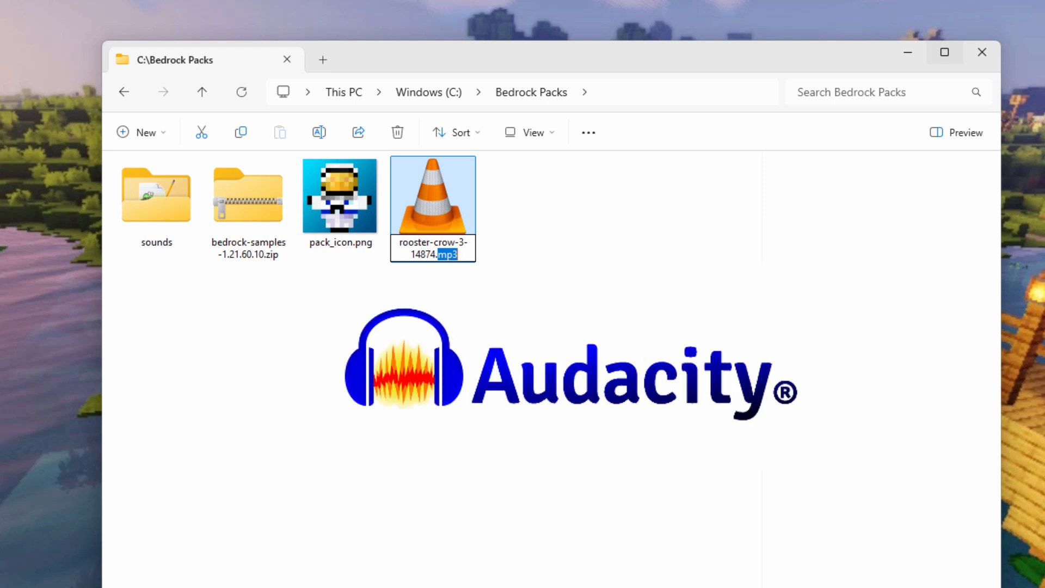
click(554, 351)
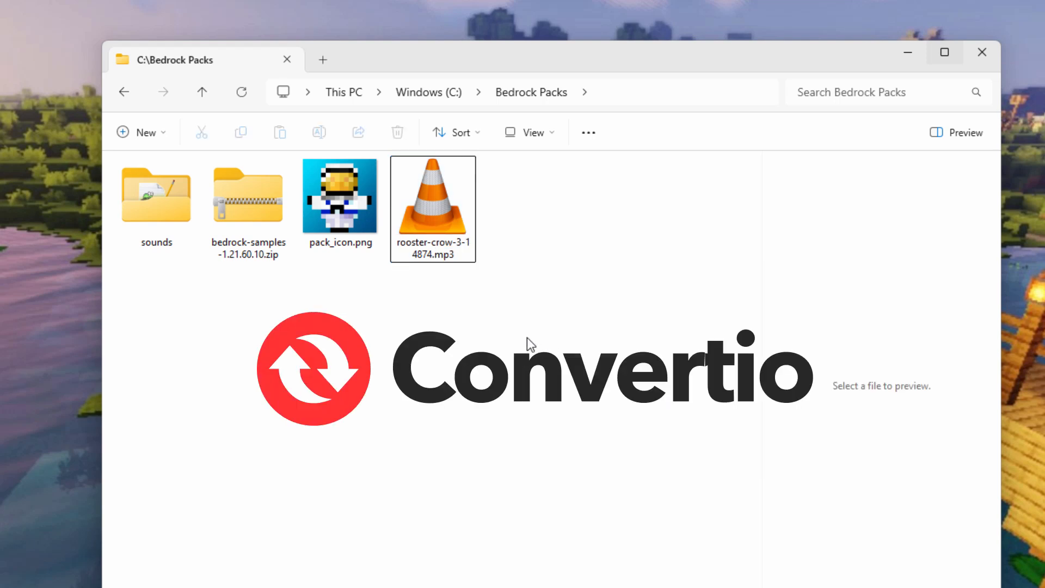
mouse_move(489, 346)
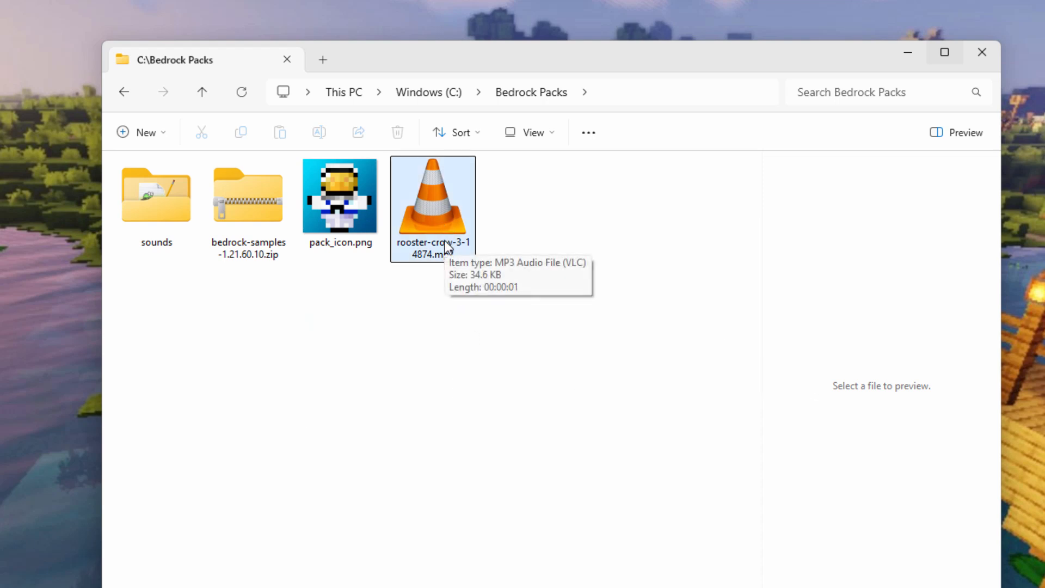
mouse_move(1040, 237)
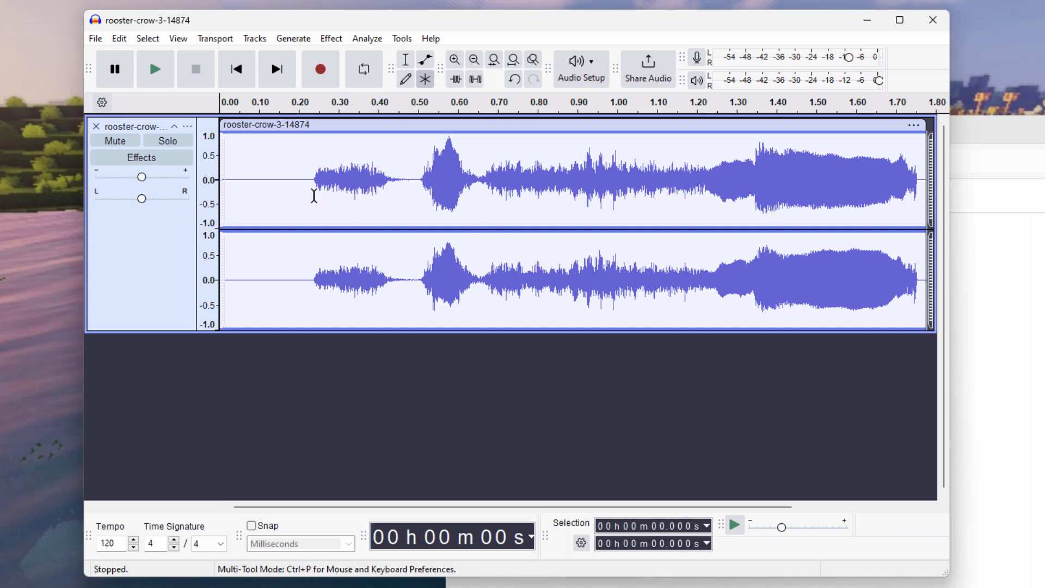
Export the rooster crow as Ogg Vorbis into C:\Bedrock Packs and close Audacity.
click(96, 38)
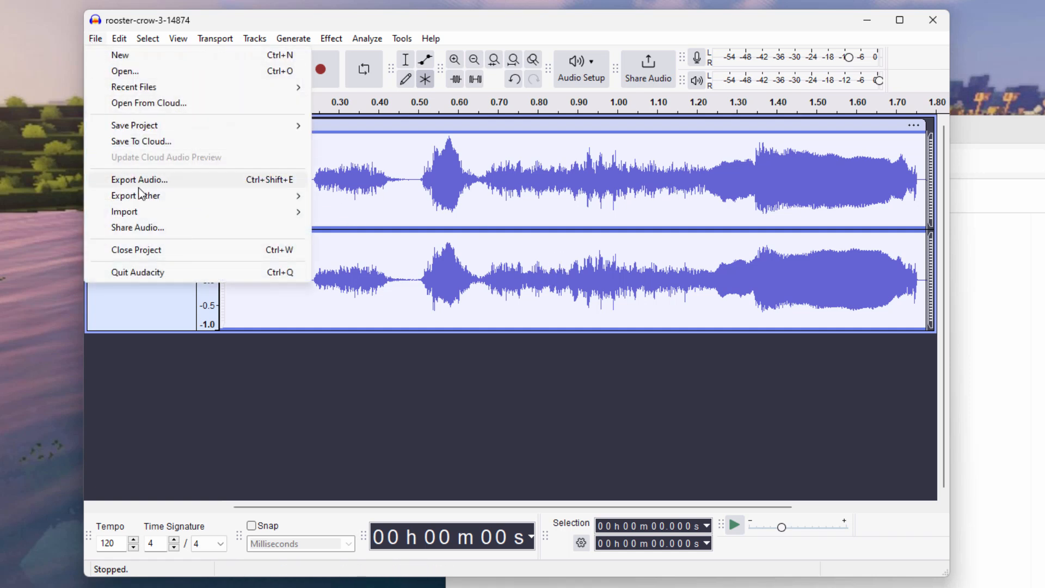
click(139, 179)
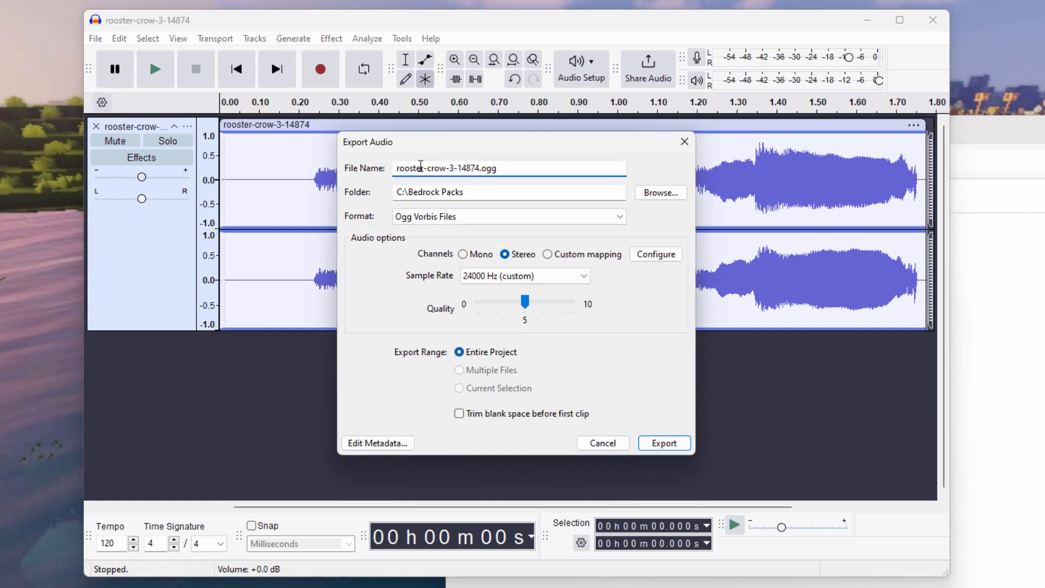
click(501, 170)
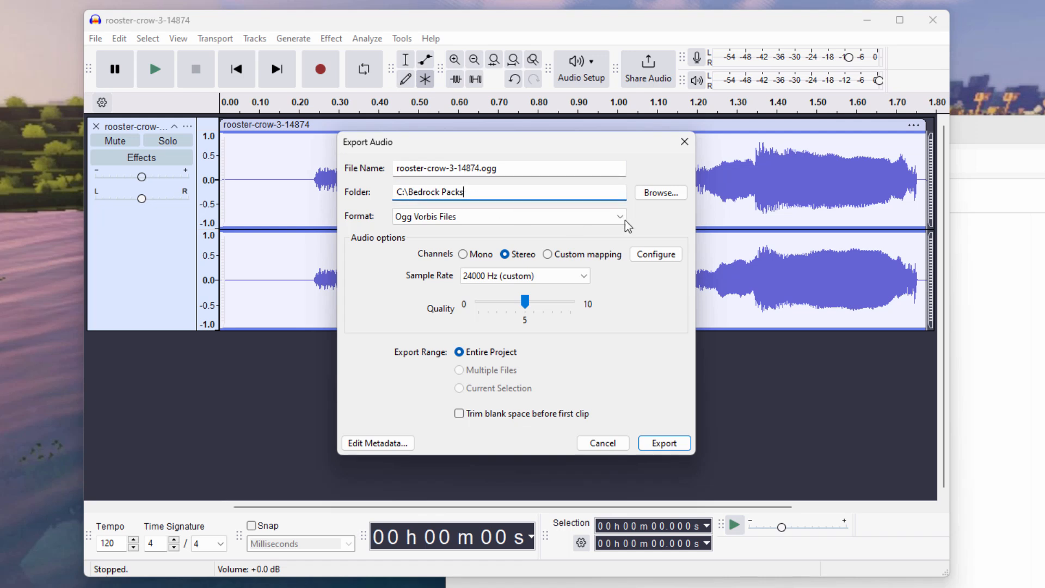
mouse_move(660, 194)
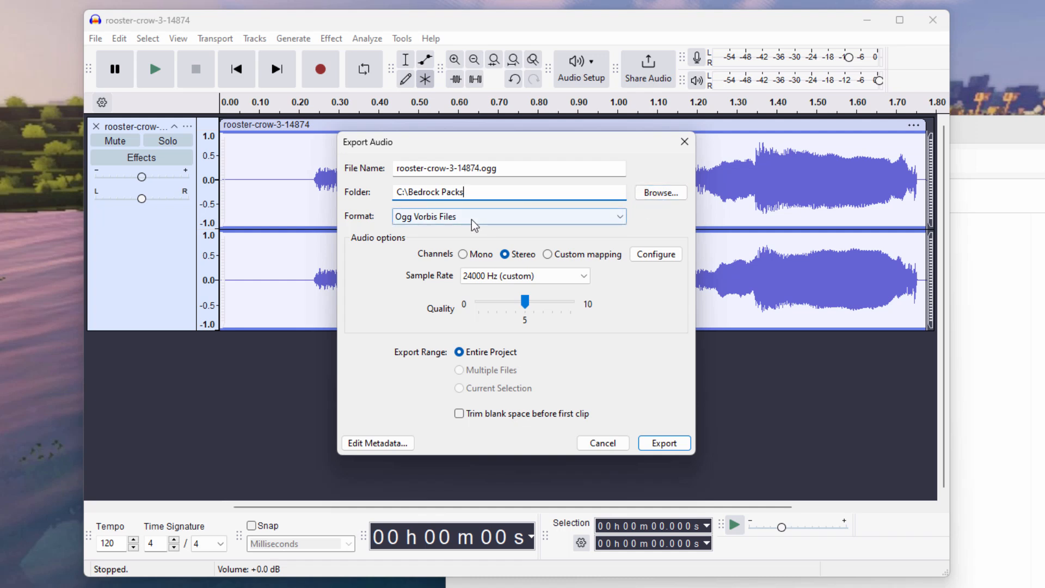
click(508, 216)
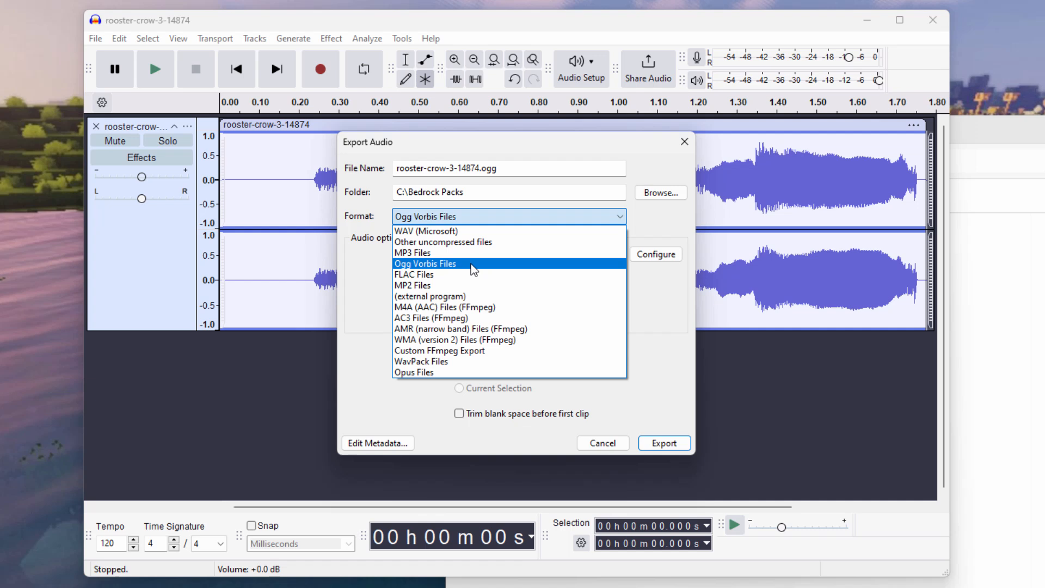
click(426, 264)
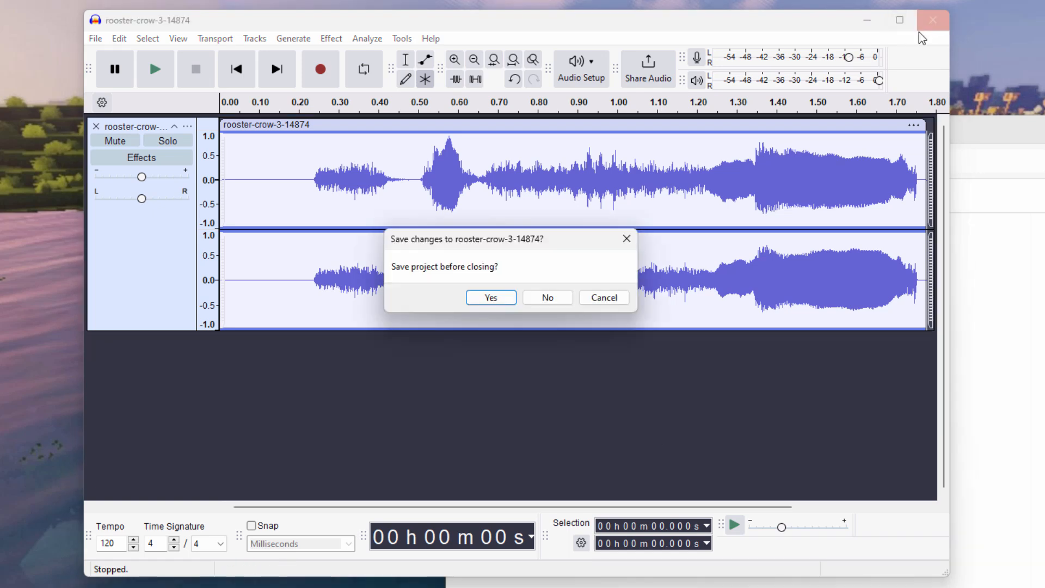
click(547, 298)
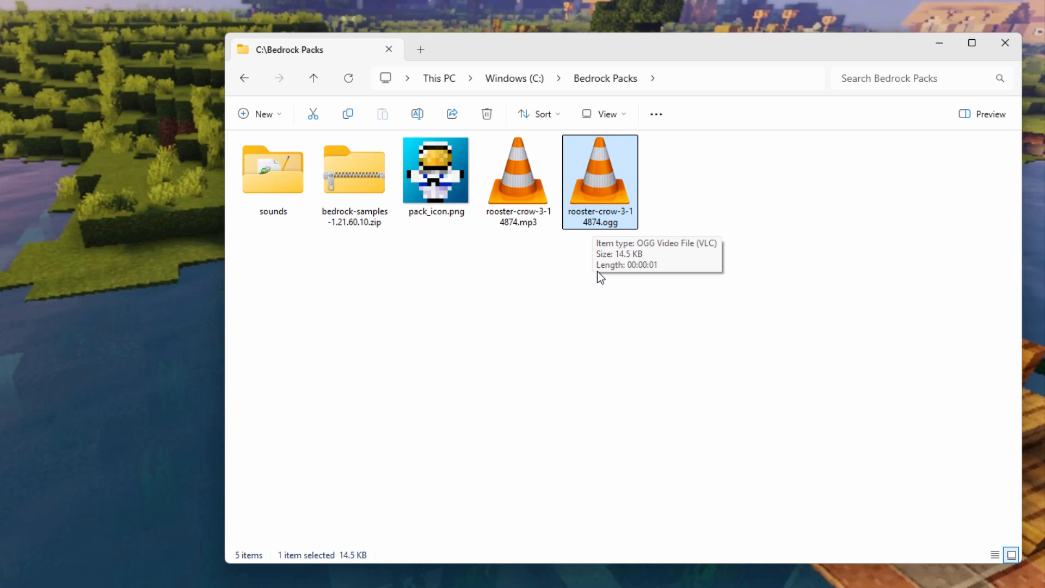
Rename the OGG to pop.ogg, switch to Large icons, and move it into sounds\random.
double_click(600, 212)
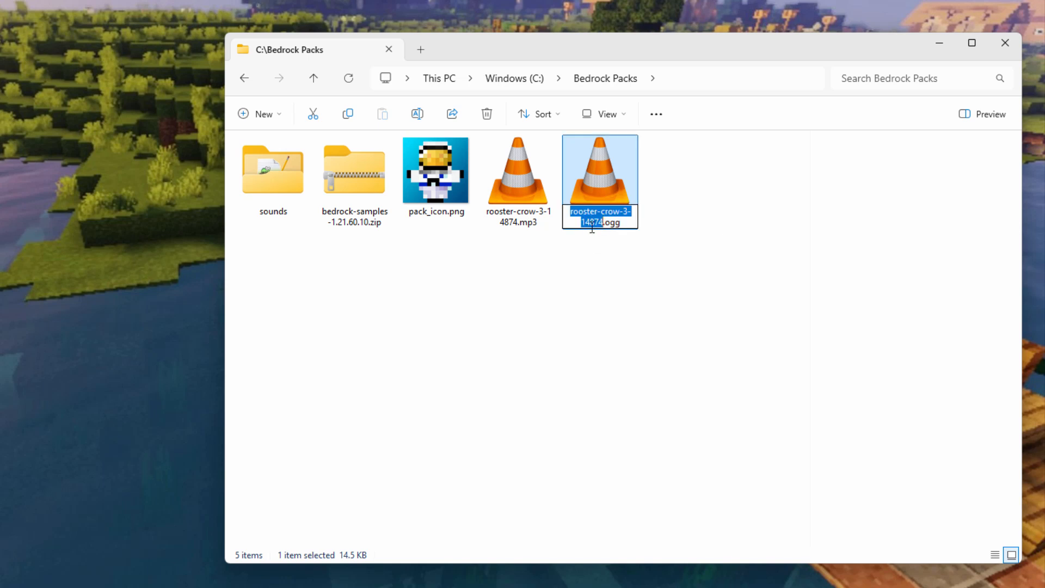
text(pop.ogg)
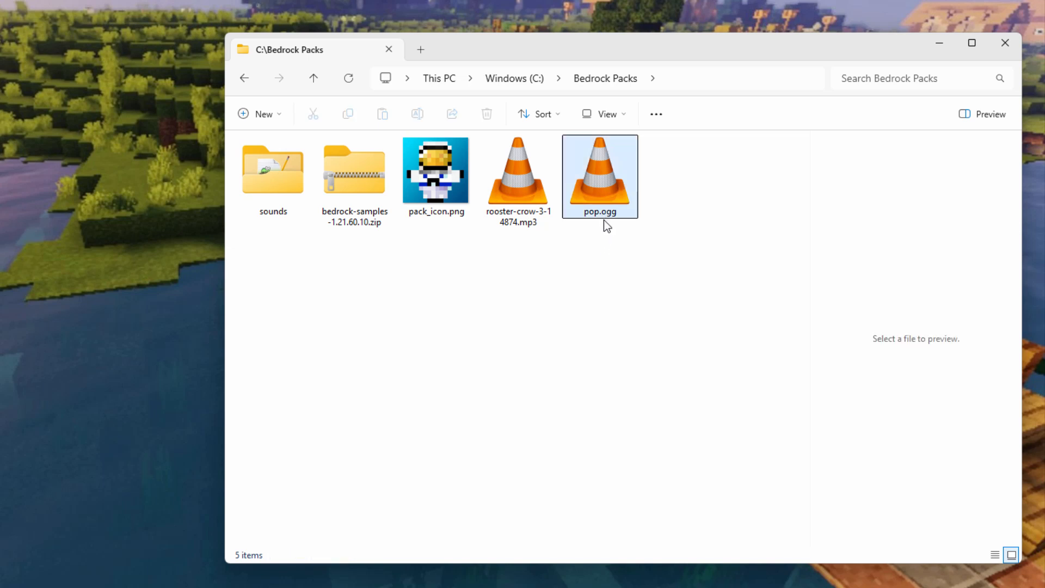
click(600, 180)
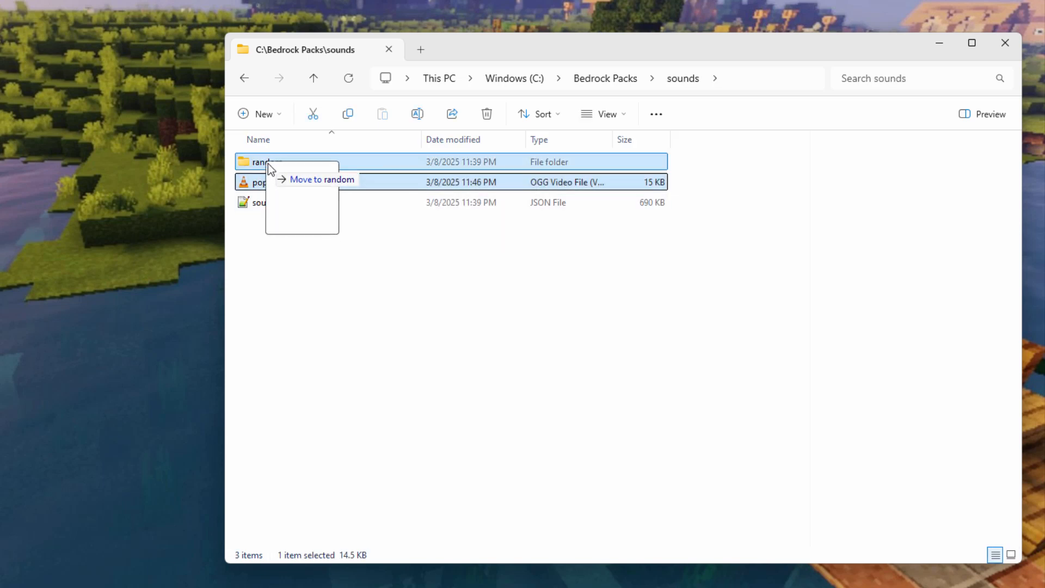
click(603, 114)
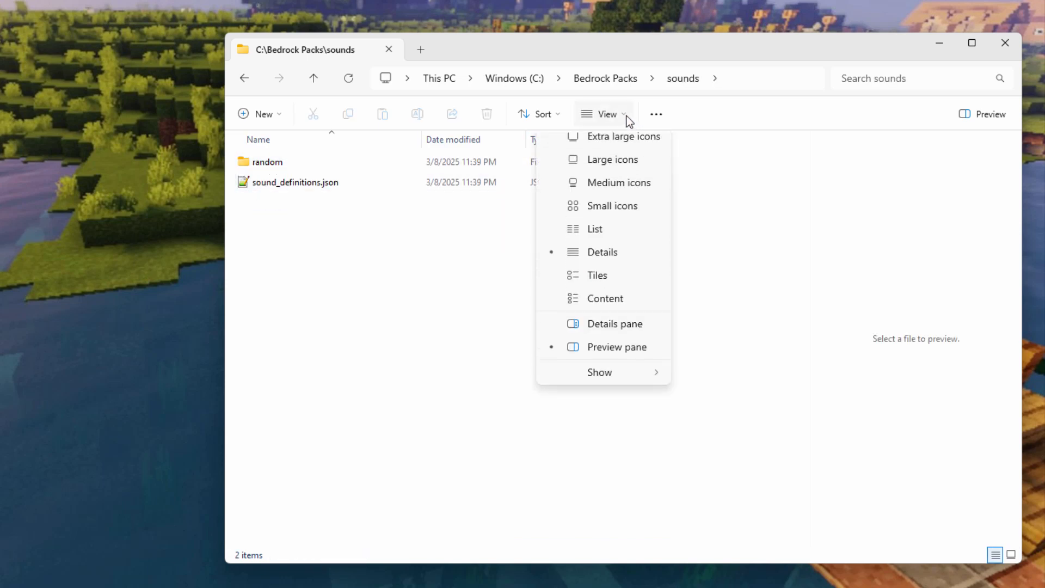
click(612, 159)
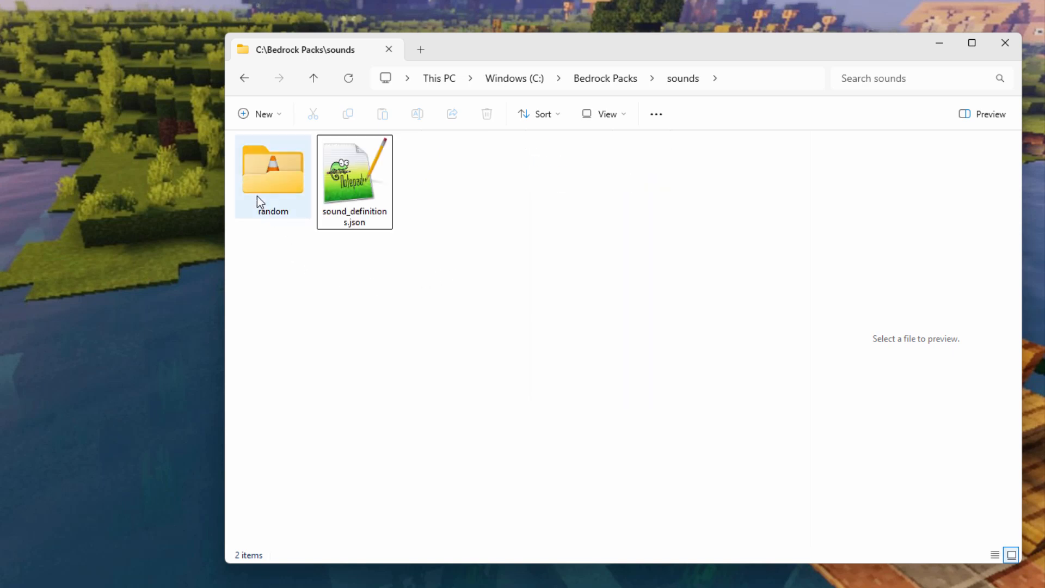
double_click(272, 171)
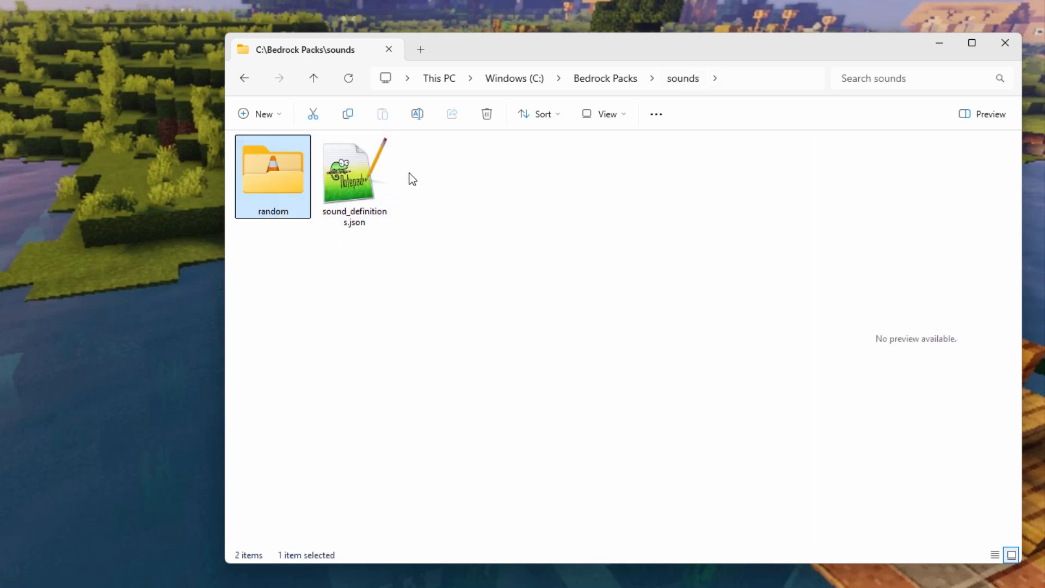
click(355, 174)
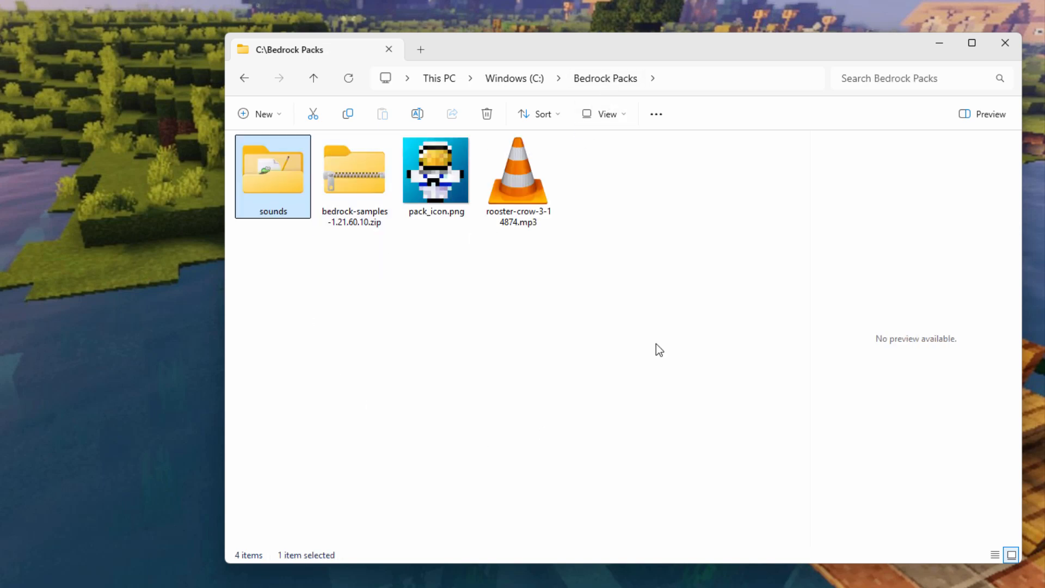
mouse_move(483, 311)
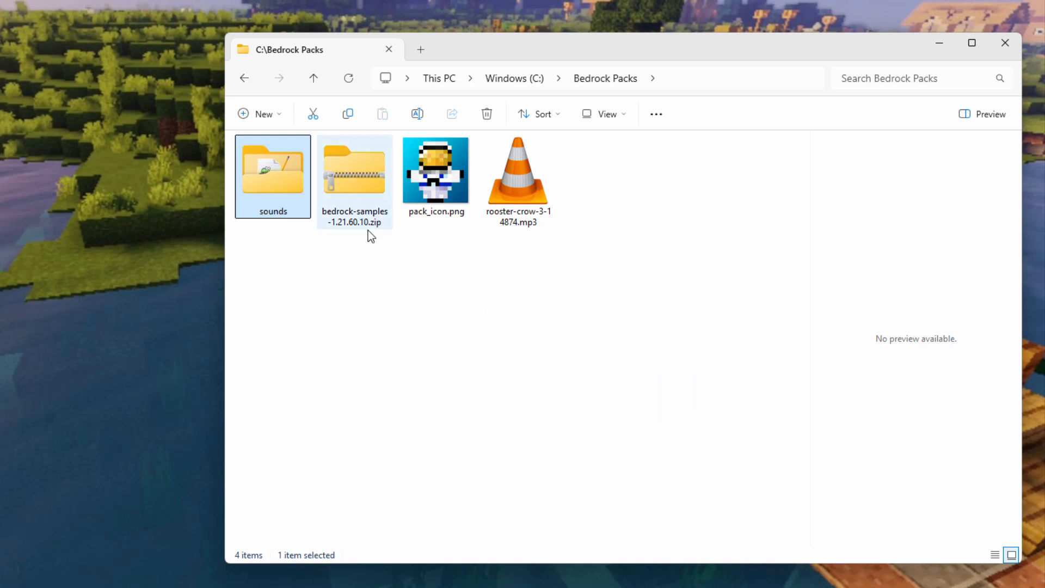
Browse the sample zip's resource_pack folder and copy manifest.json into Bedrock Packs.
right_click(354, 180)
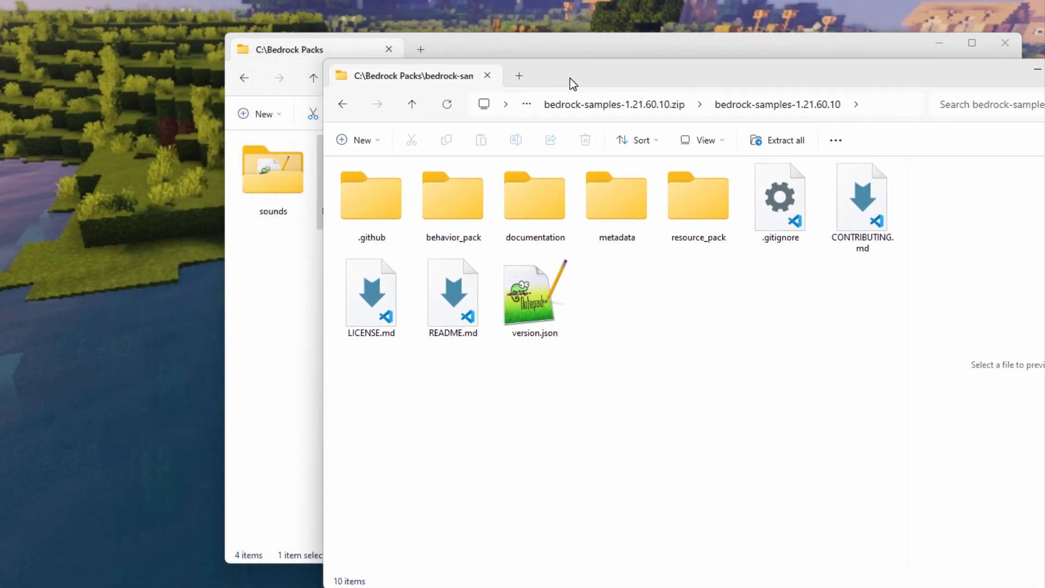
double_click(698, 196)
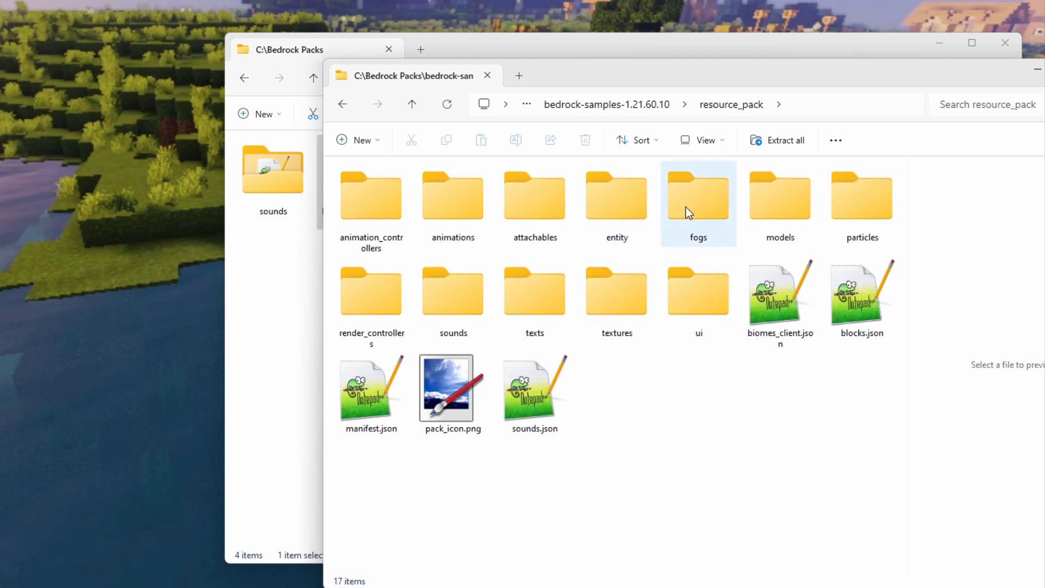
click(452, 393)
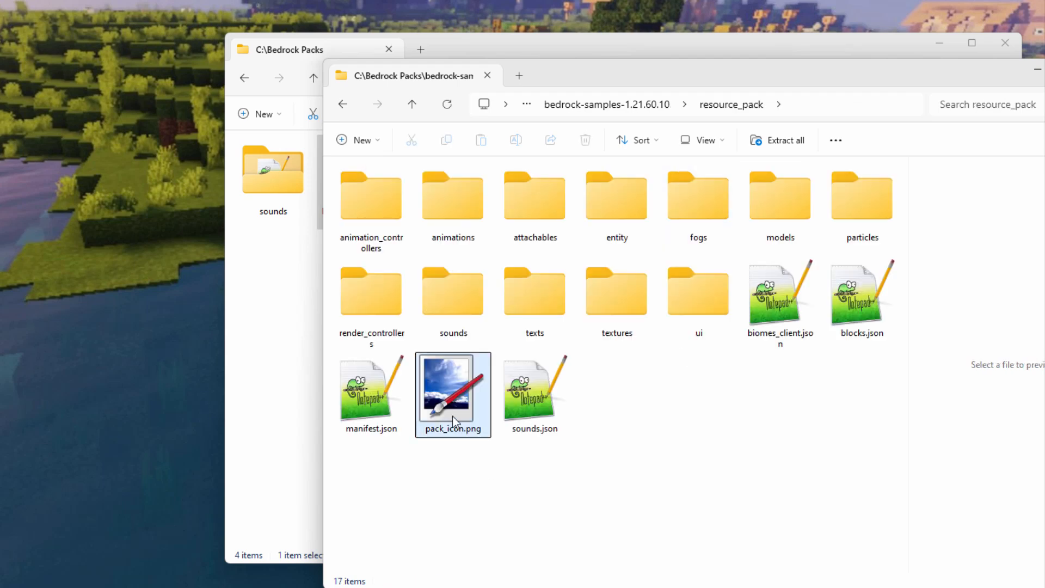
click(453, 393)
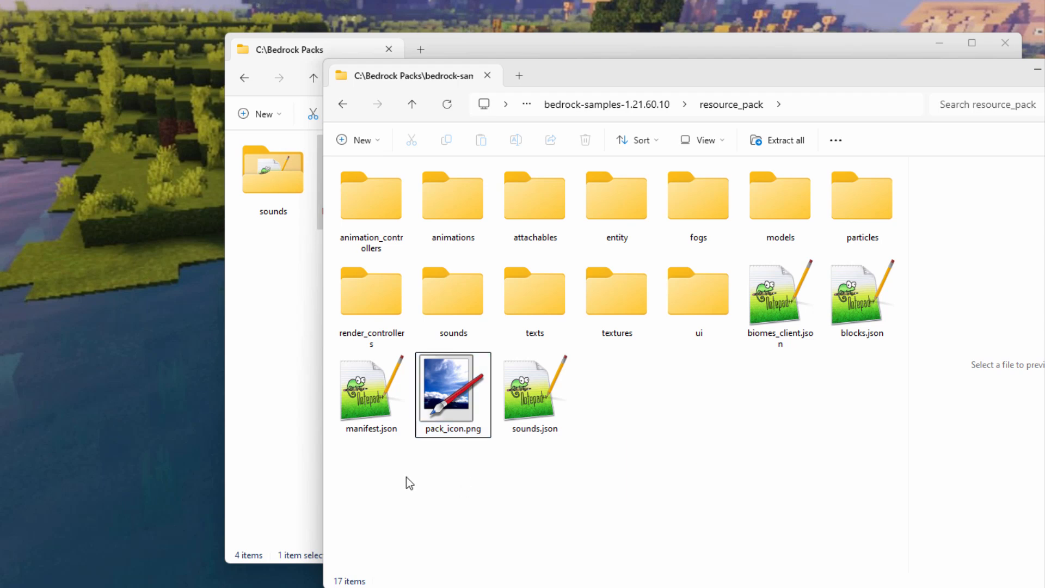
click(371, 390)
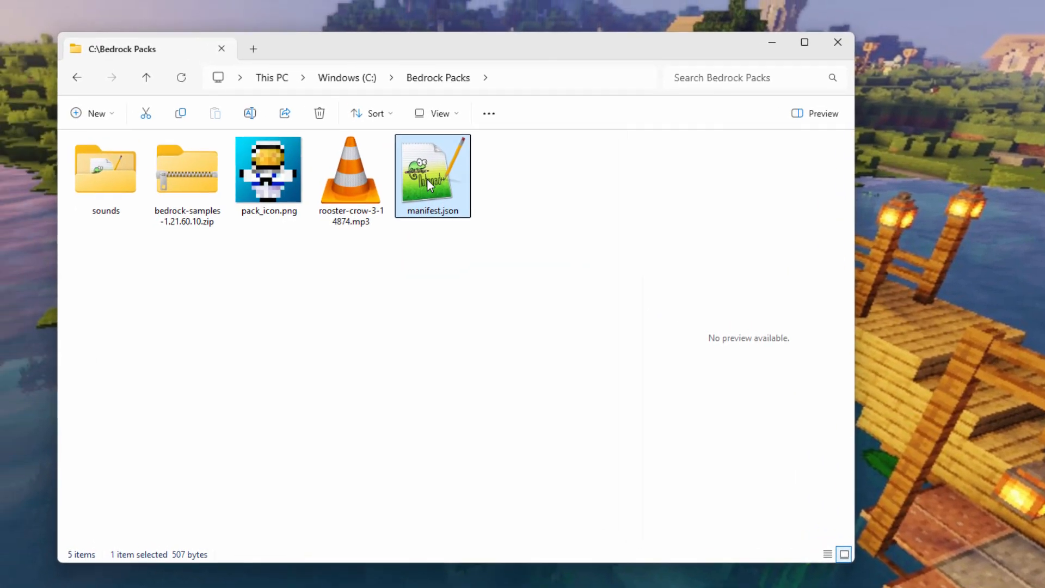
Change the manifest header description, pack name and module description to Pop Sound.
double_click(432, 175)
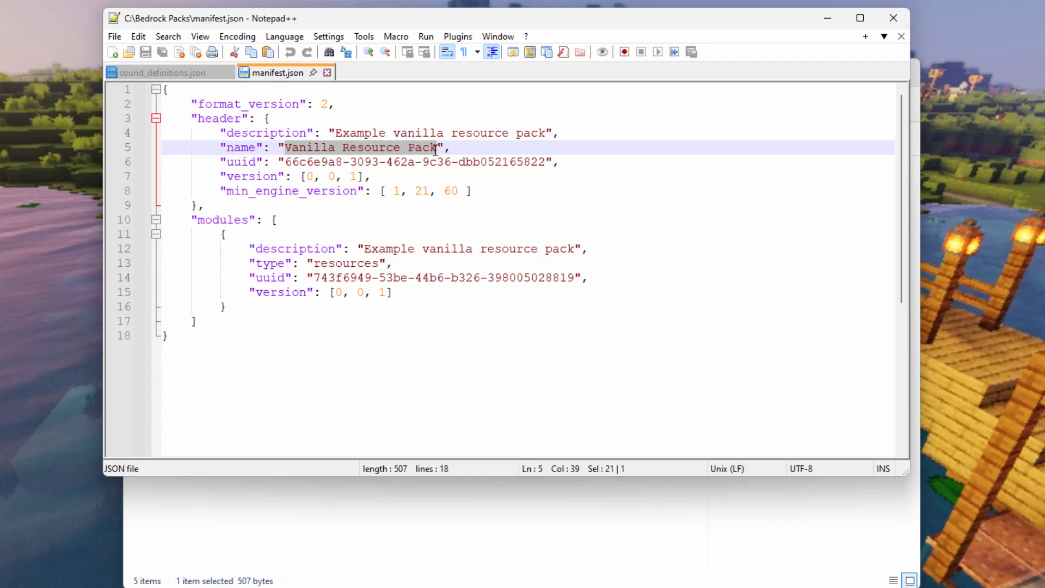
mouse_move(494, 133)
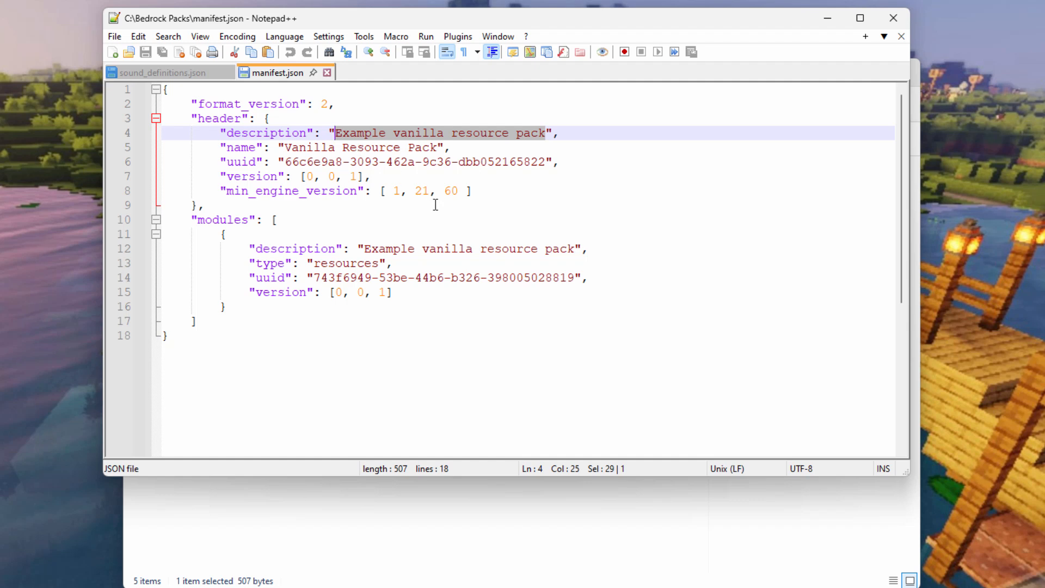
text(Pop Sound",)
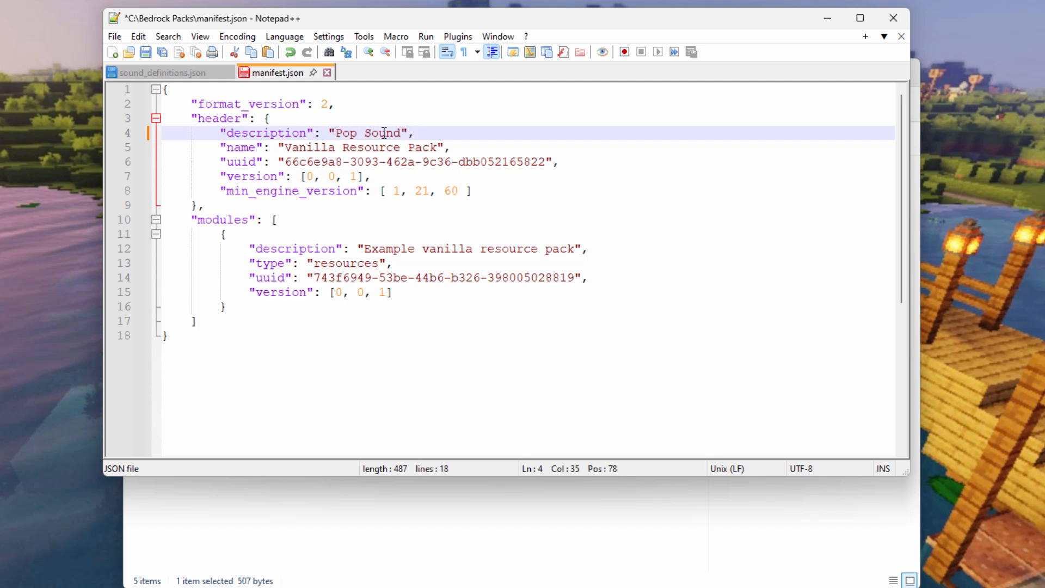
click(435, 147)
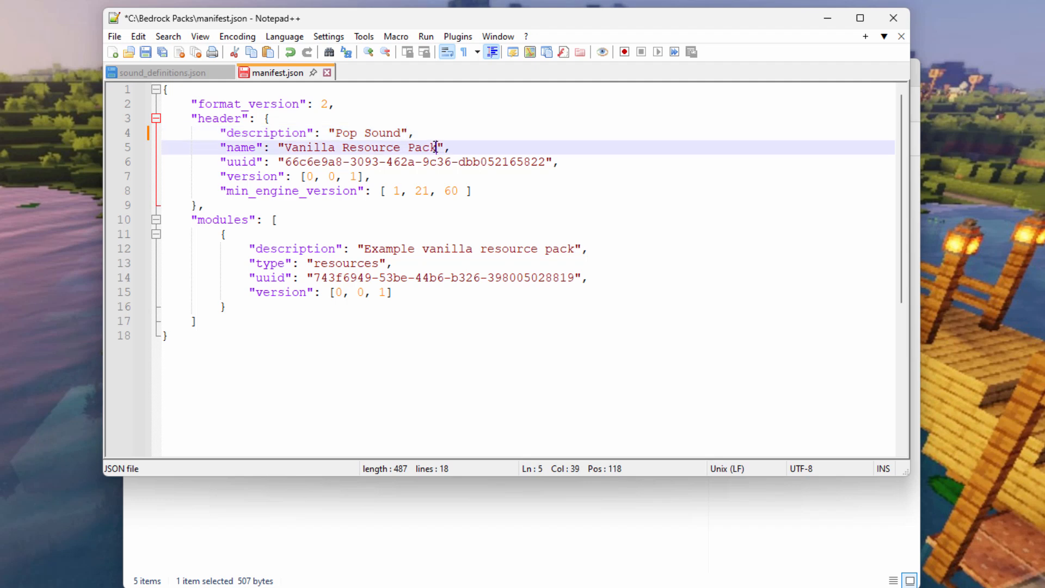
right_click(356, 152)
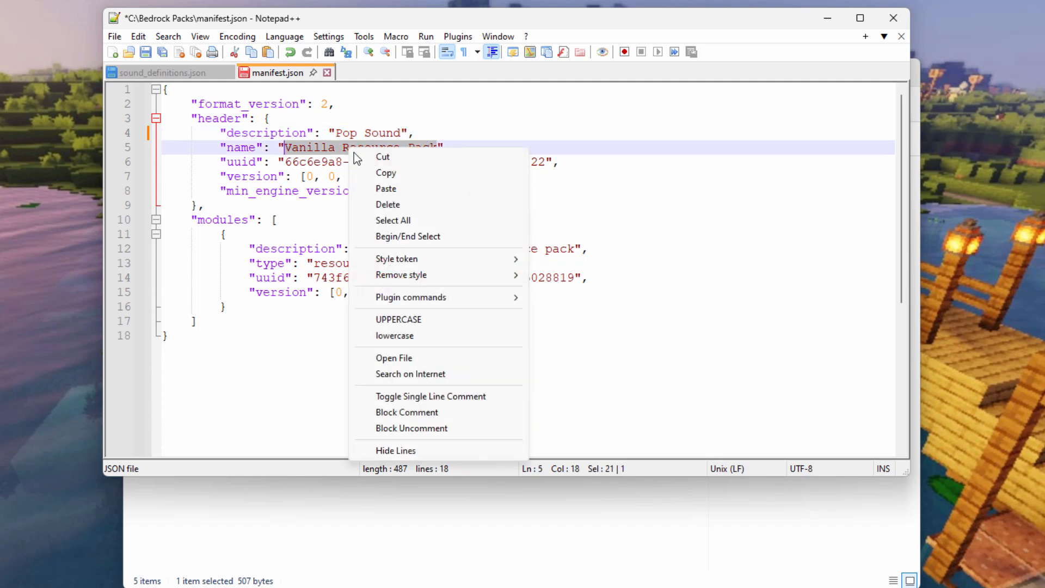
click(386, 189)
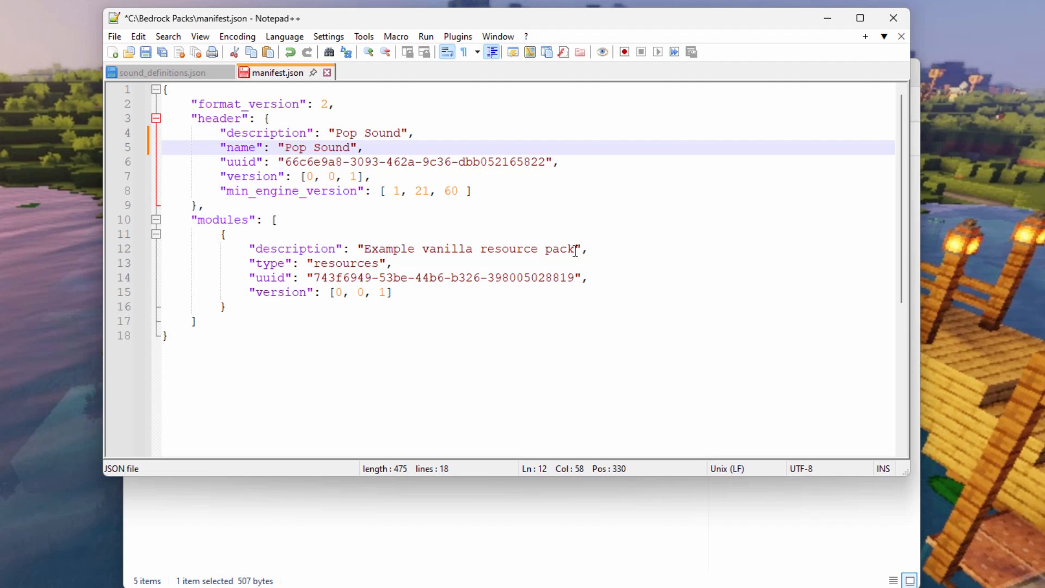
right_click(404, 249)
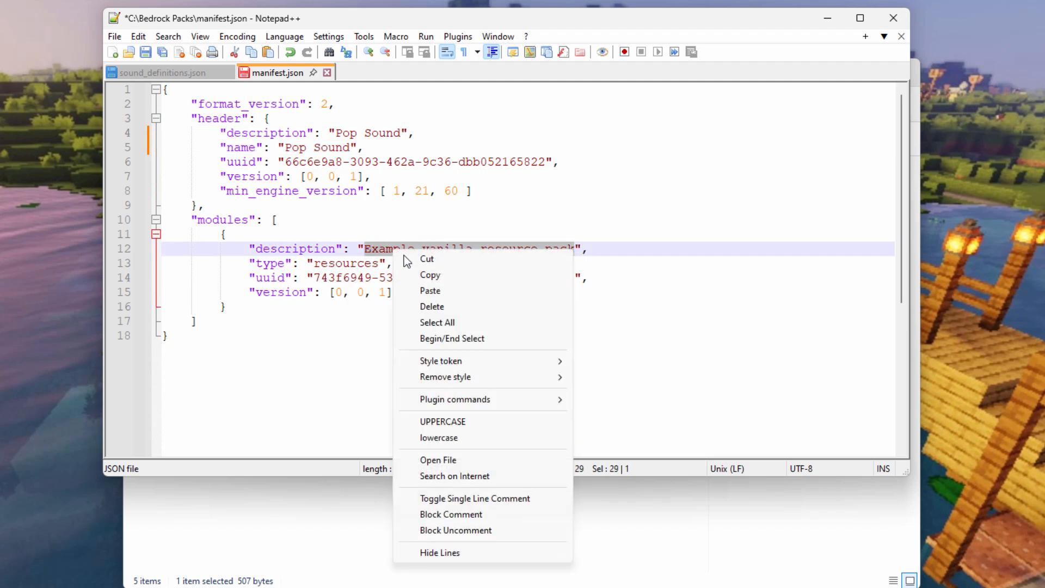
click(430, 291)
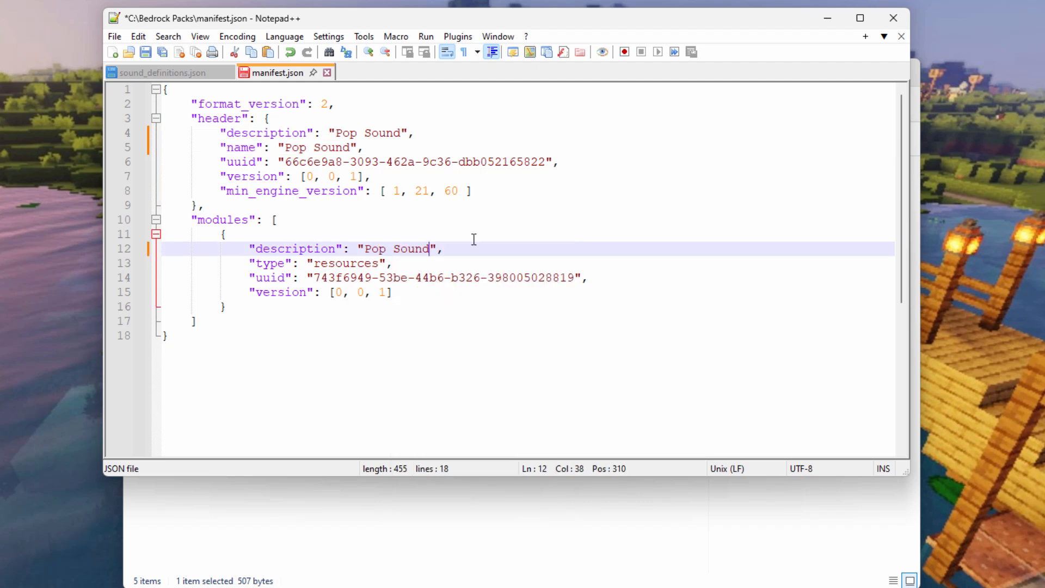
double_click(239, 162)
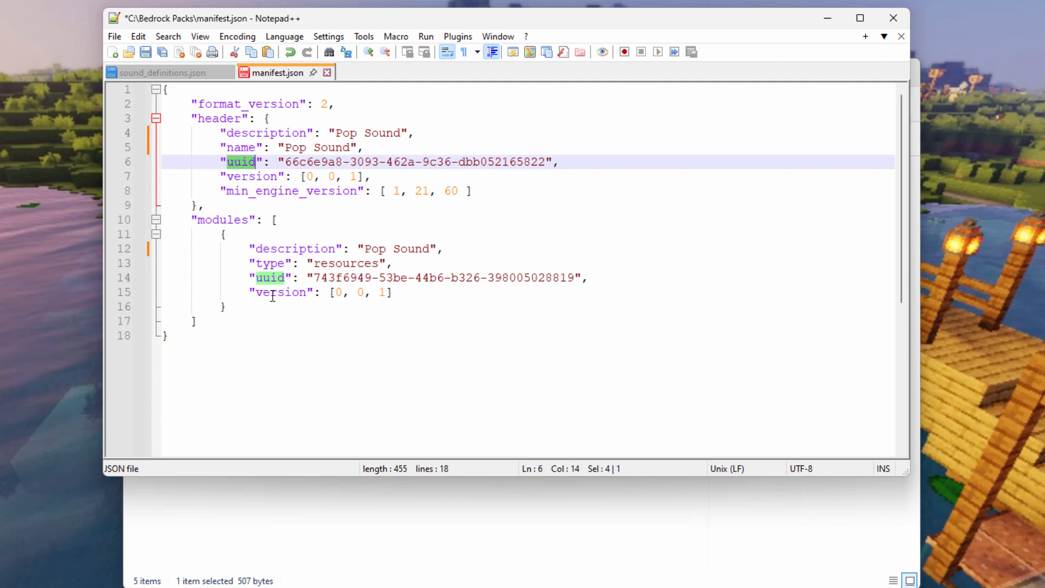
mouse_move(339, 164)
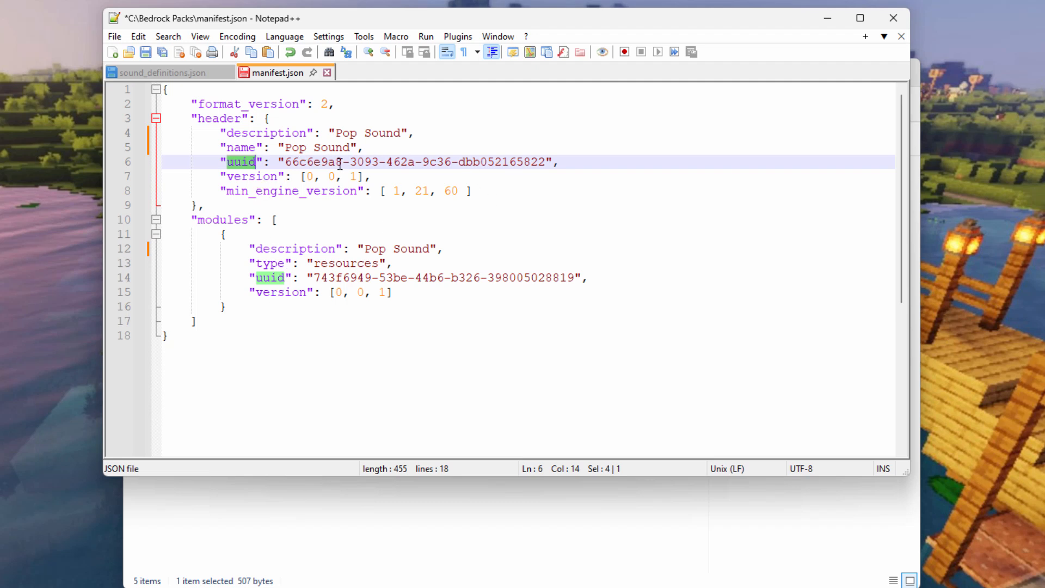
mouse_move(544, 284)
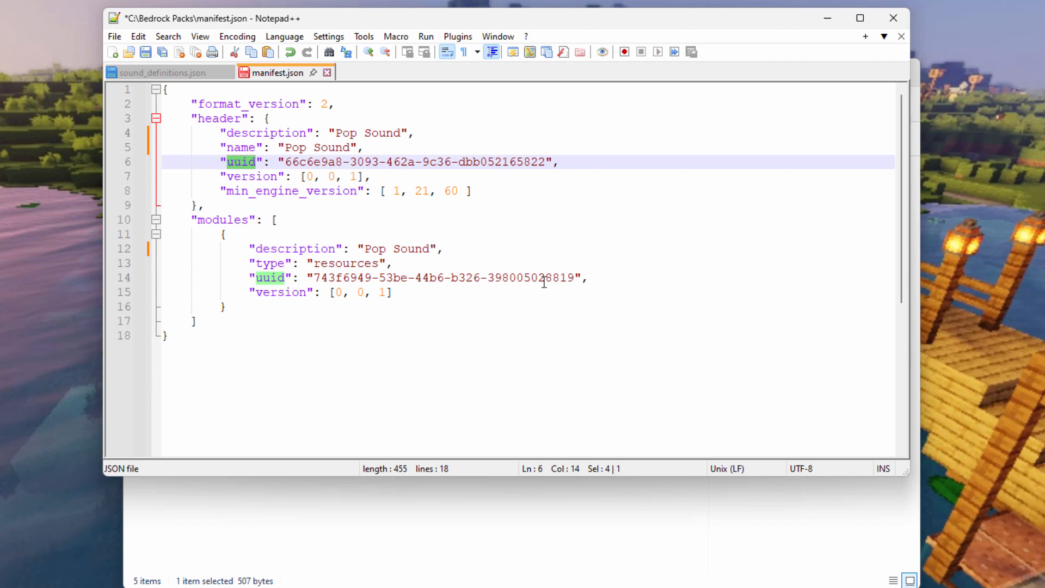
mouse_move(468, 232)
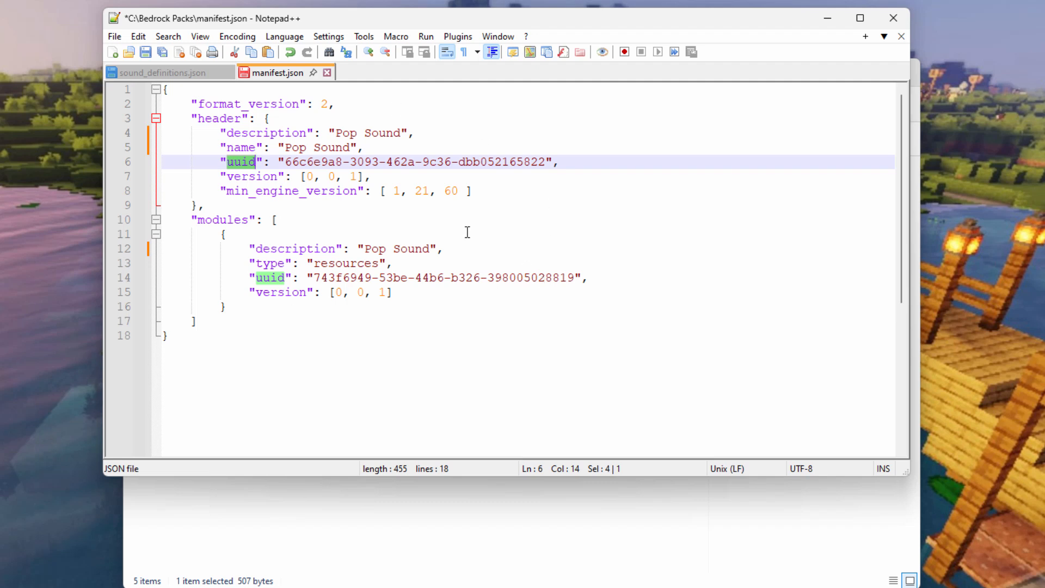
mouse_move(510, 256)
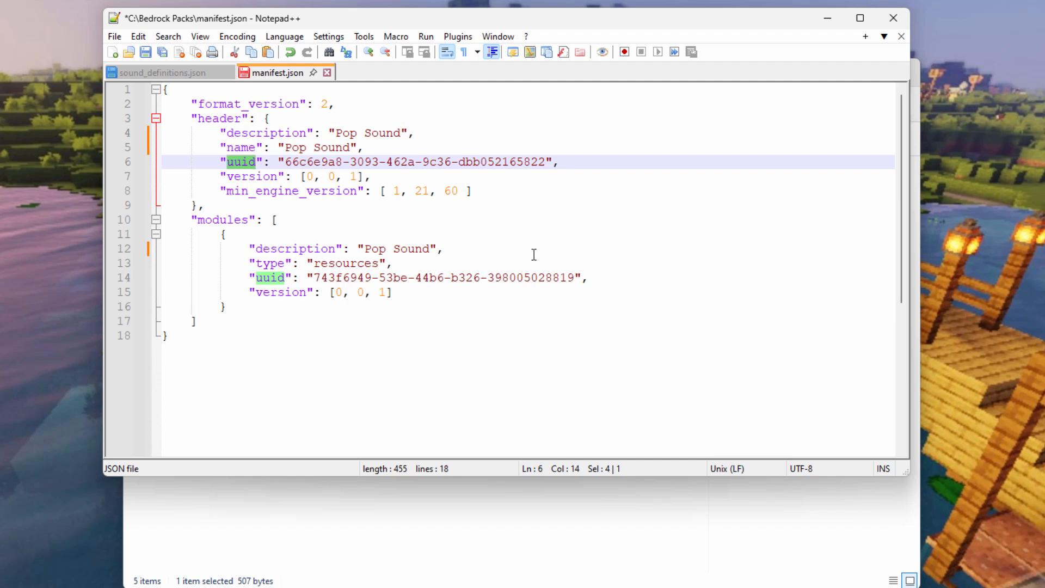
Insert generated UUIDs, including 19e3fbf2-e64c-409c-91d0-b022827ba110, then save manifest.json and close Notepad++.
click(489, 277)
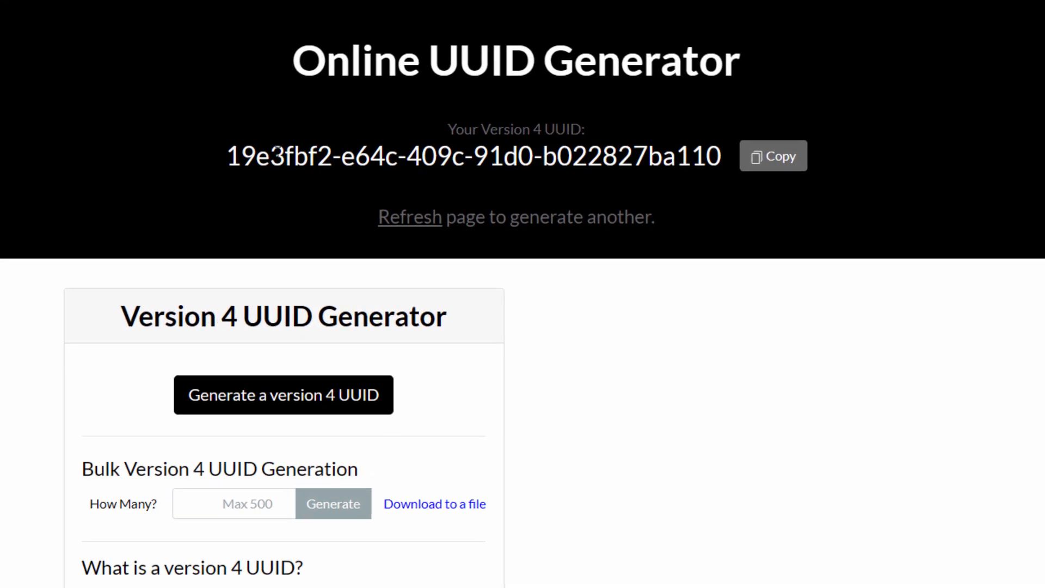
click(774, 156)
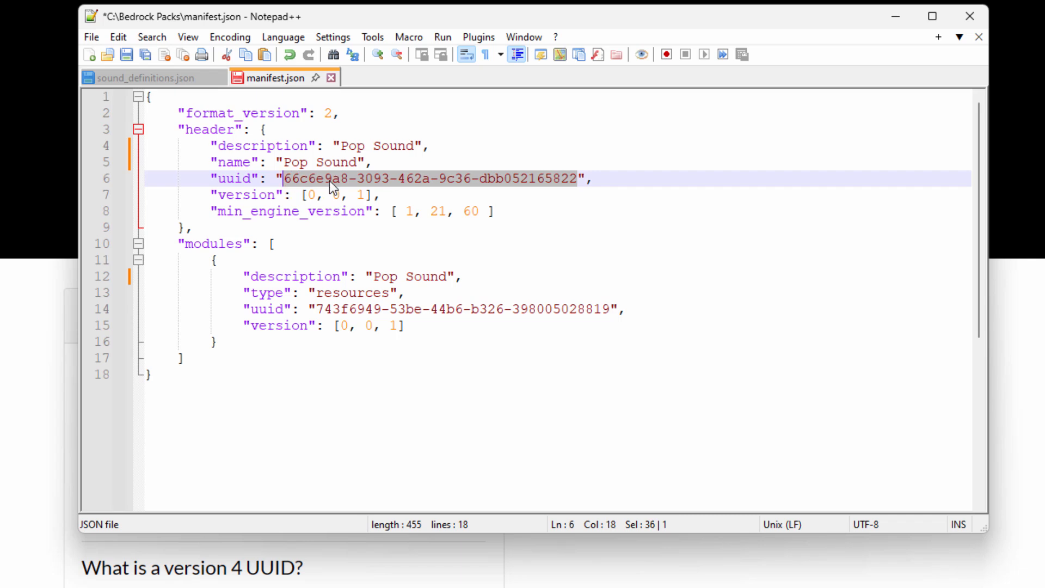
text(19e3fbf2-e64c-409c-91d0-b022827ba110)
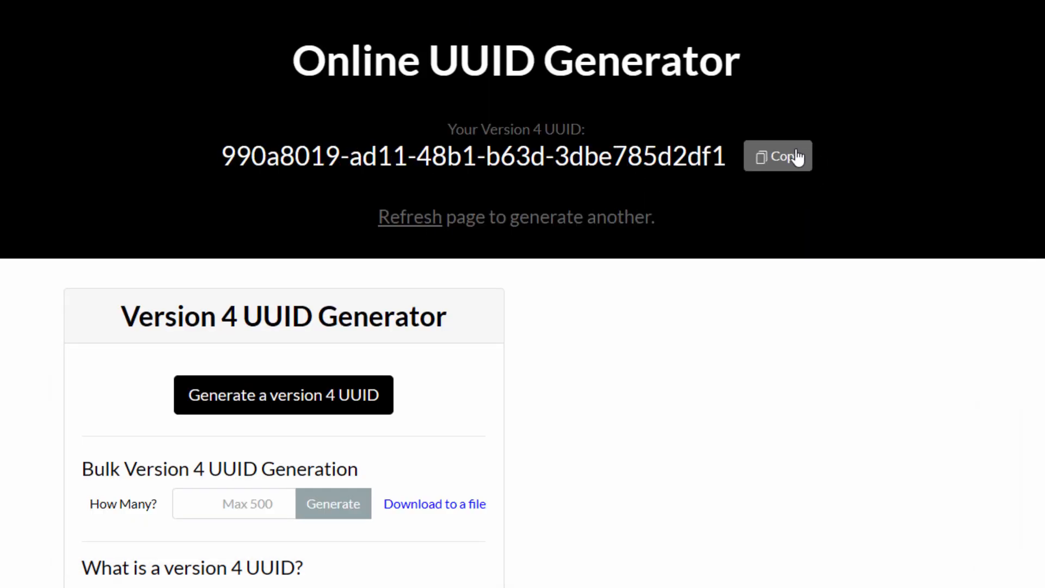
click(778, 157)
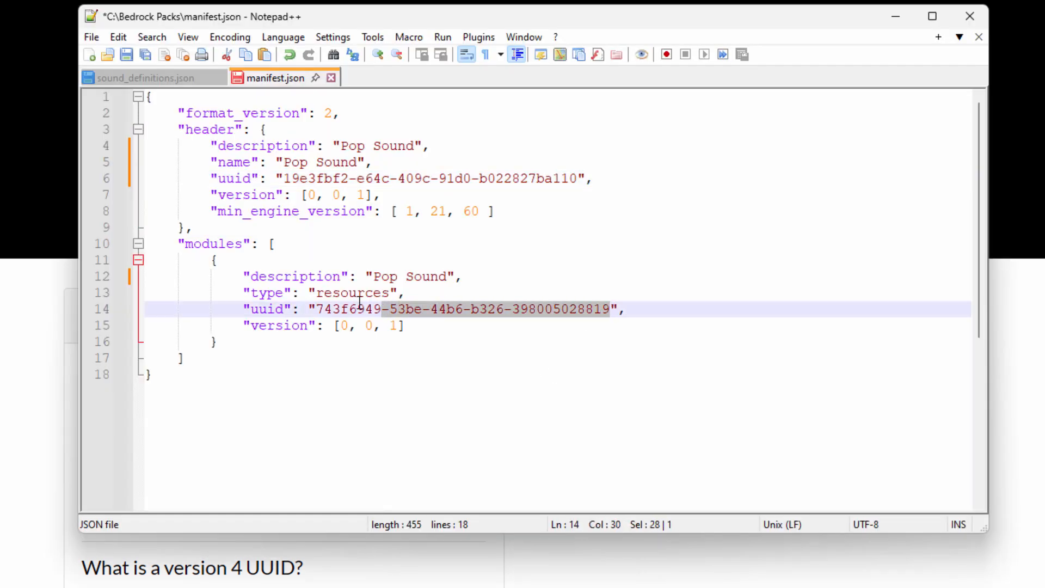
right_click(354, 310)
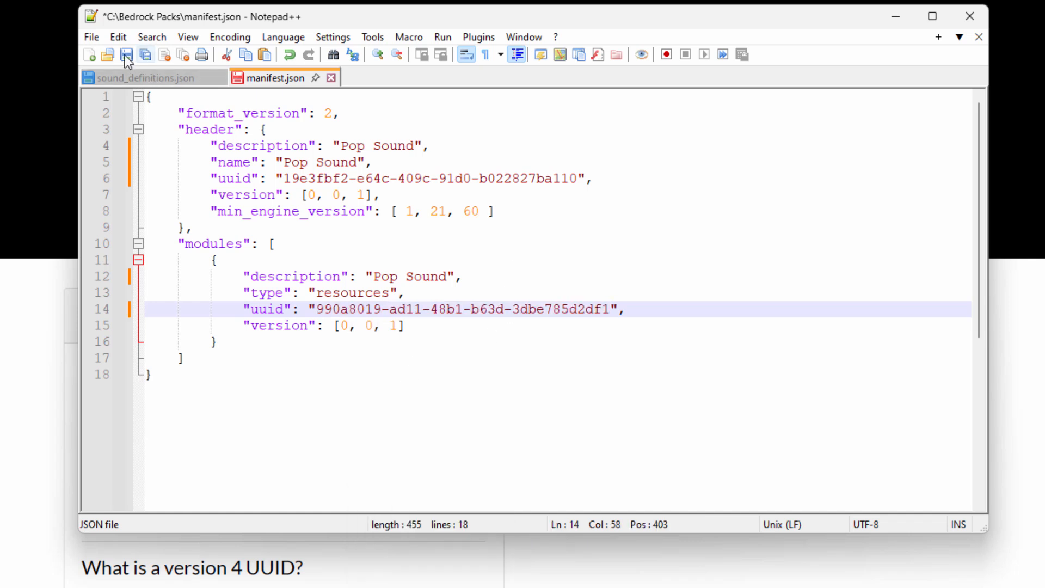
click(130, 53)
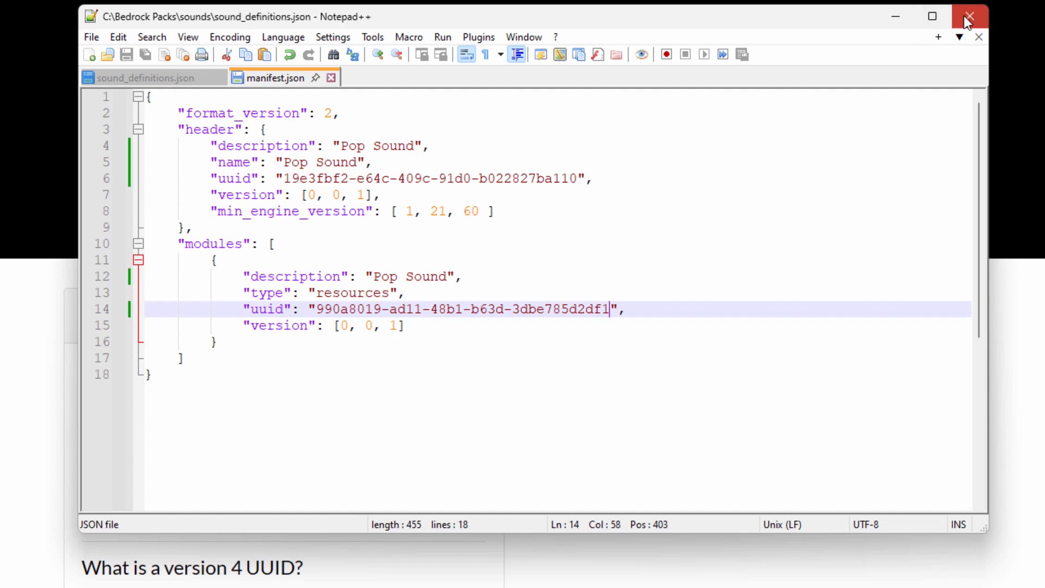
click(970, 16)
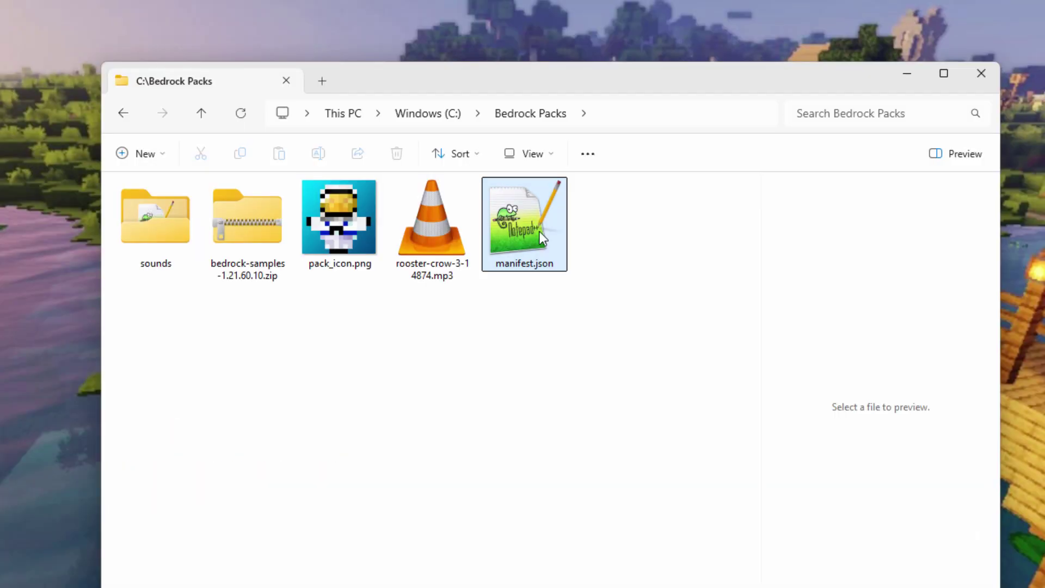
Compress the sounds folder, pack_icon.png and manifest.json into manifest.zip.
click(550, 396)
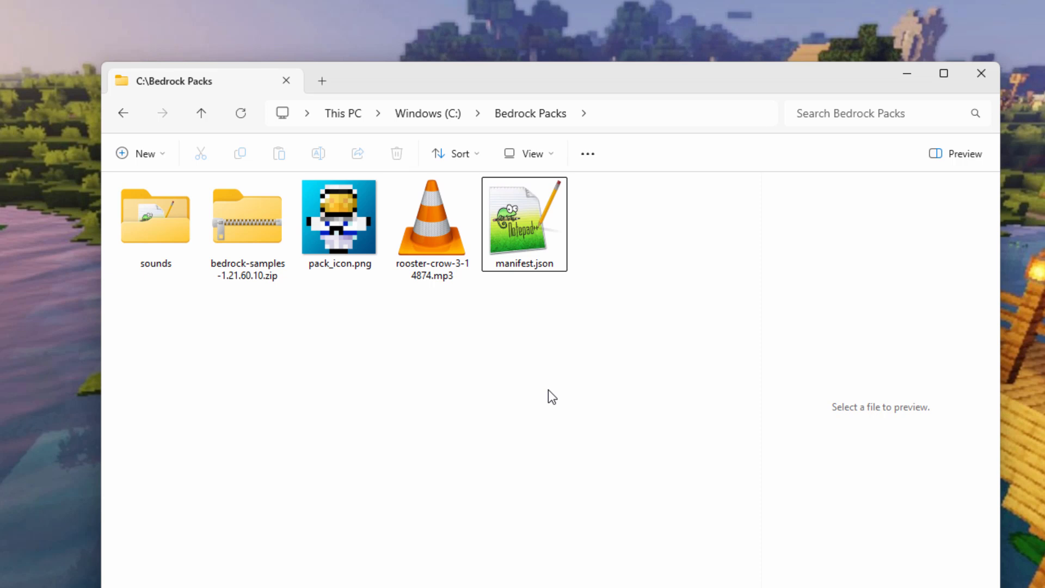
mouse_move(559, 377)
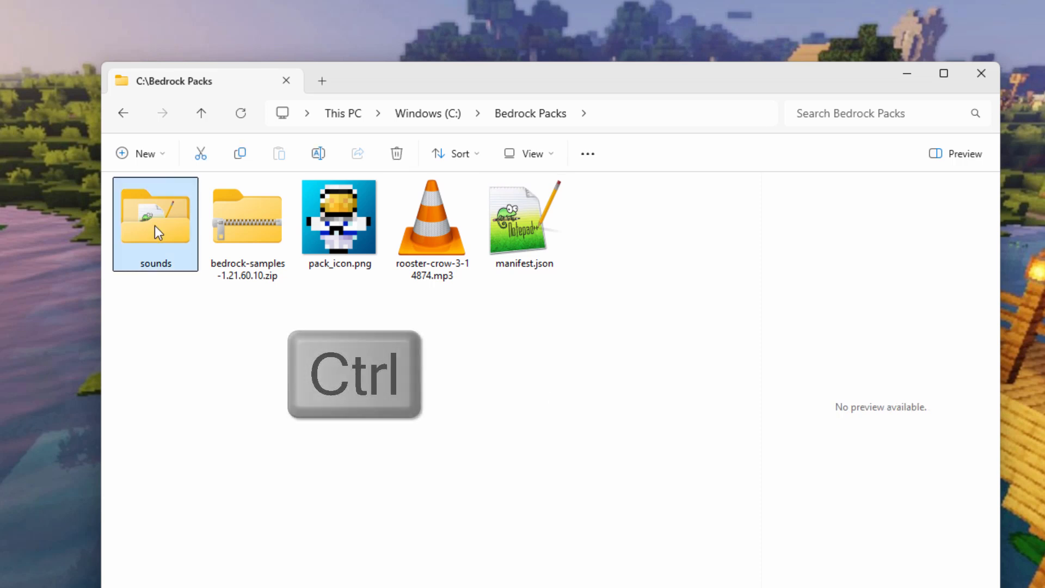
click(340, 219)
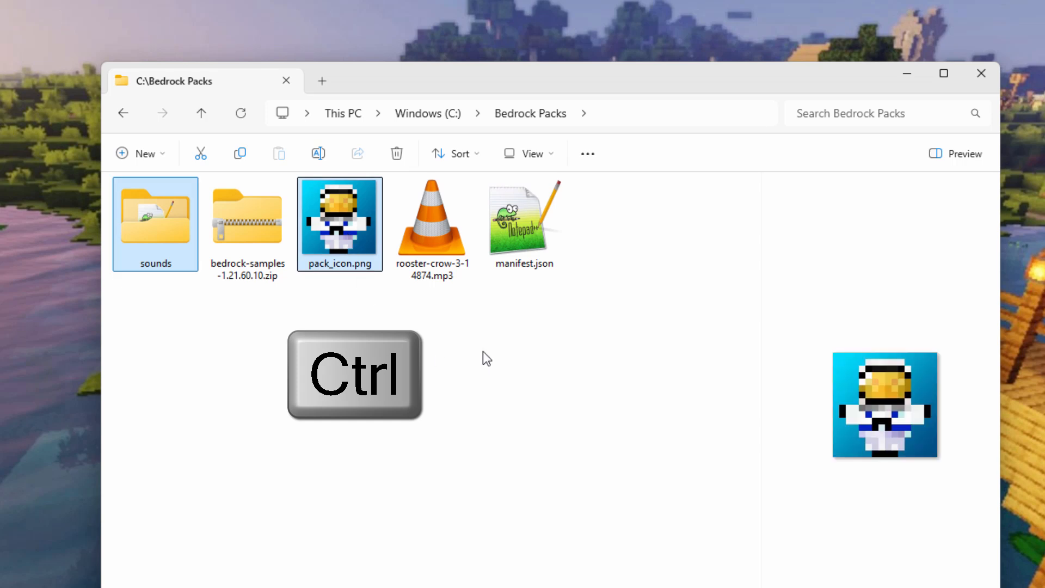
click(524, 223)
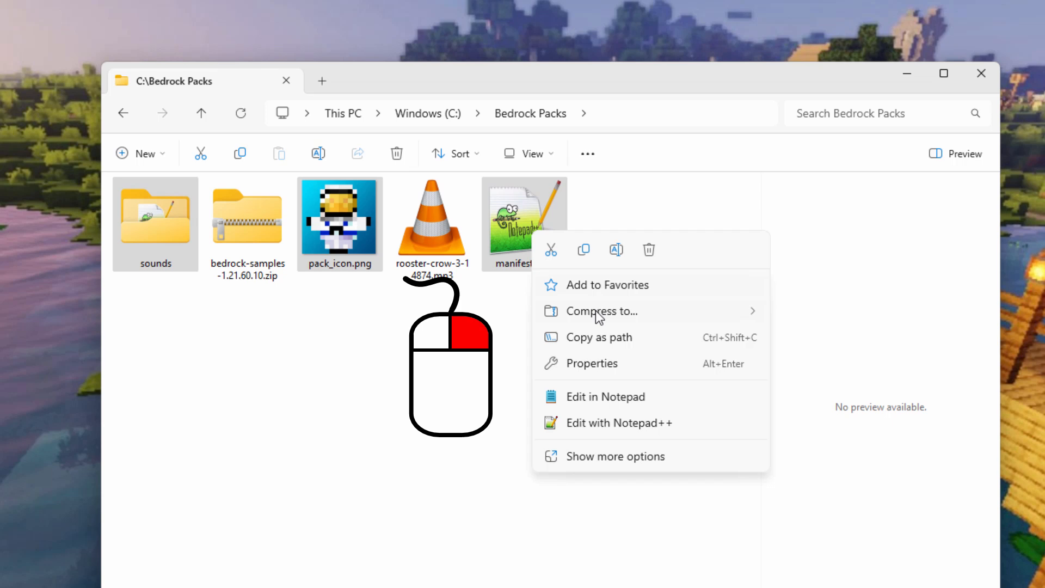
click(601, 311)
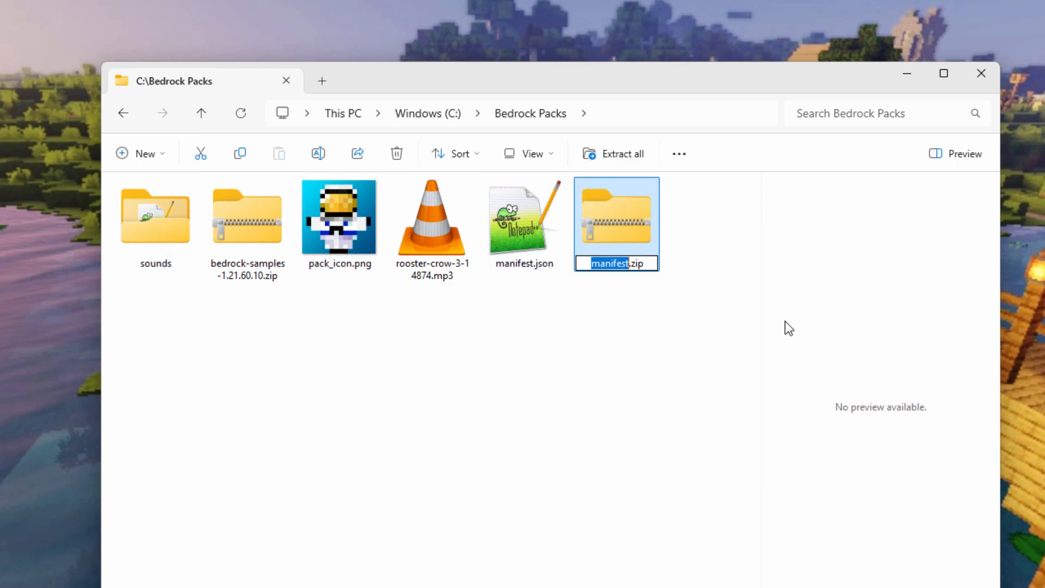
key(Enter)
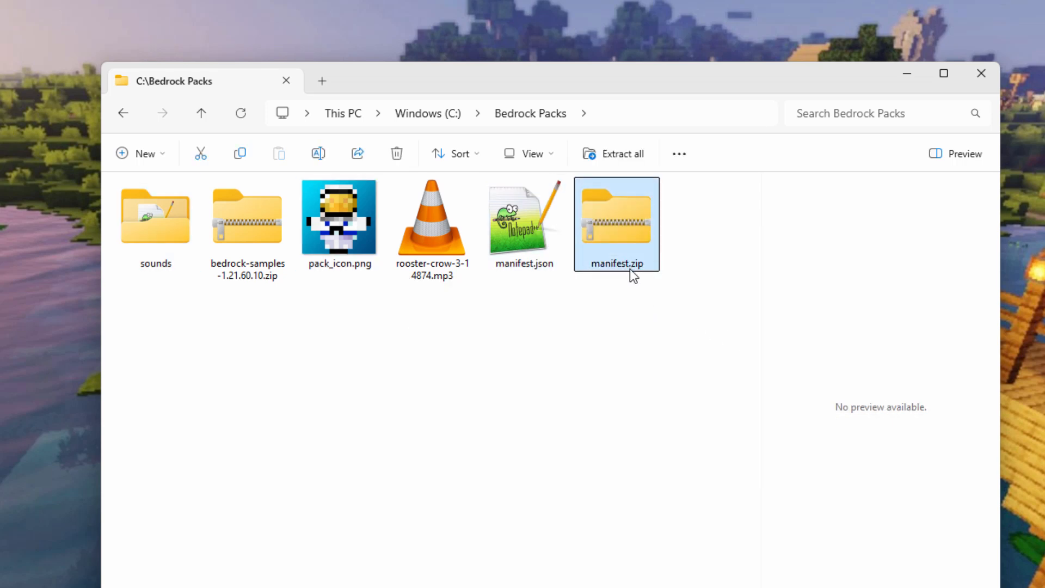
Rename the archive to manifest.mcpack and open it to import into Minecraft.
click(616, 263)
text(mcpack)
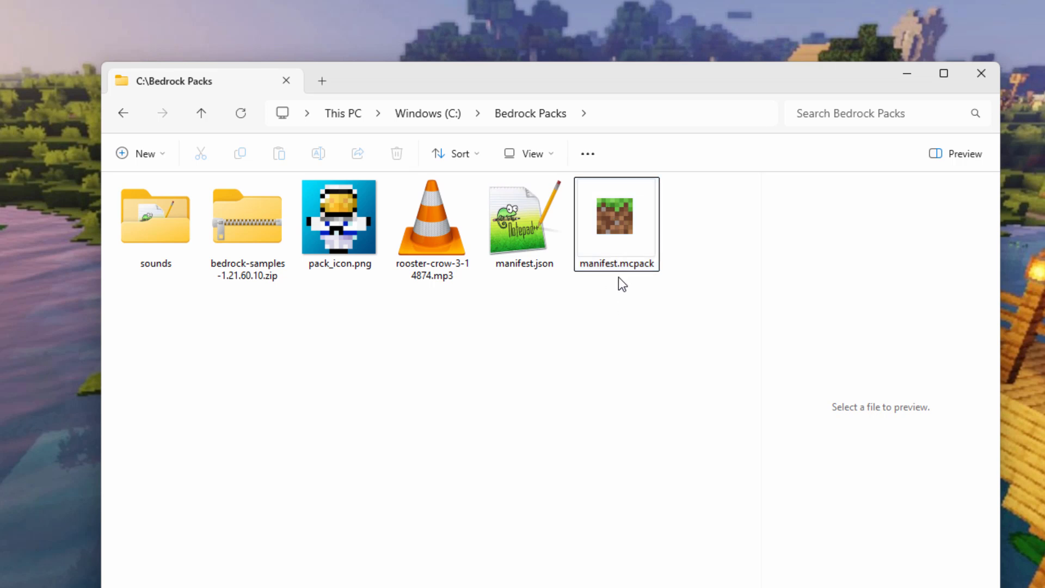
click(616, 215)
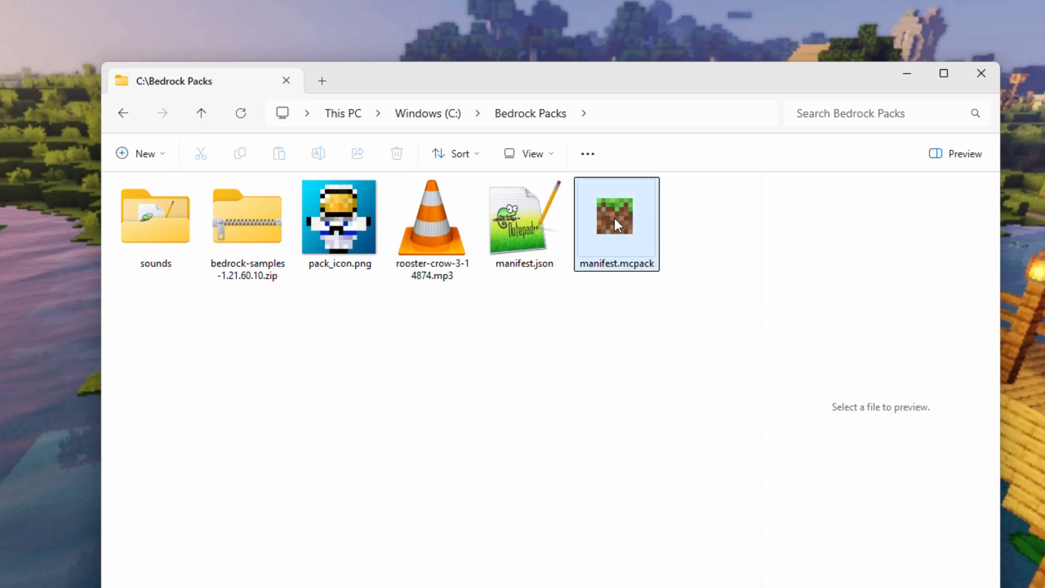
double_click(616, 222)
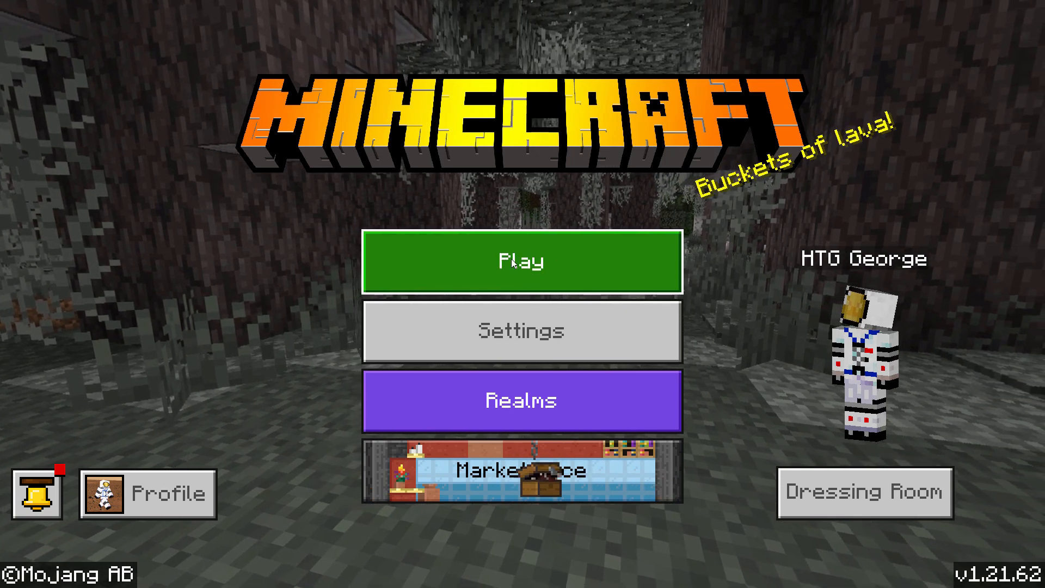
Load the Main World from the title screen and open the pause menu.
click(520, 261)
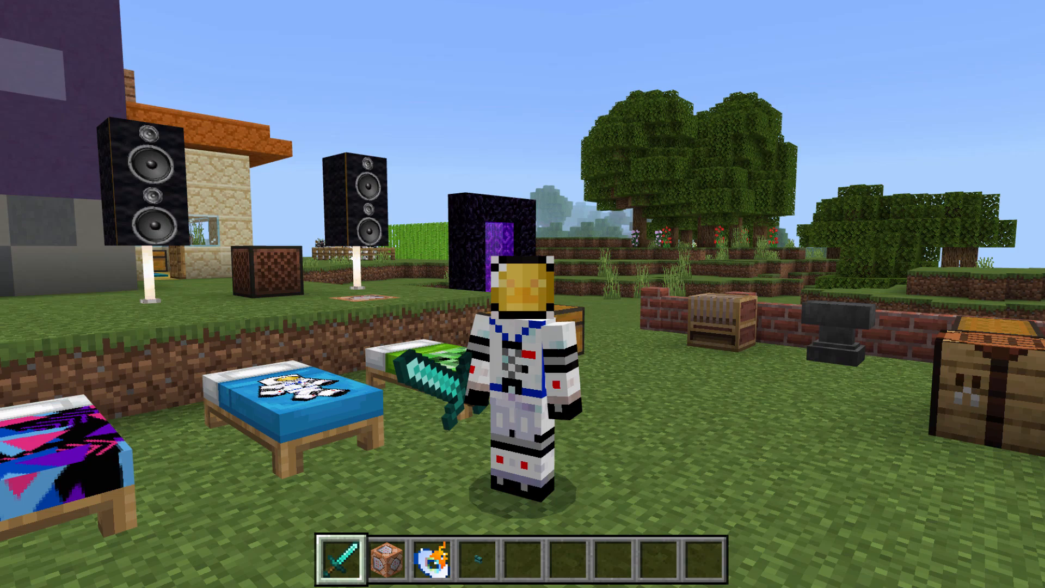
key(Escape)
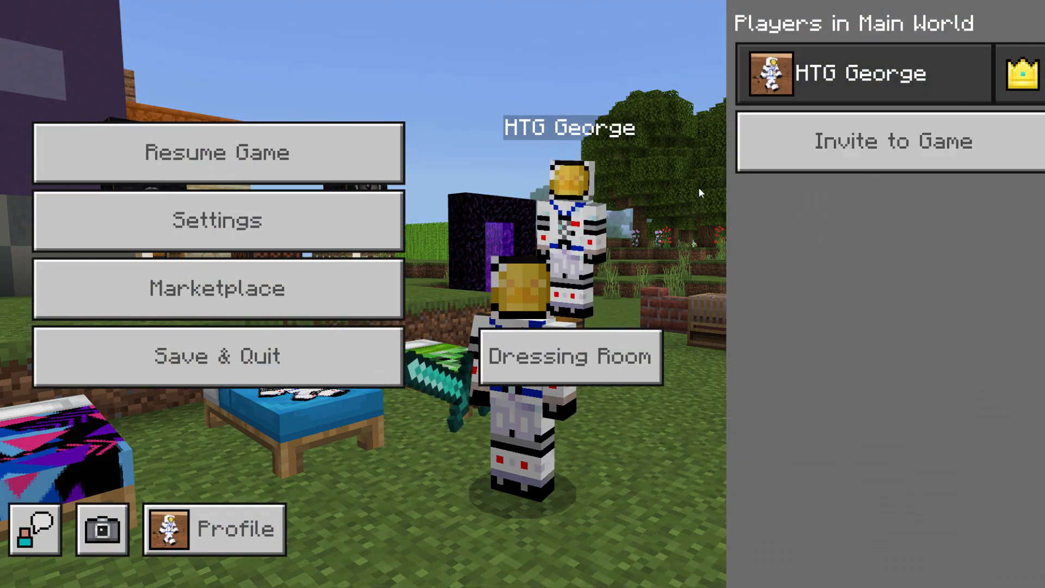
Activate Pop Sound in Settings > Global Resources, bringing active packs to nine.
click(217, 221)
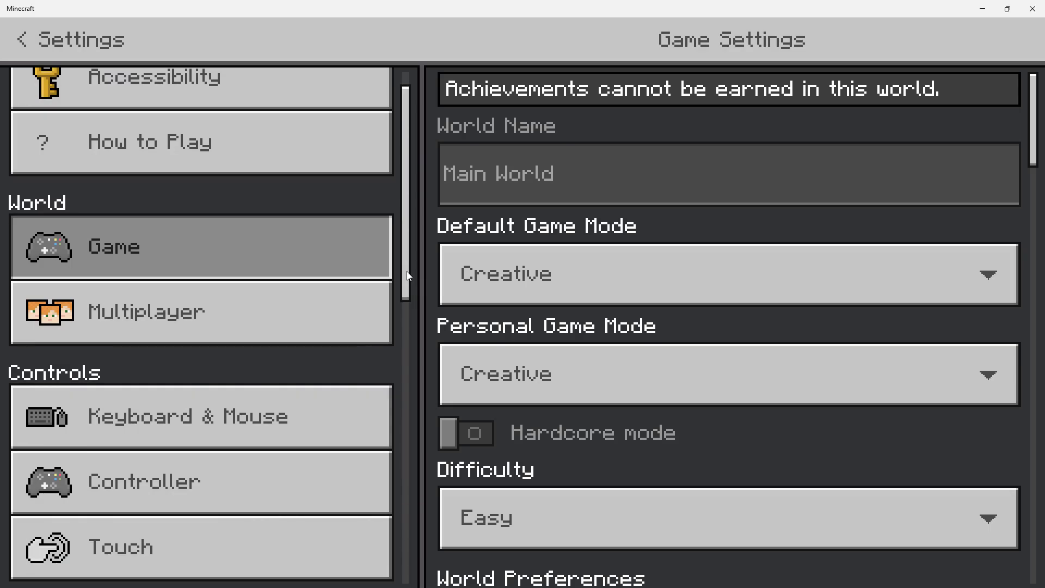
scroll(down, 3)
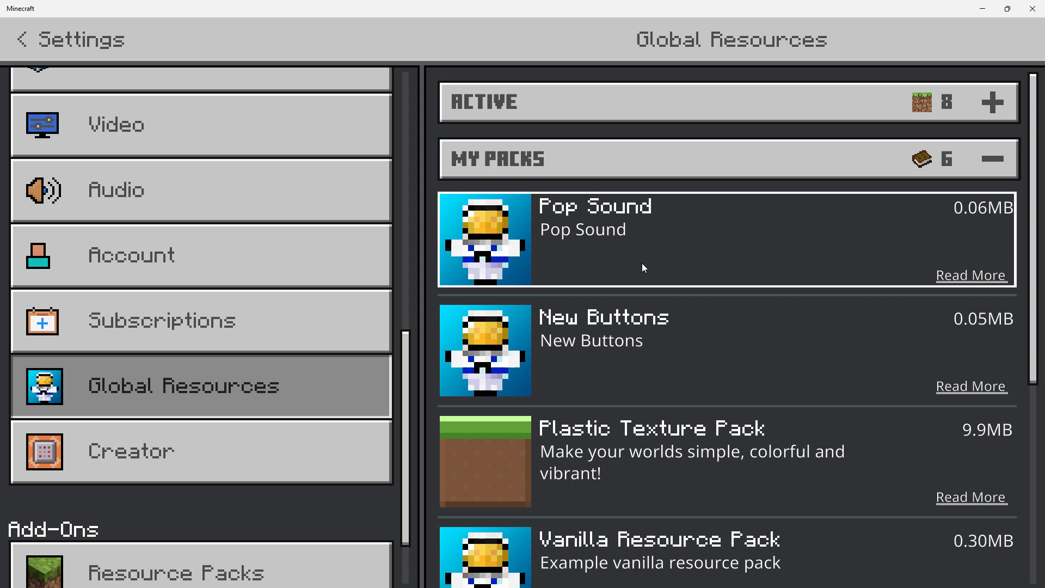
mouse_move(681, 245)
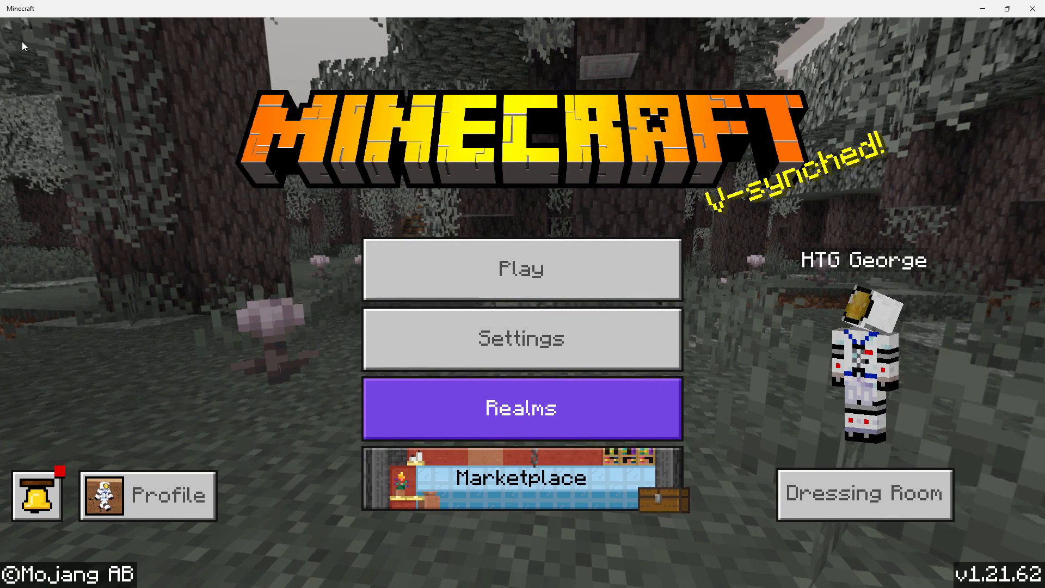
mouse_move(715, 266)
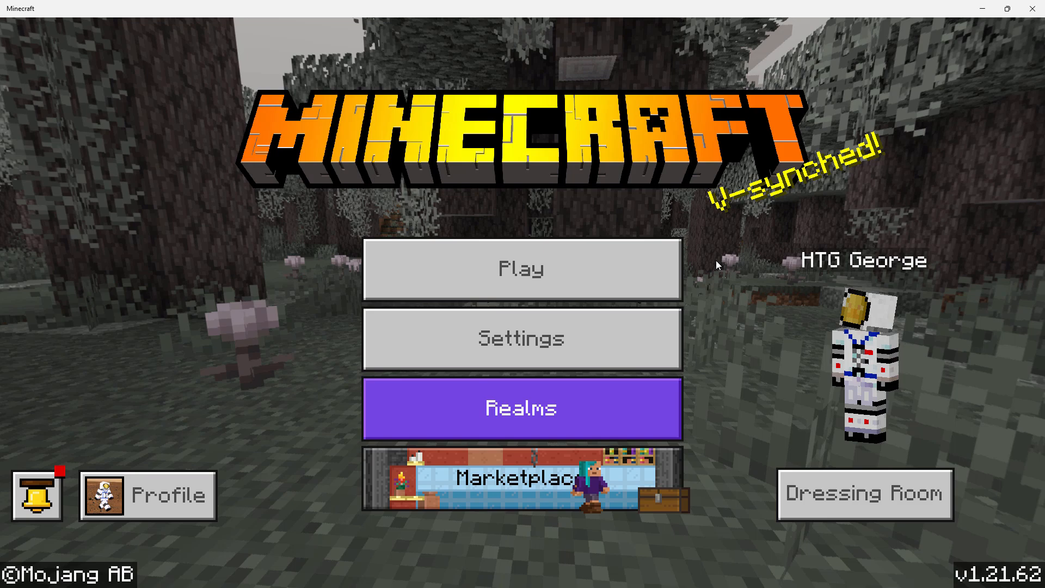
mouse_move(580, 203)
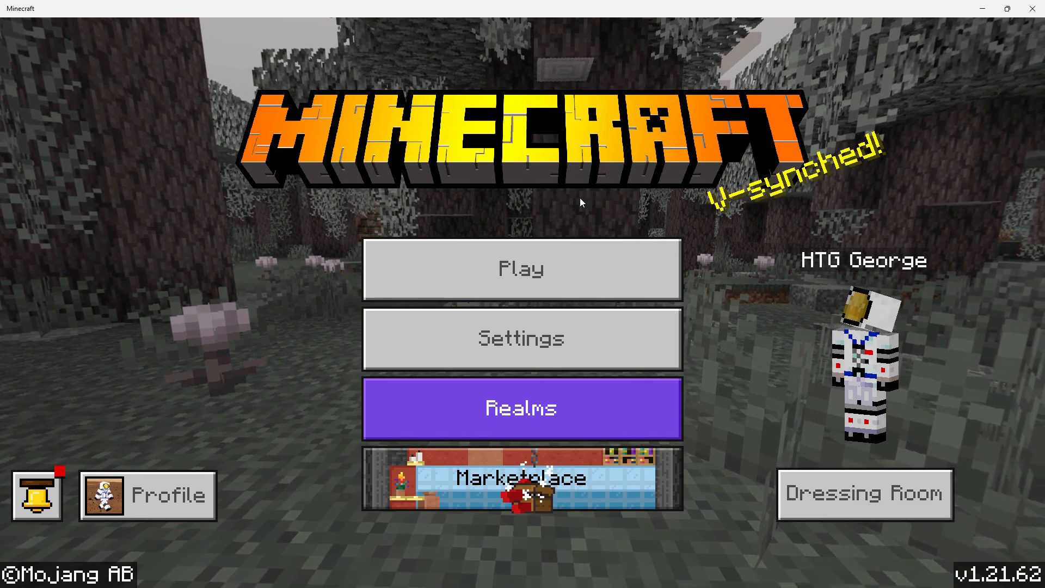
click(522, 339)
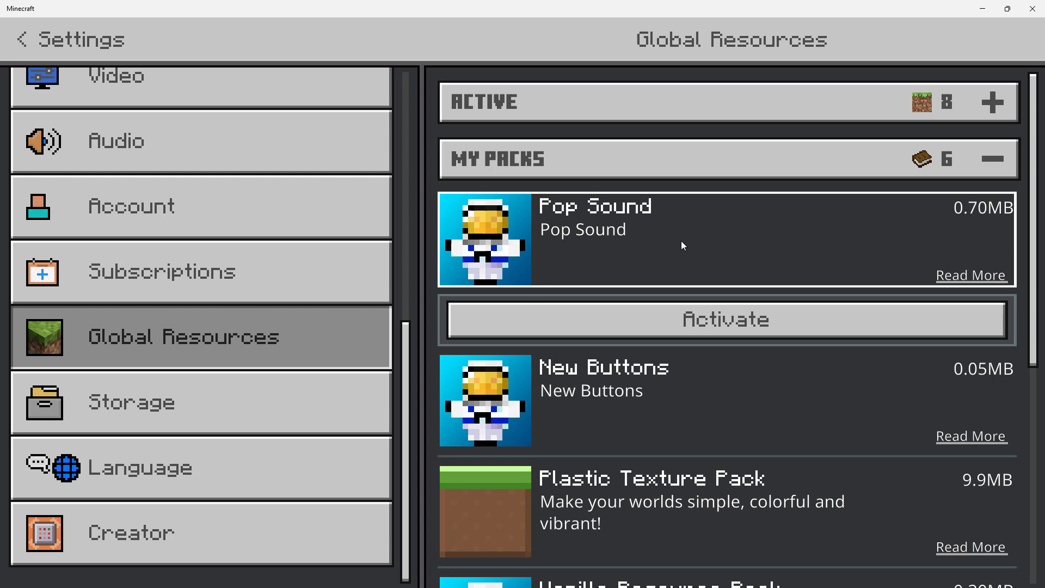
click(725, 319)
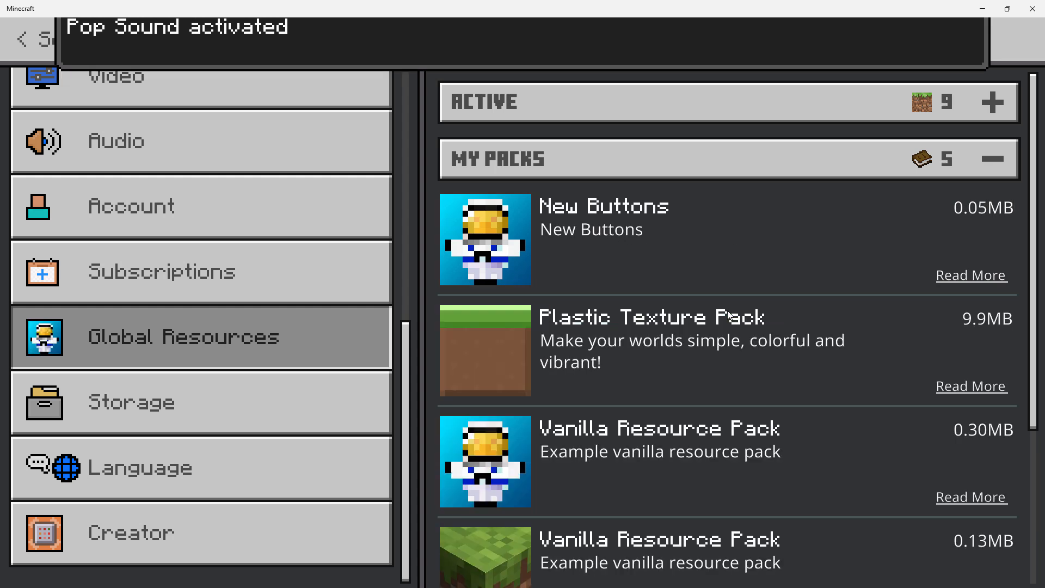
mouse_move(679, 128)
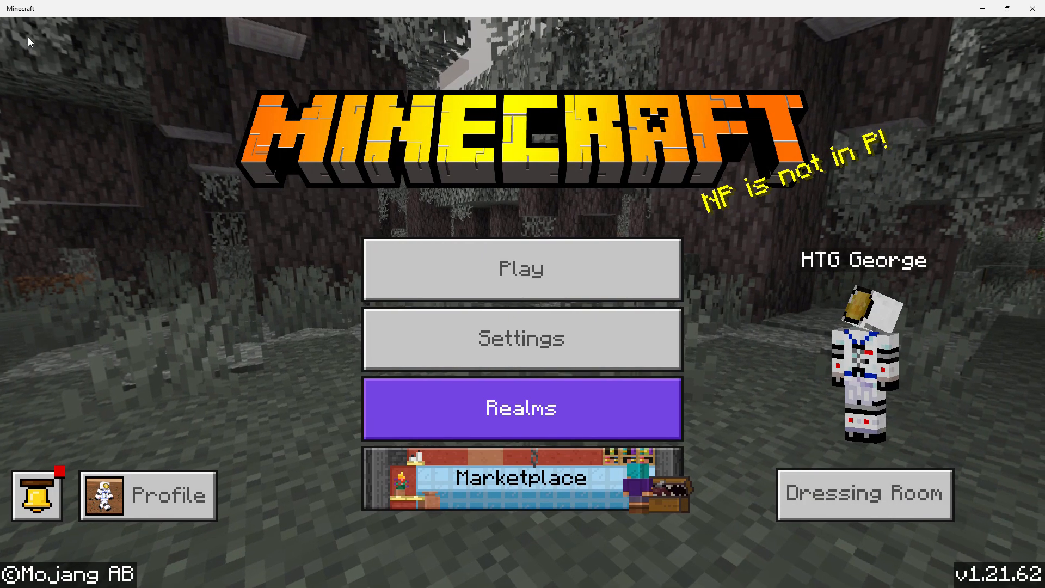
click(521, 269)
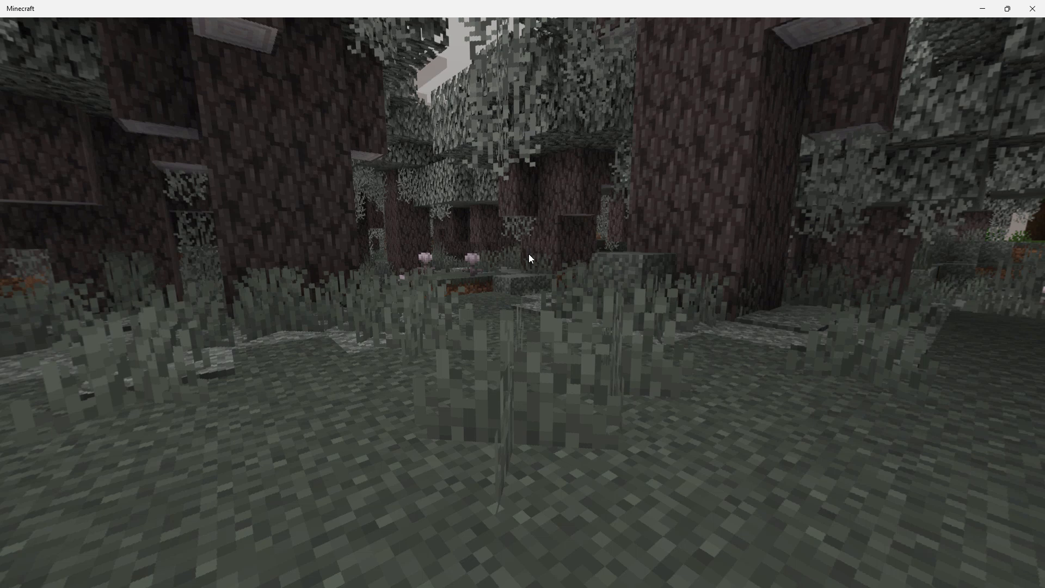